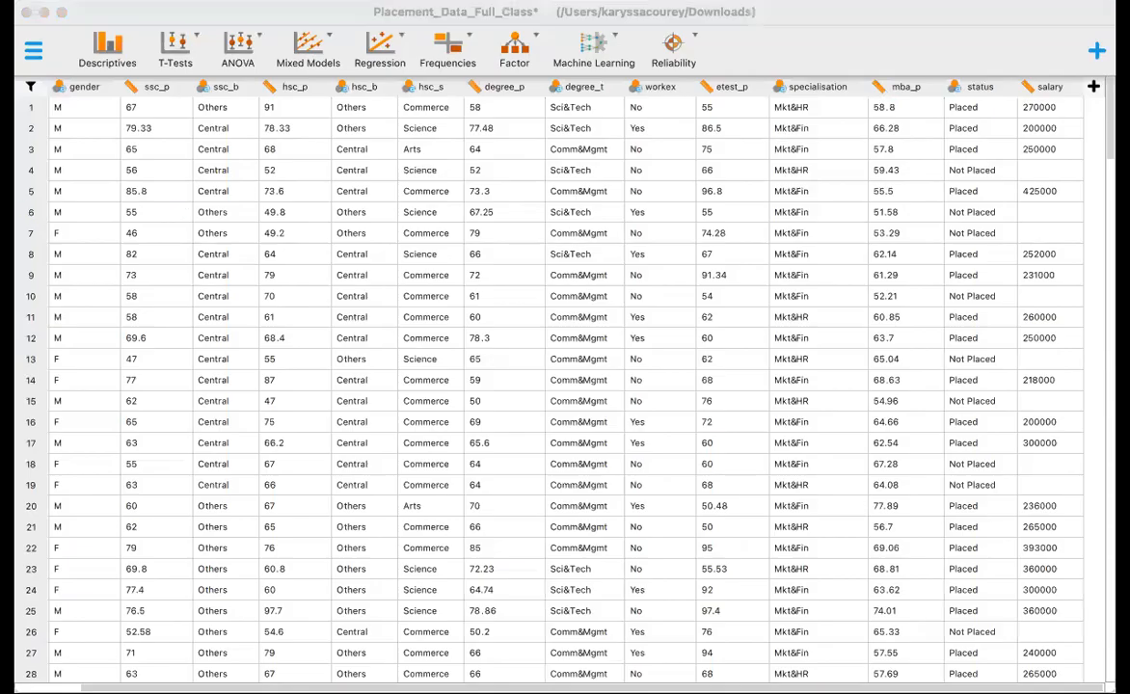
mouse_move(904, 362)
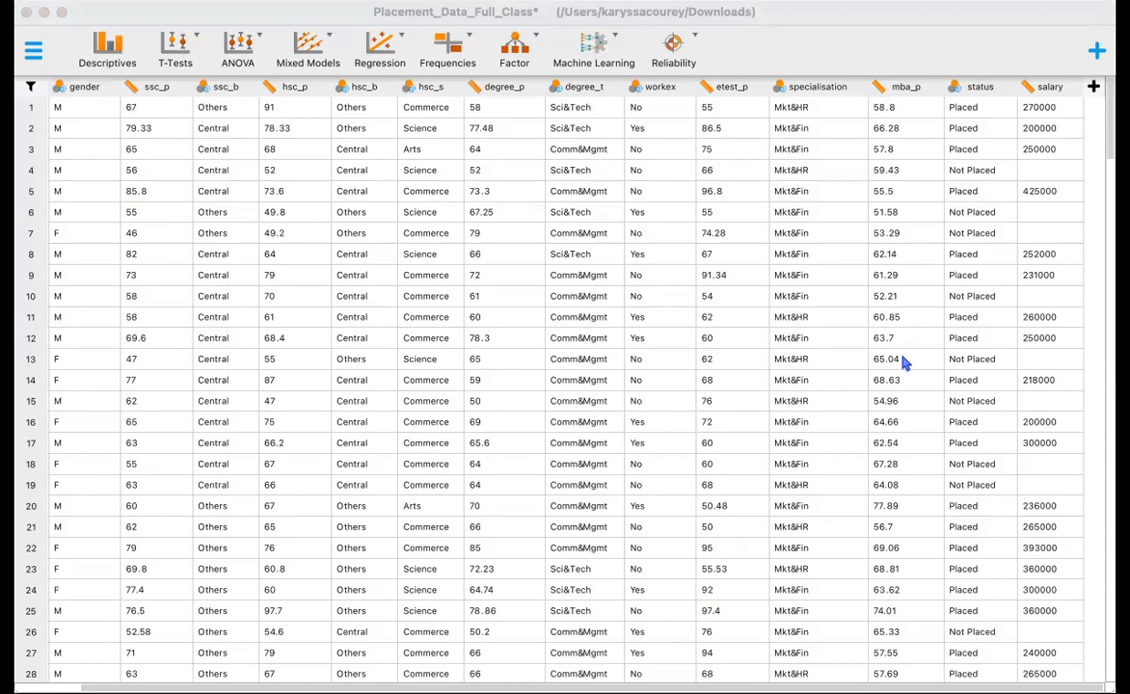
mouse_move(1117, 335)
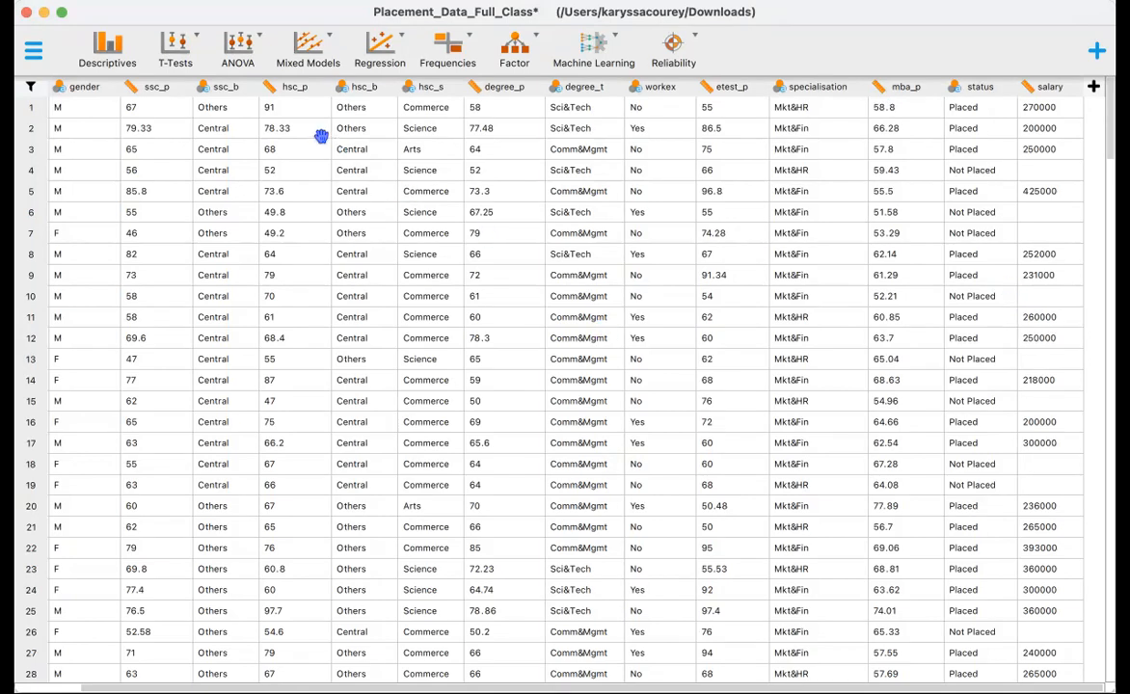
mouse_move(239, 48)
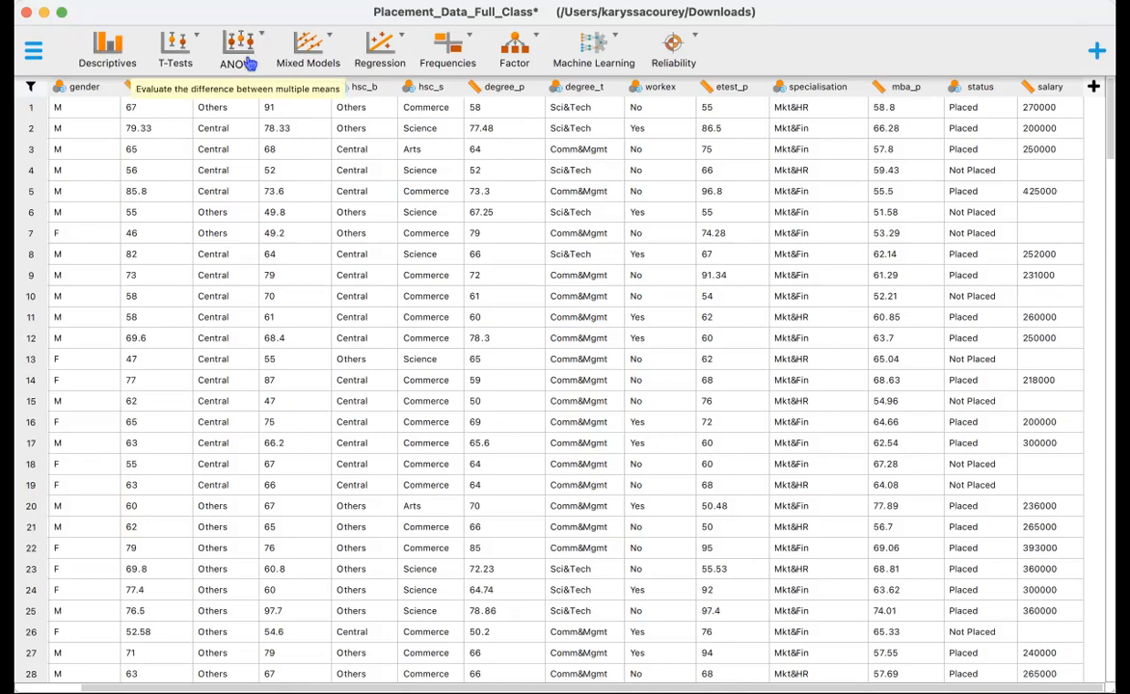
Start a classical ANOVA with salary as the dependent variable and gender, workex as fixed factors
click(239, 48)
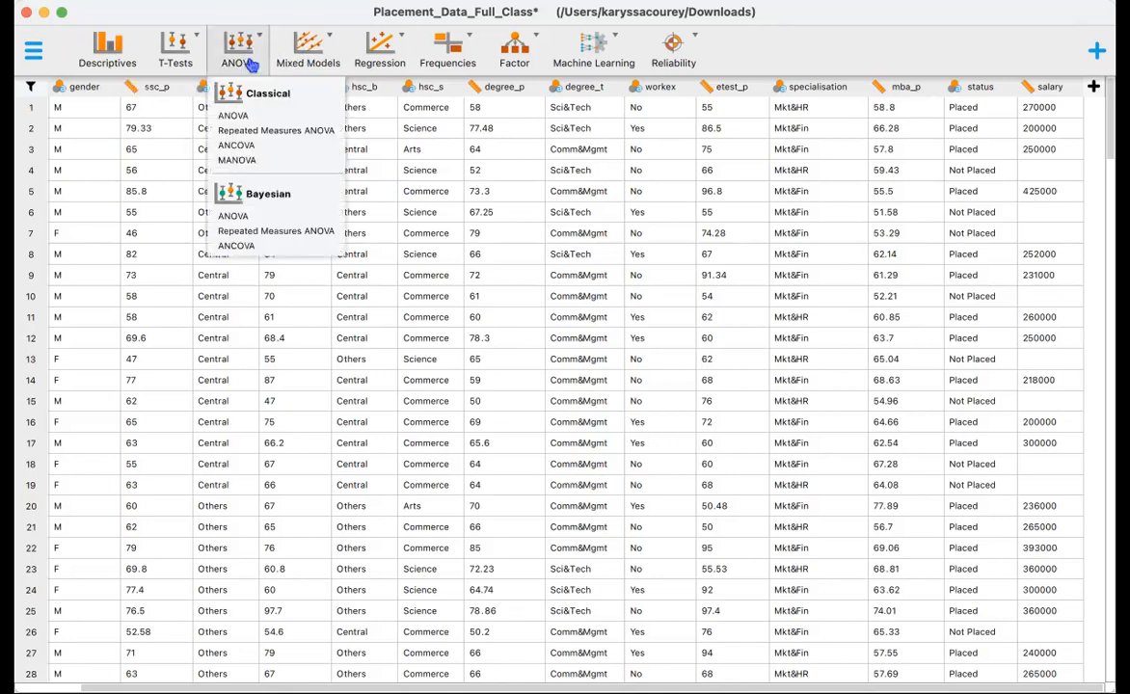
click(234, 116)
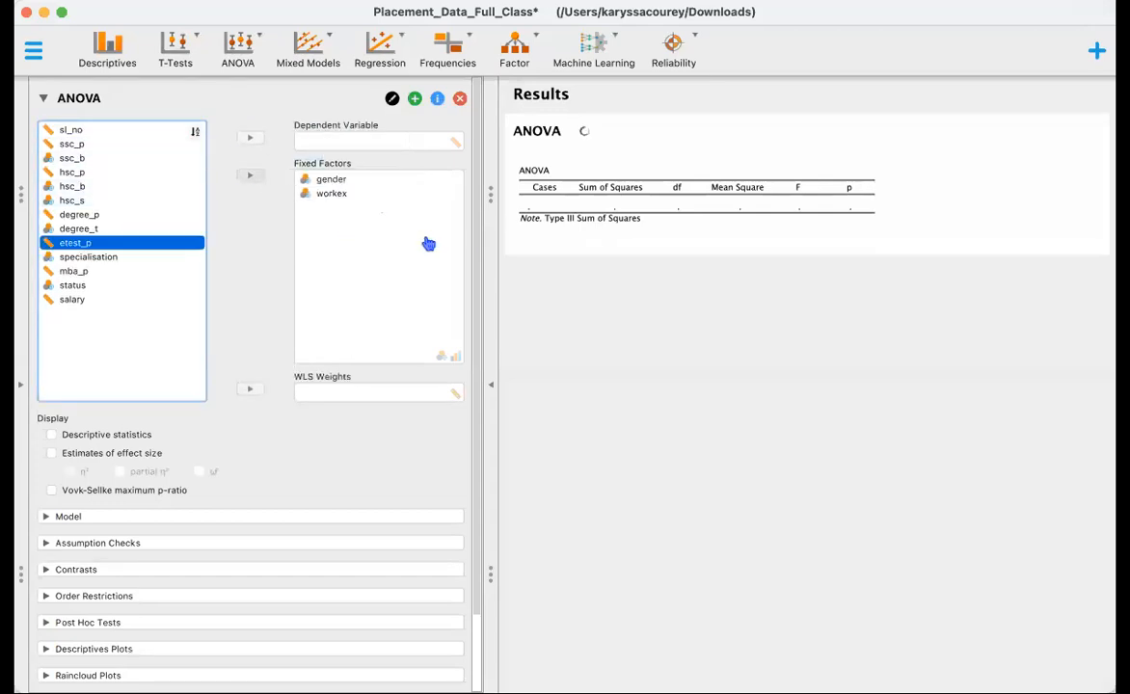
click(71, 299)
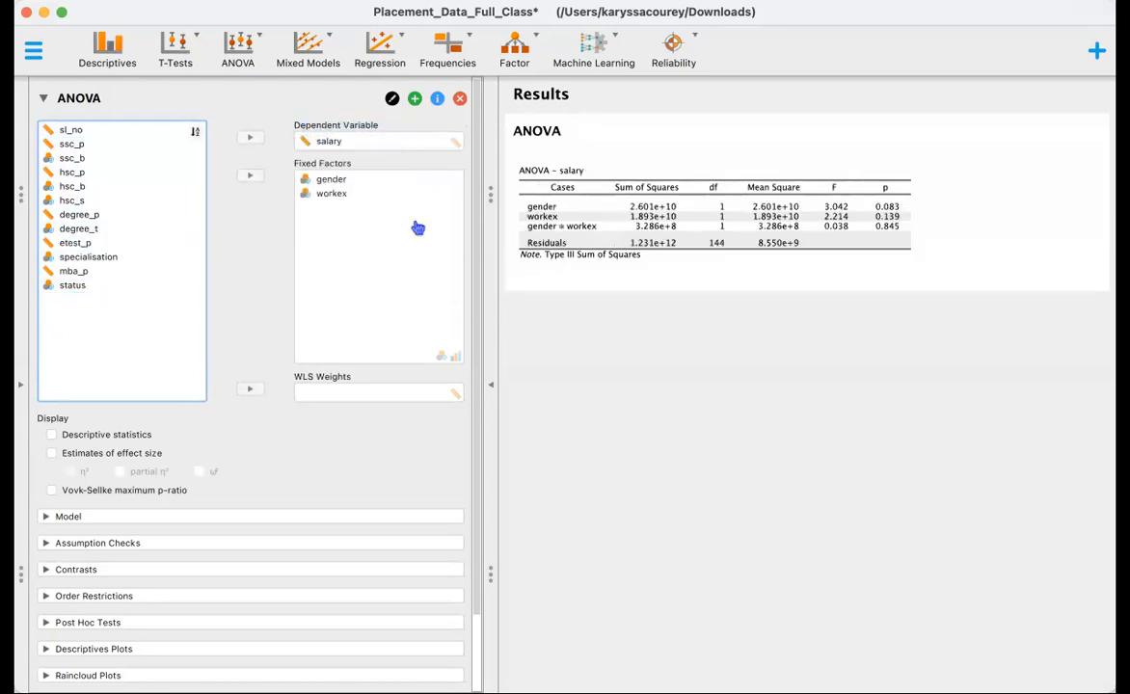
mouse_move(27, 401)
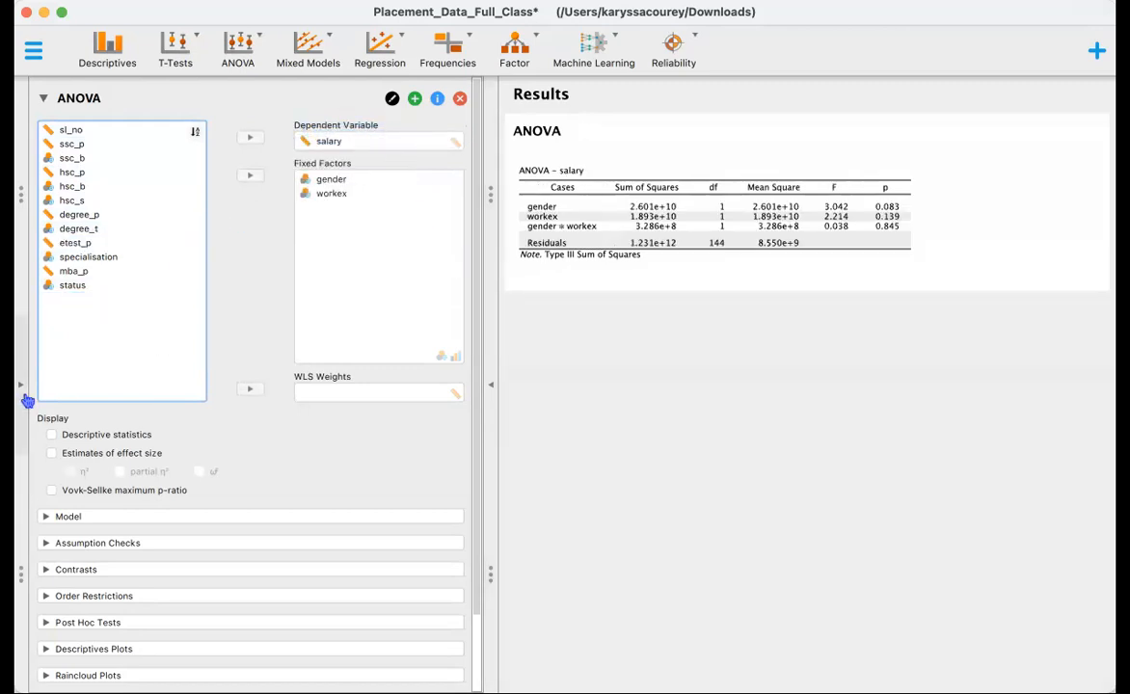
Include descriptive statistics and partial eta-squared effect size estimates in the results
click(50, 436)
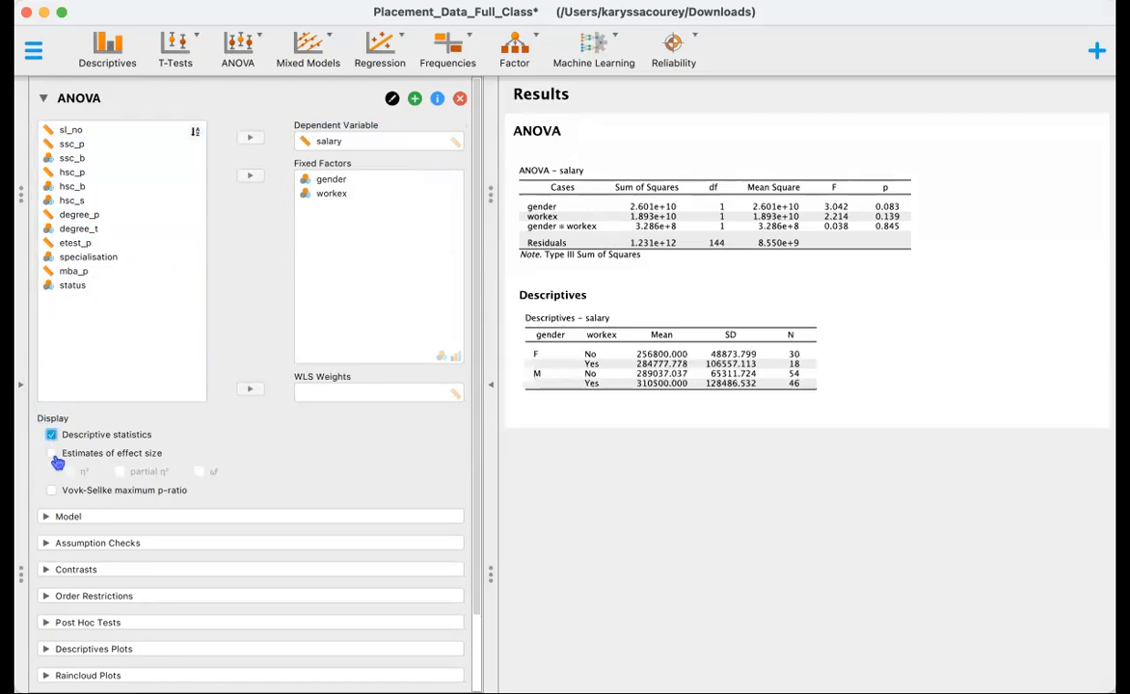
click(50, 453)
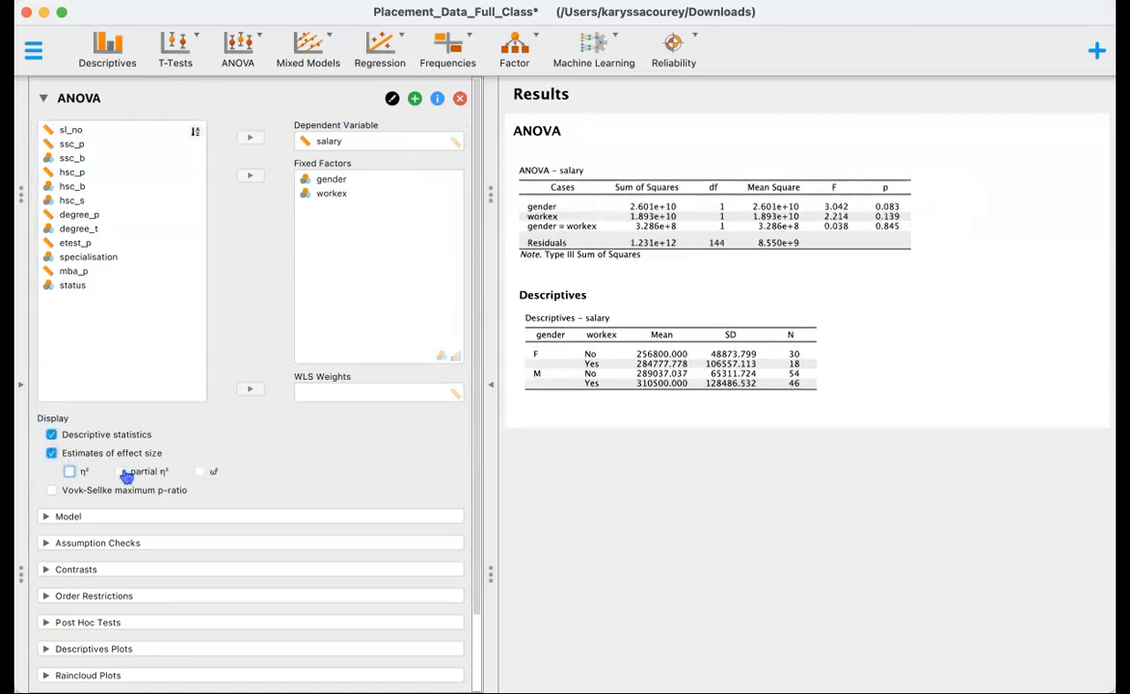
click(120, 471)
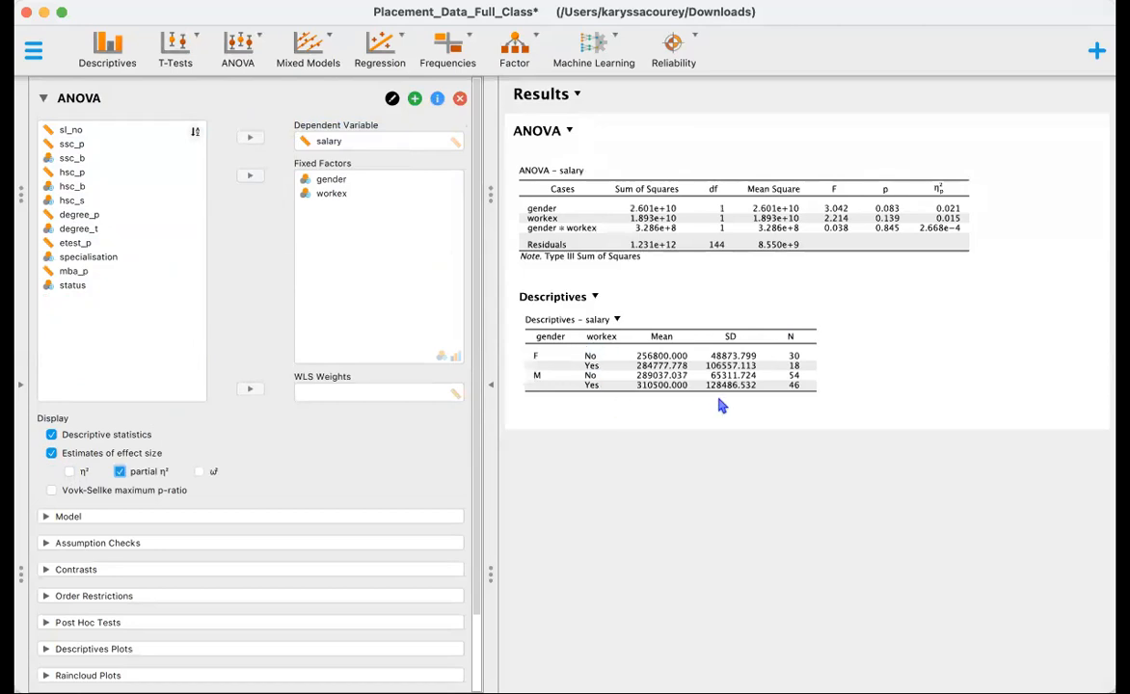
mouse_move(659, 370)
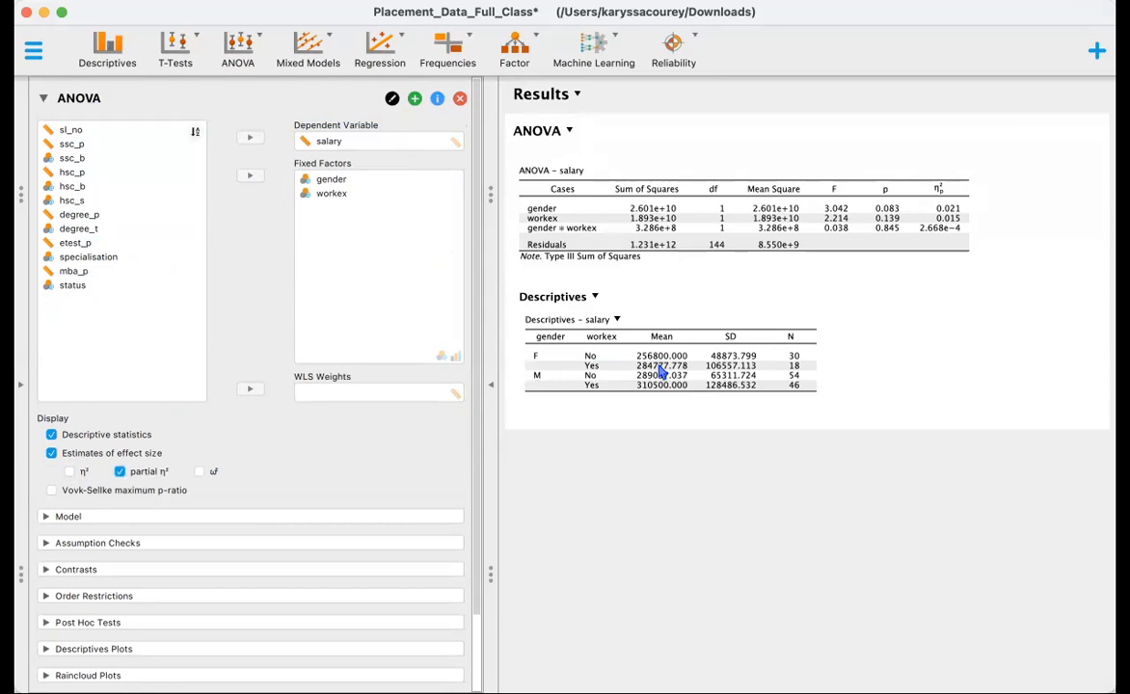
mouse_move(538, 361)
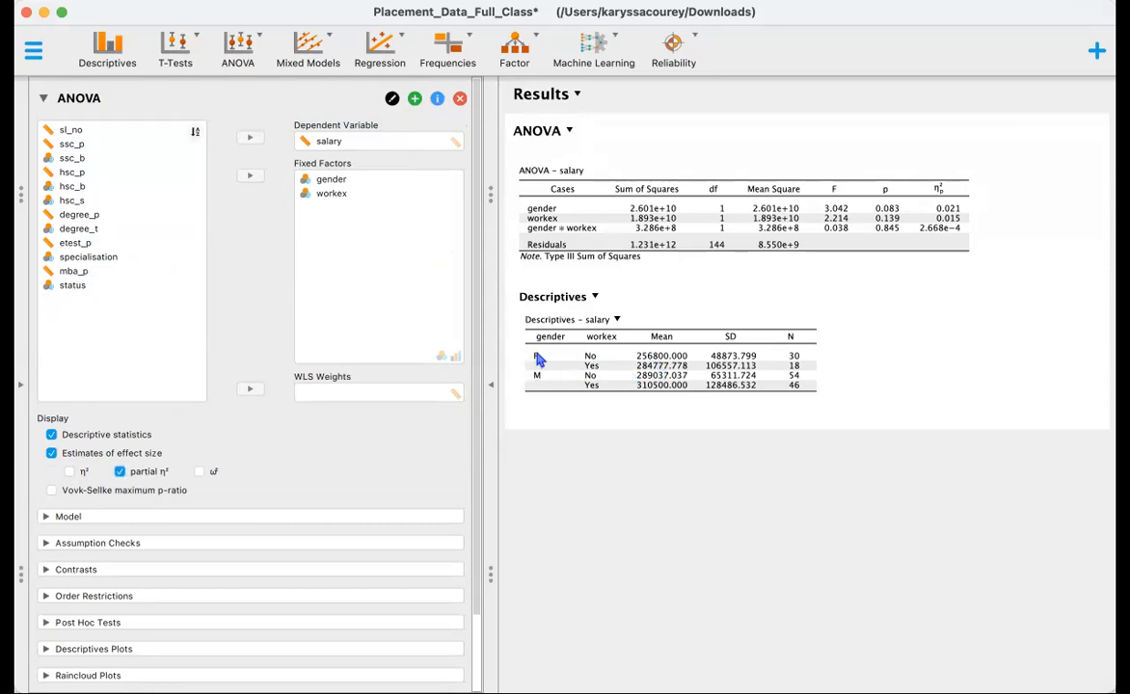
mouse_move(660, 366)
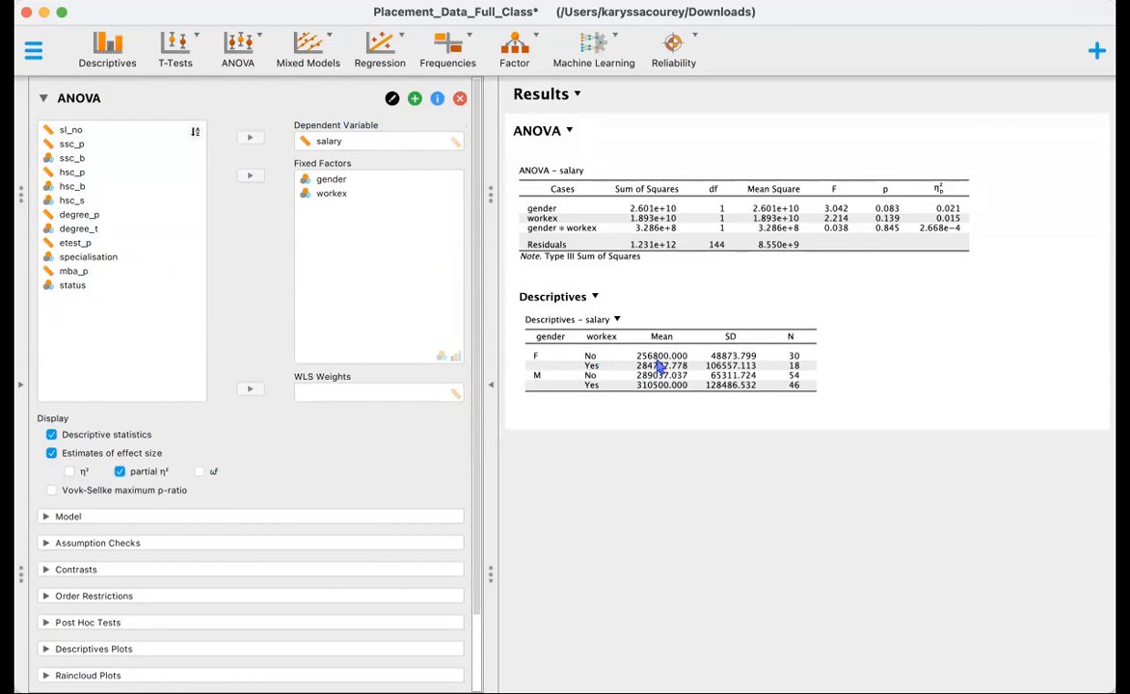
mouse_move(644, 364)
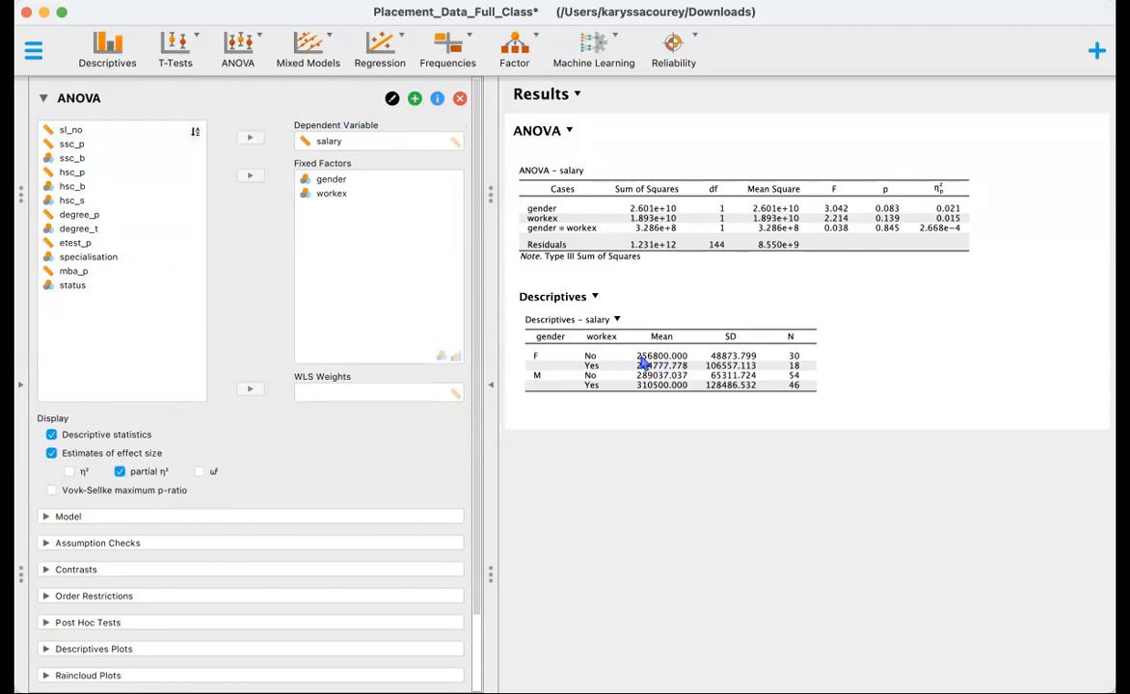
mouse_move(659, 367)
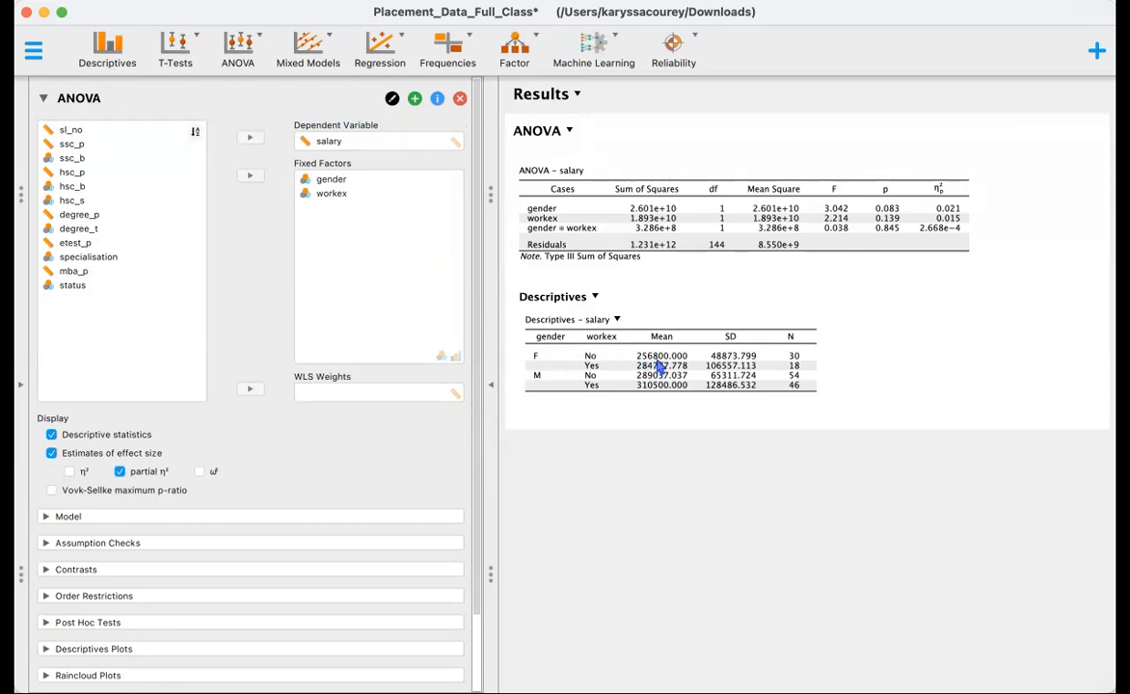
mouse_move(625, 395)
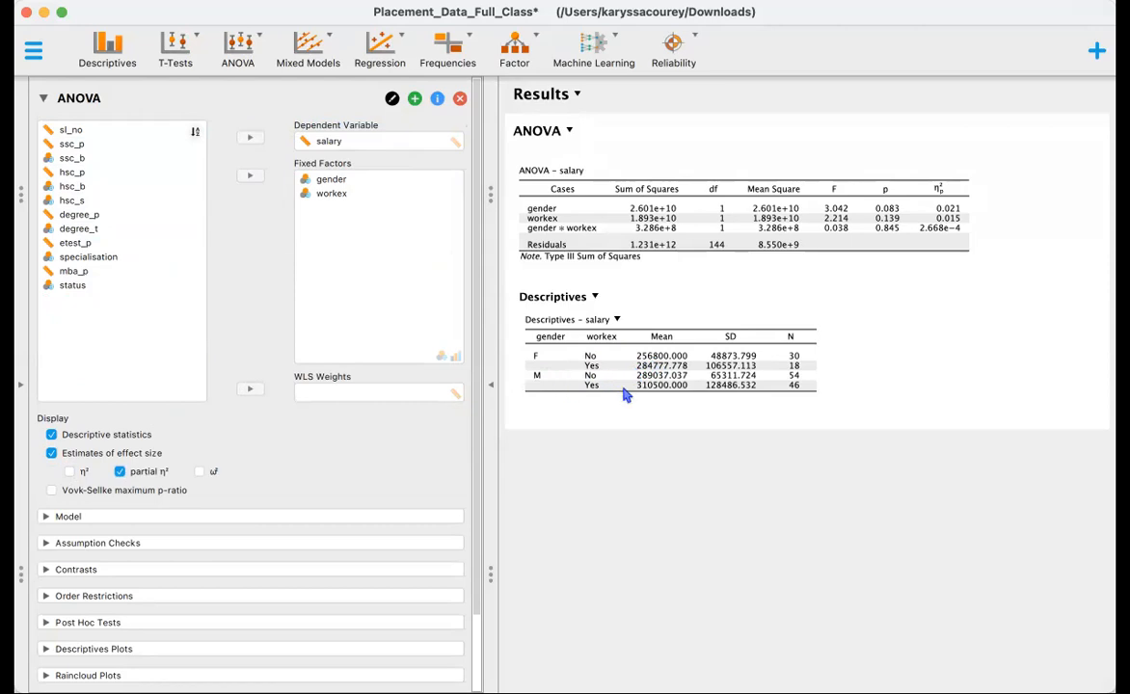
mouse_move(652, 403)
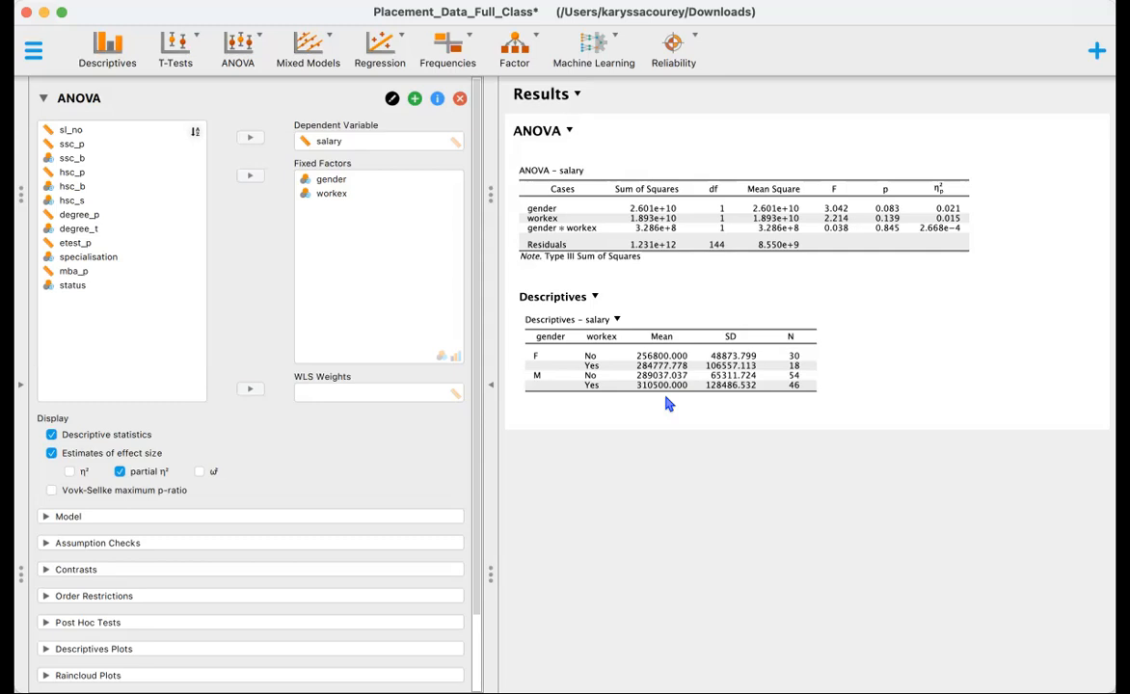
mouse_move(679, 397)
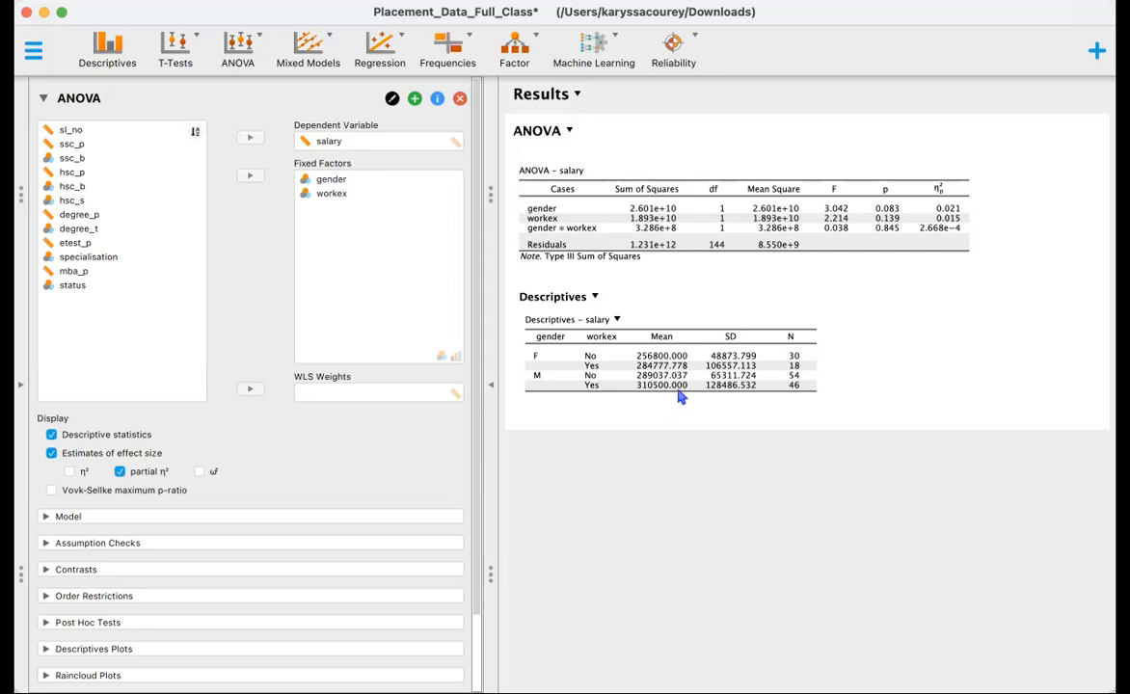
mouse_move(733, 399)
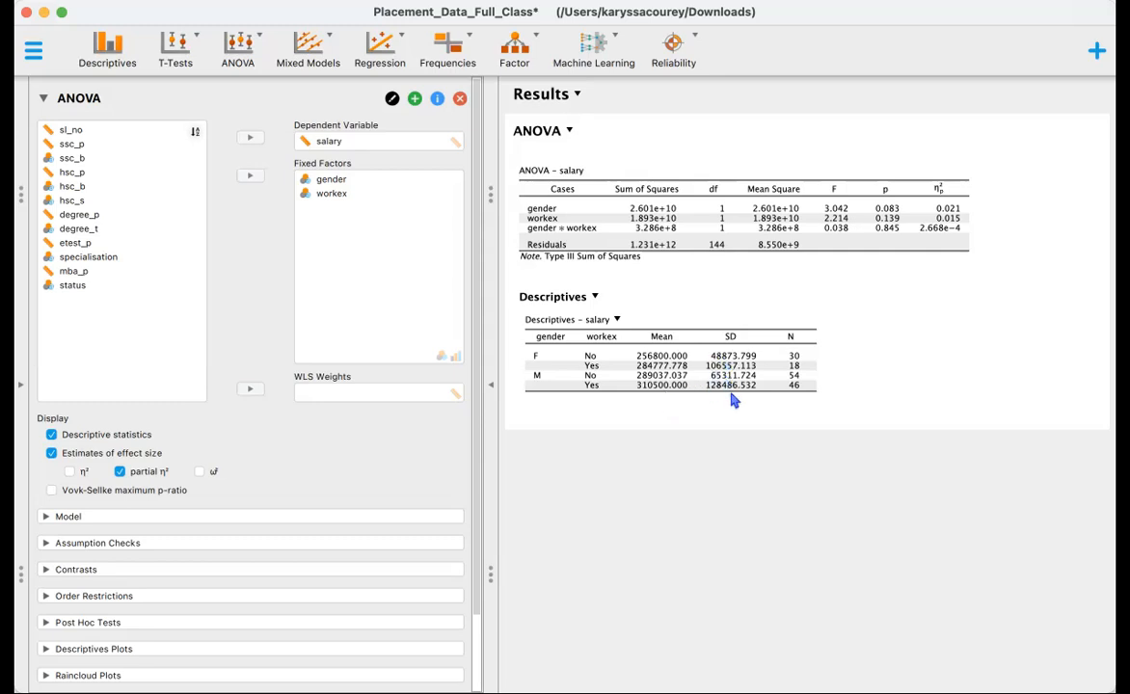
mouse_move(721, 375)
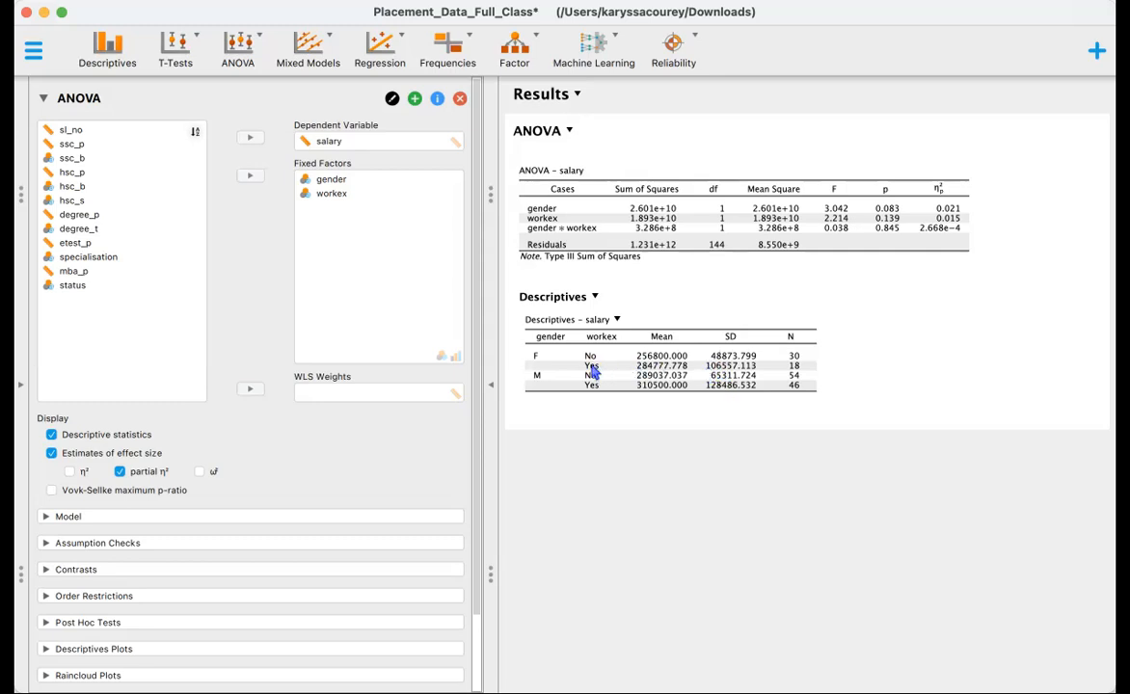
mouse_move(767, 393)
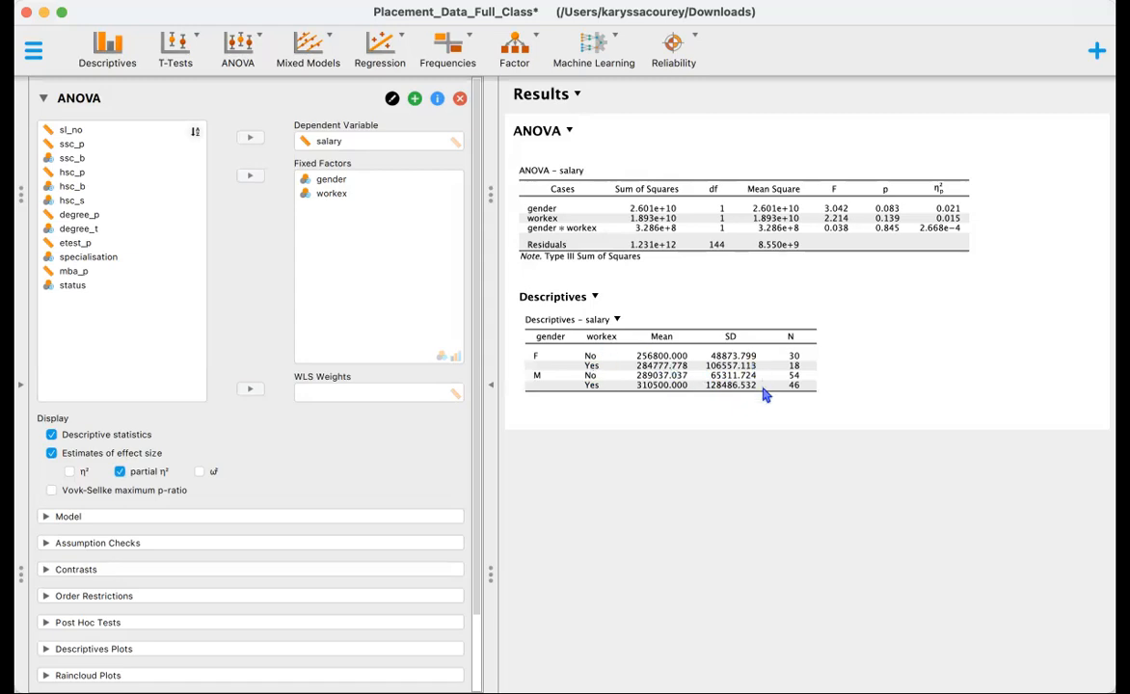
mouse_move(743, 393)
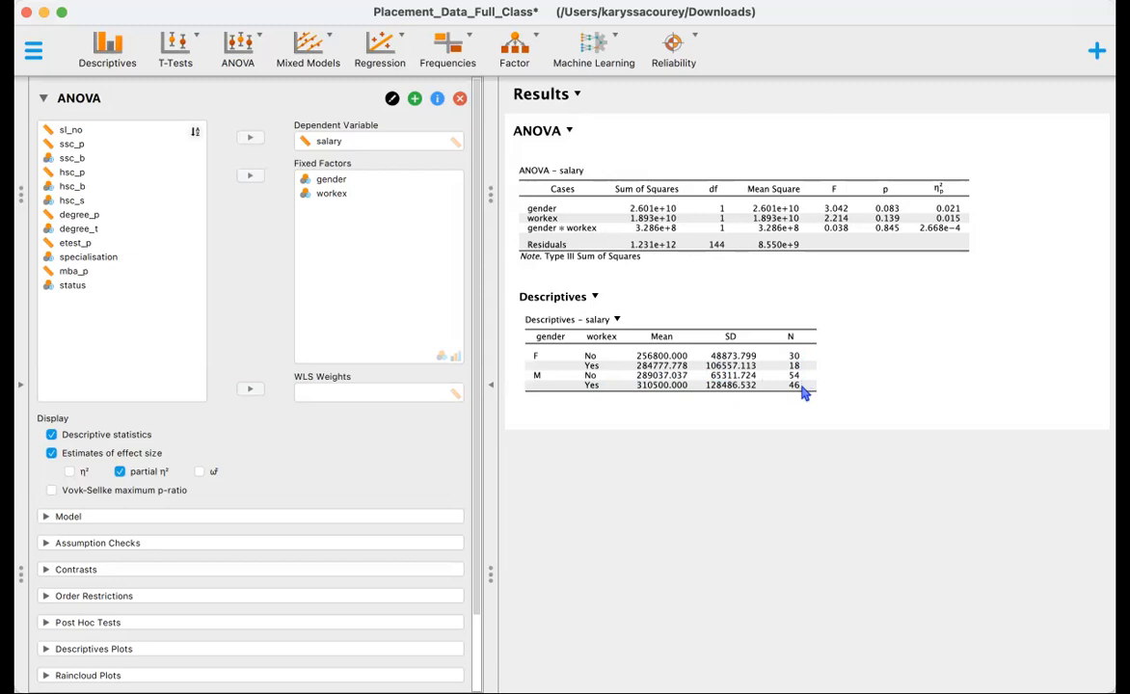
mouse_move(806, 368)
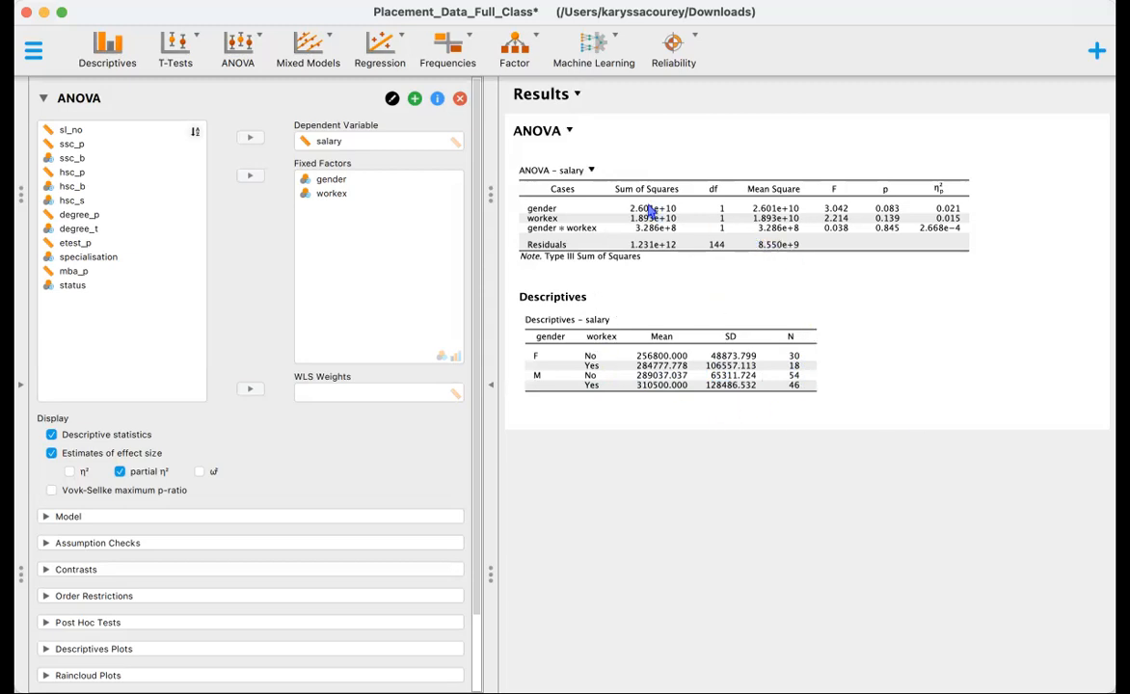
mouse_move(586, 174)
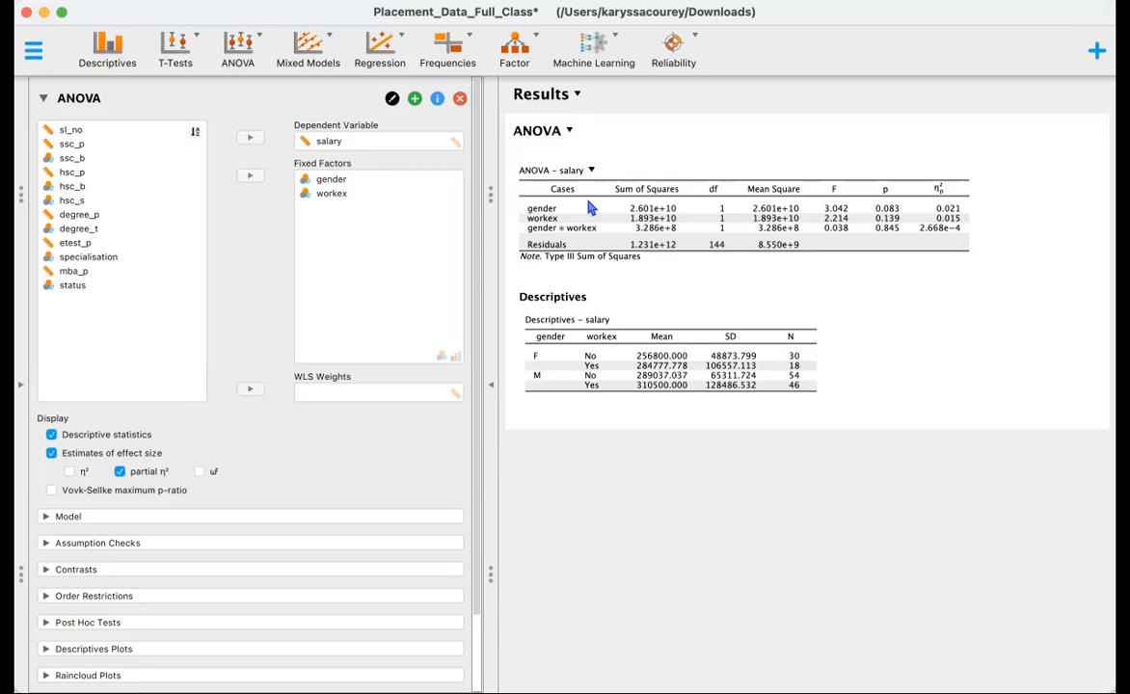
mouse_move(578, 212)
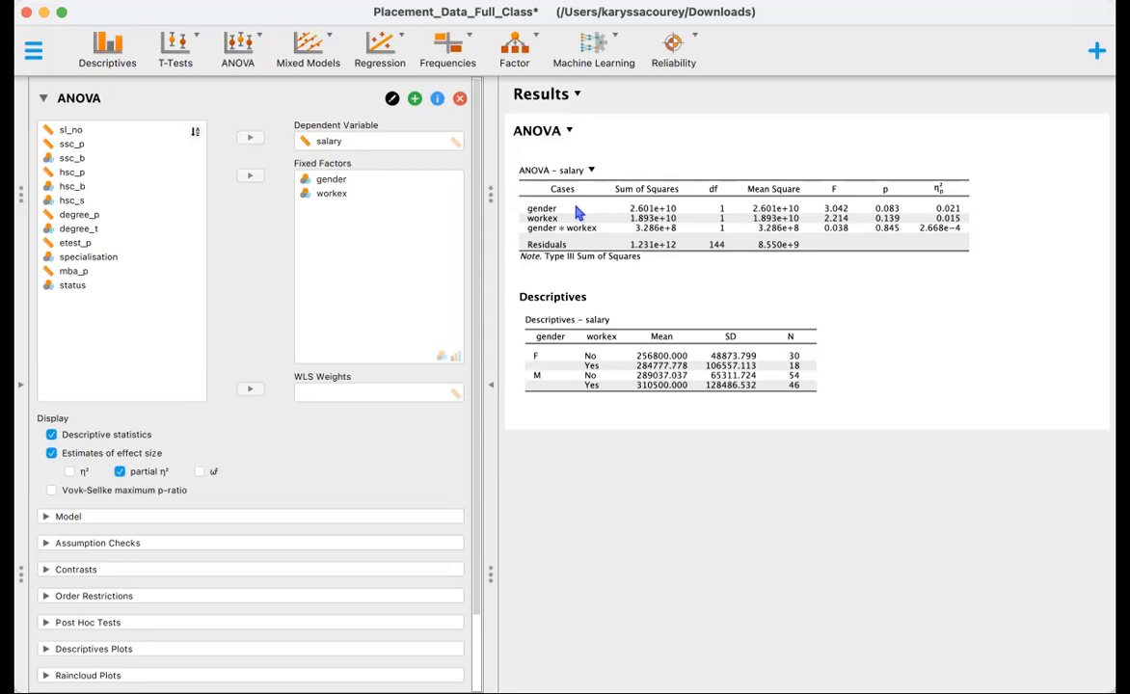
mouse_move(573, 235)
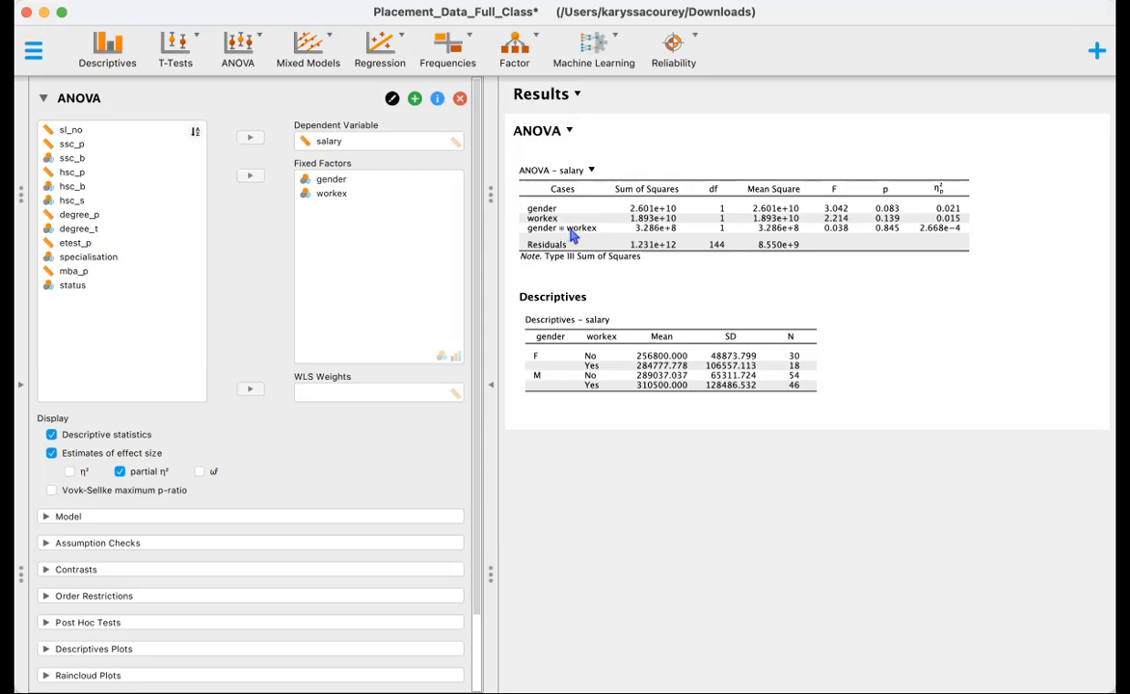
mouse_move(683, 216)
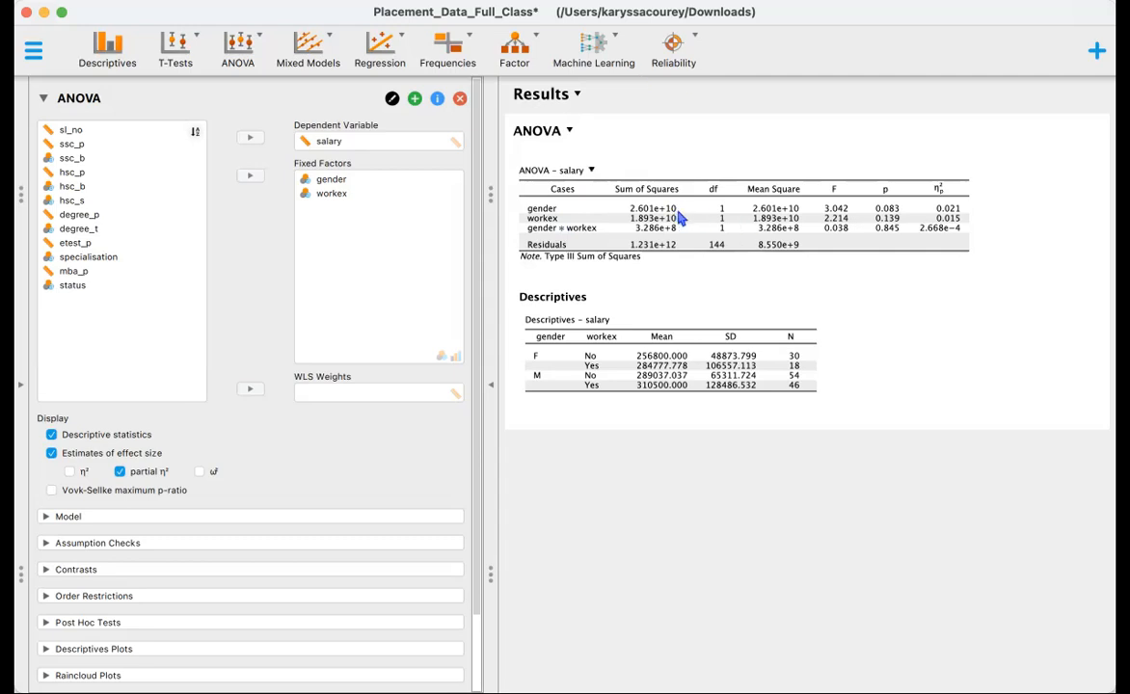
mouse_move(735, 255)
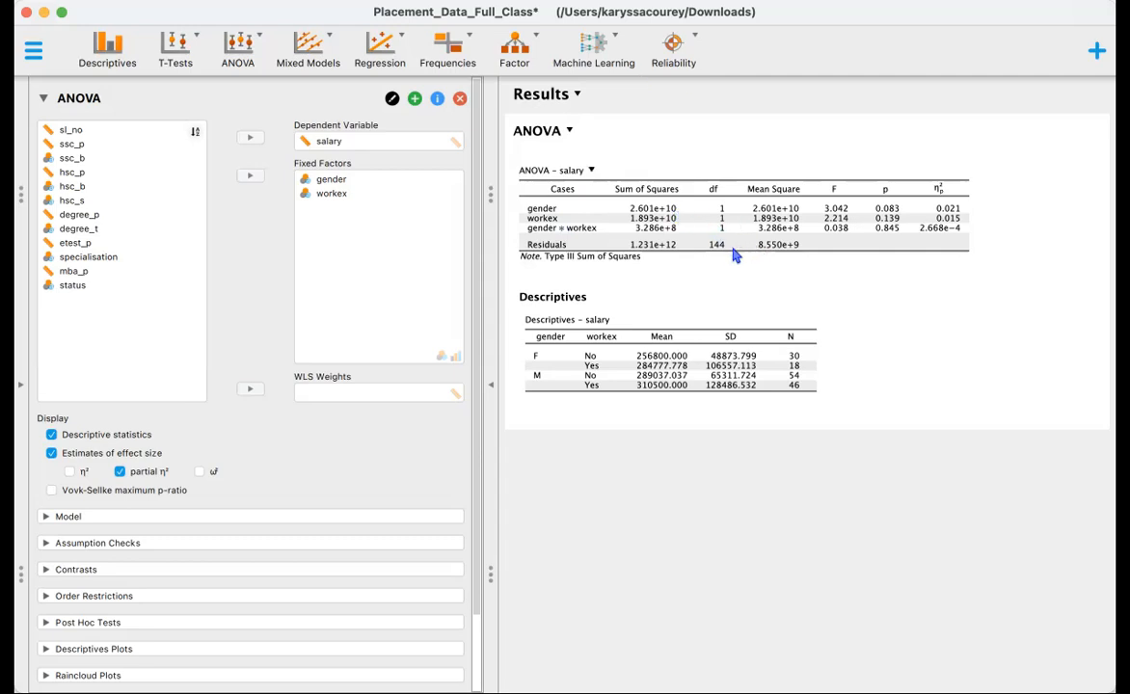
mouse_move(808, 250)
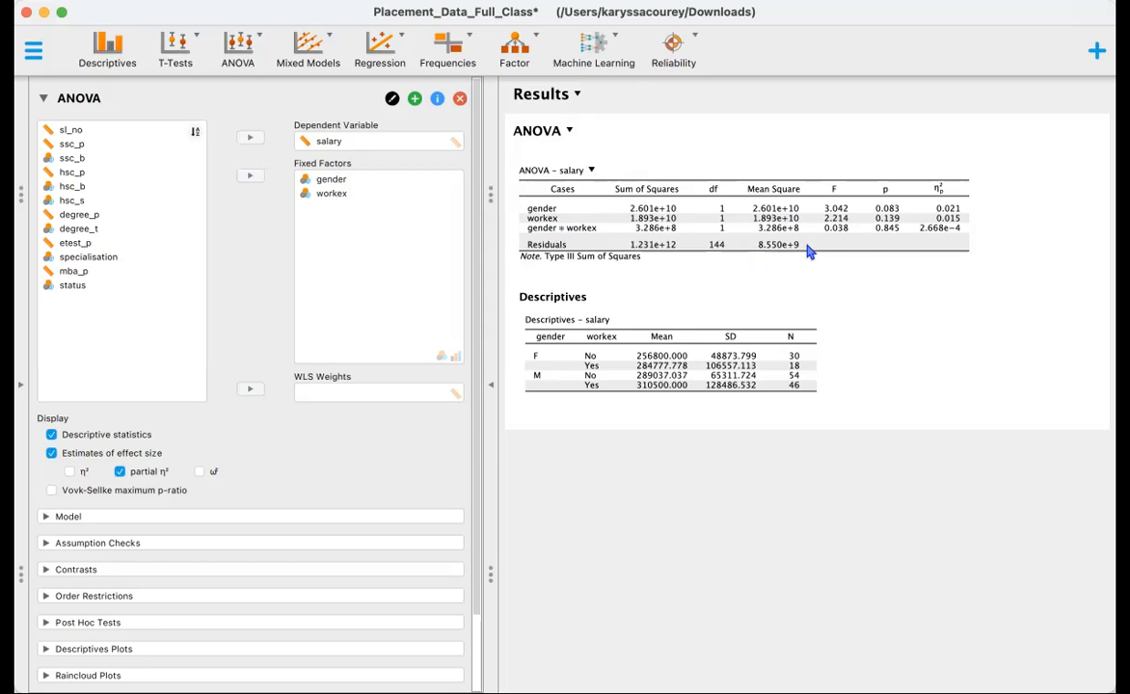
mouse_move(760, 261)
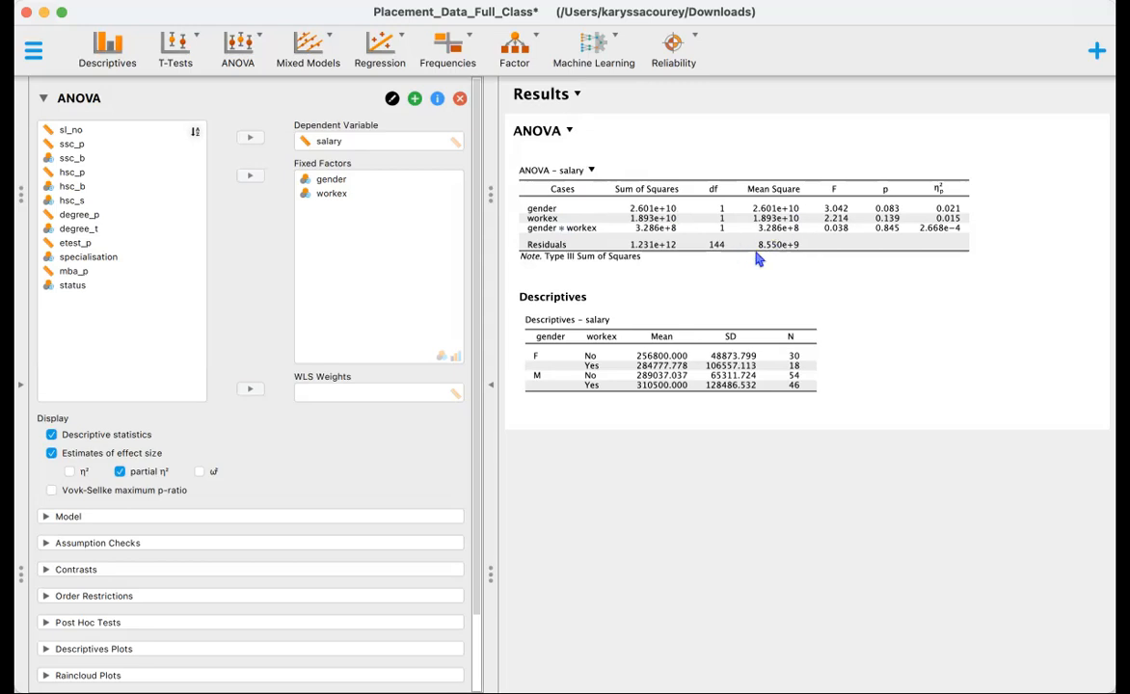
mouse_move(837, 249)
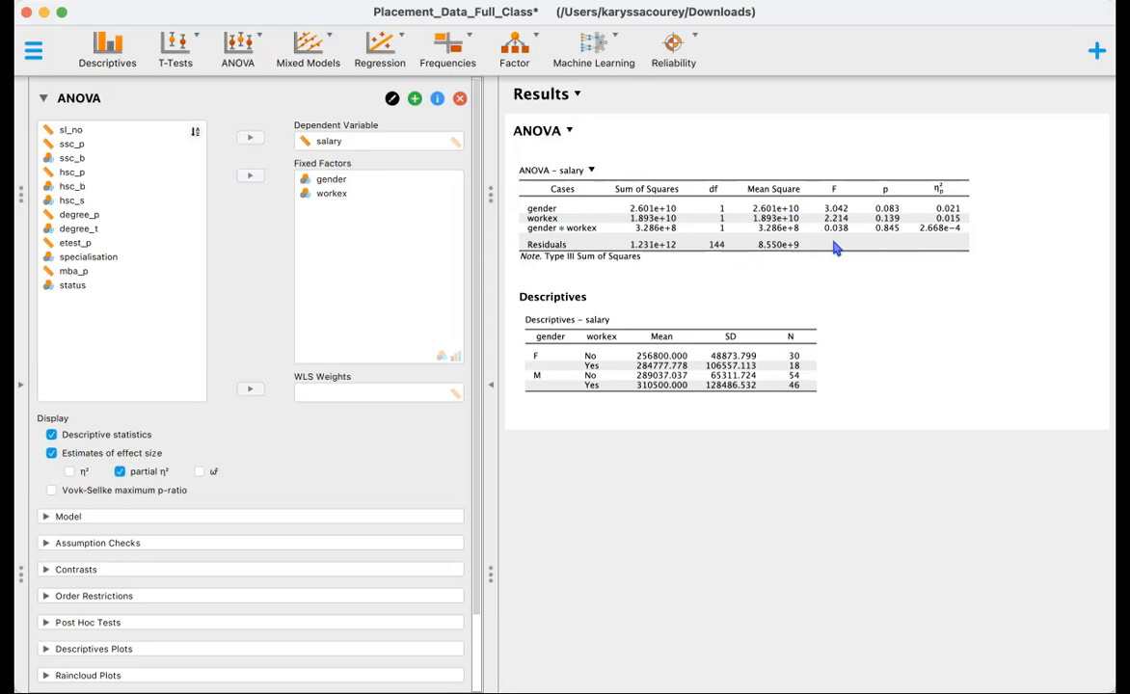
mouse_move(887, 236)
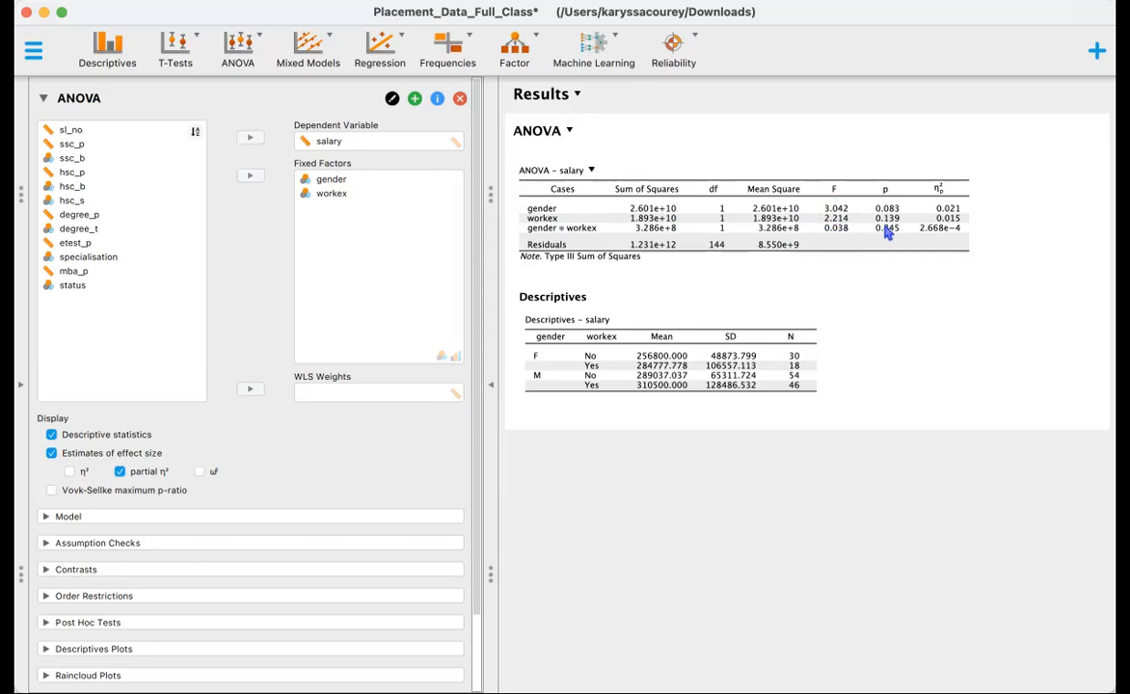
mouse_move(895, 237)
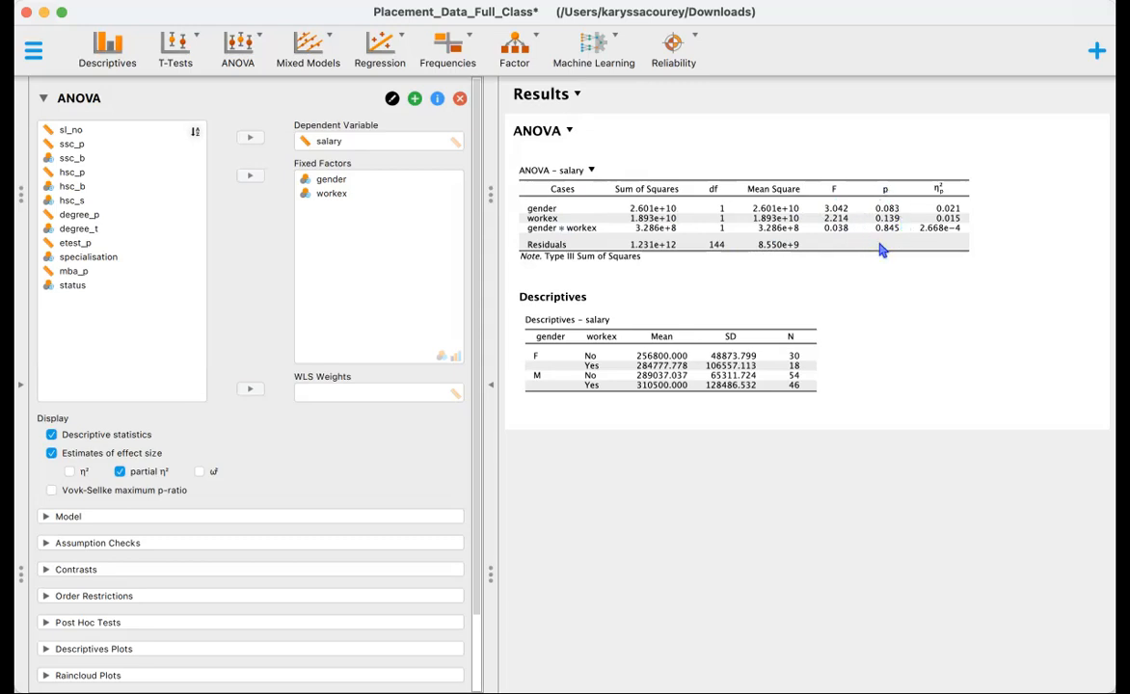
mouse_move(904, 239)
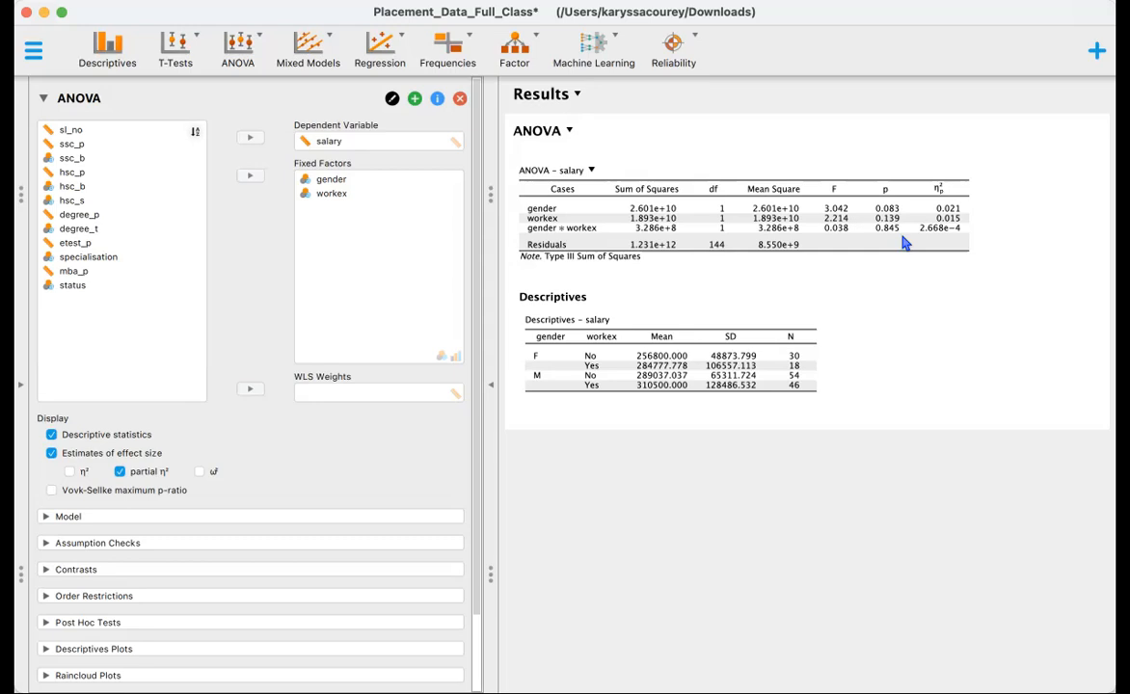
mouse_move(957, 247)
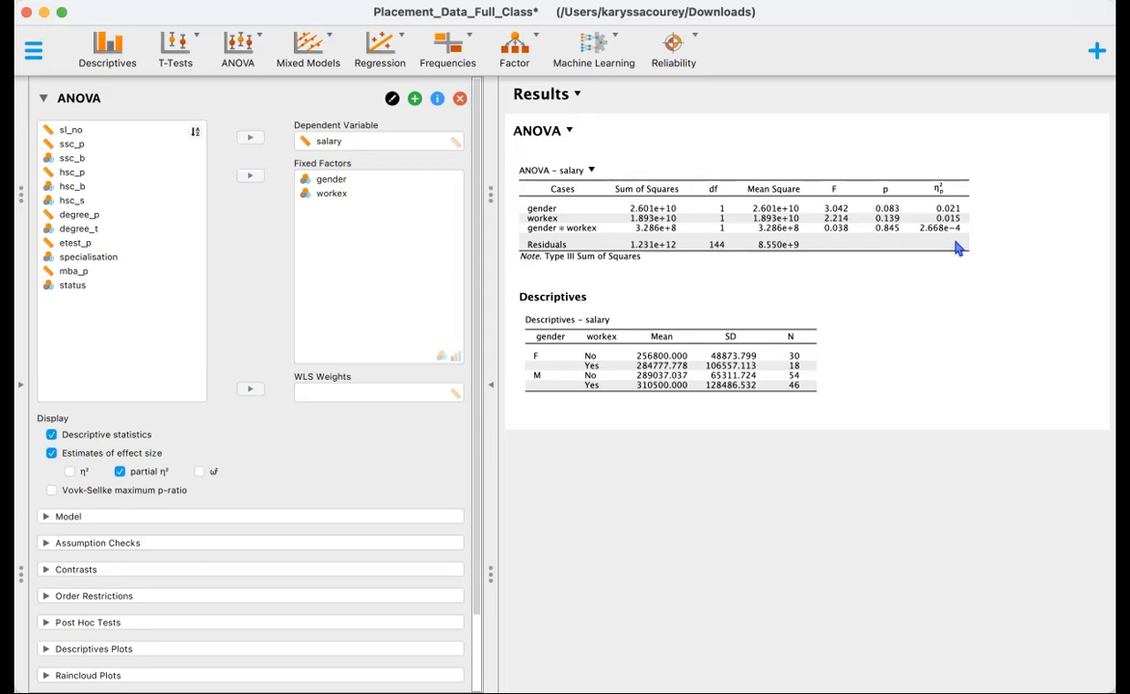
mouse_move(957, 281)
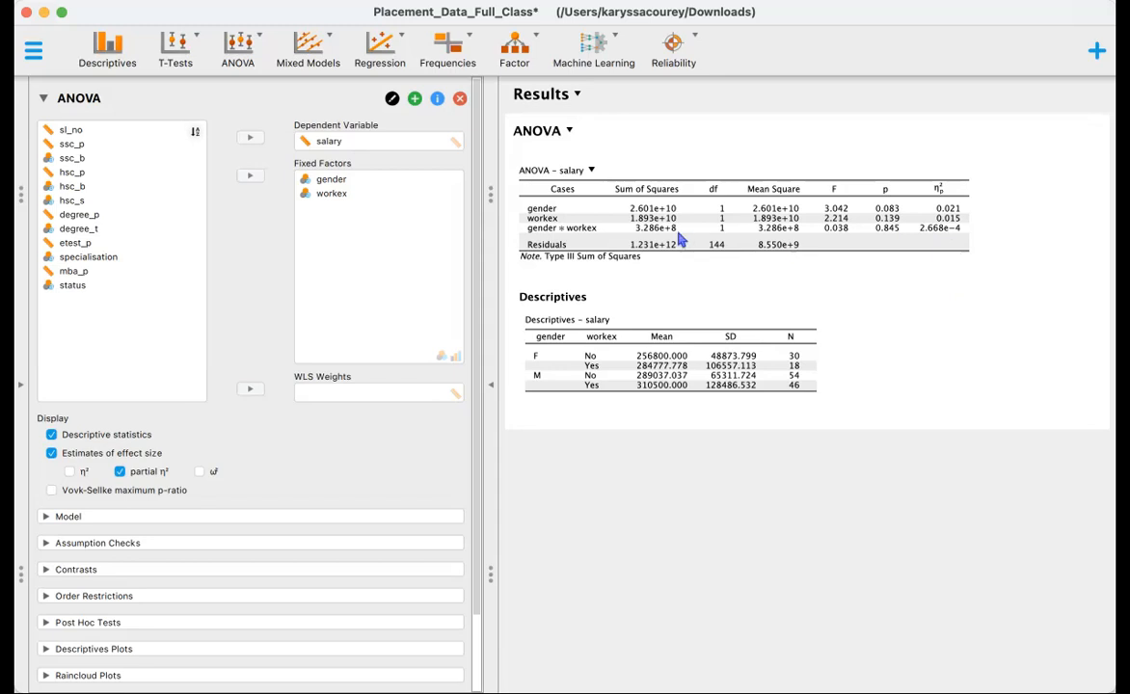
mouse_move(439, 321)
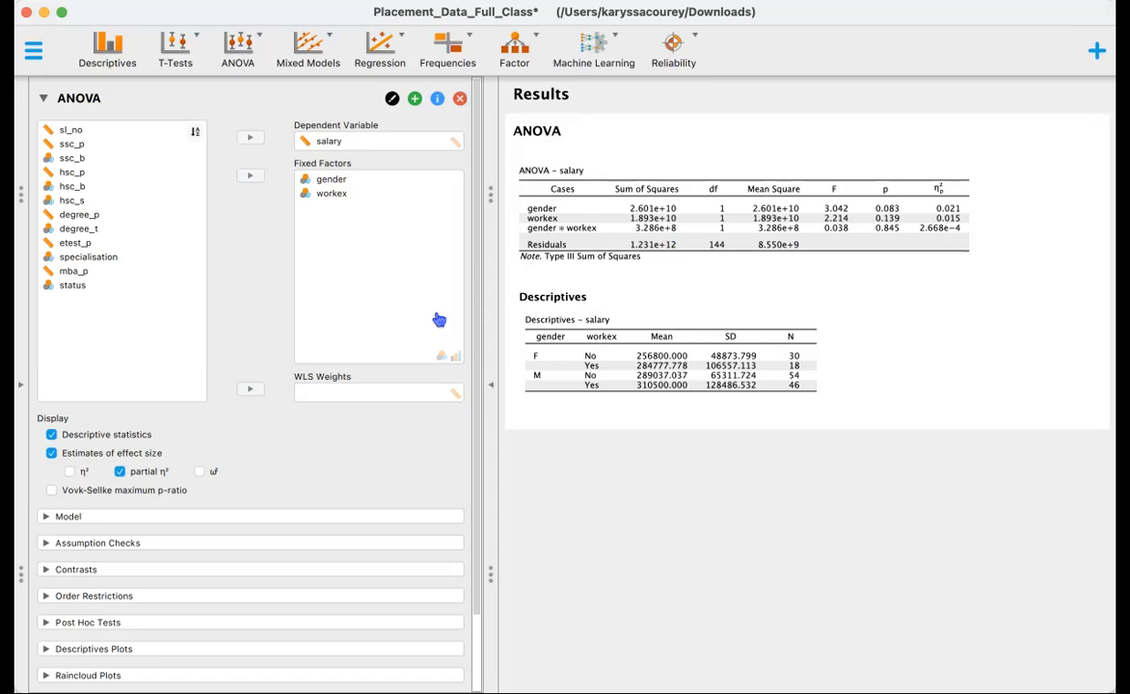
Bring up the ANOVA menu listing classical and Bayesian analyses
click(237, 48)
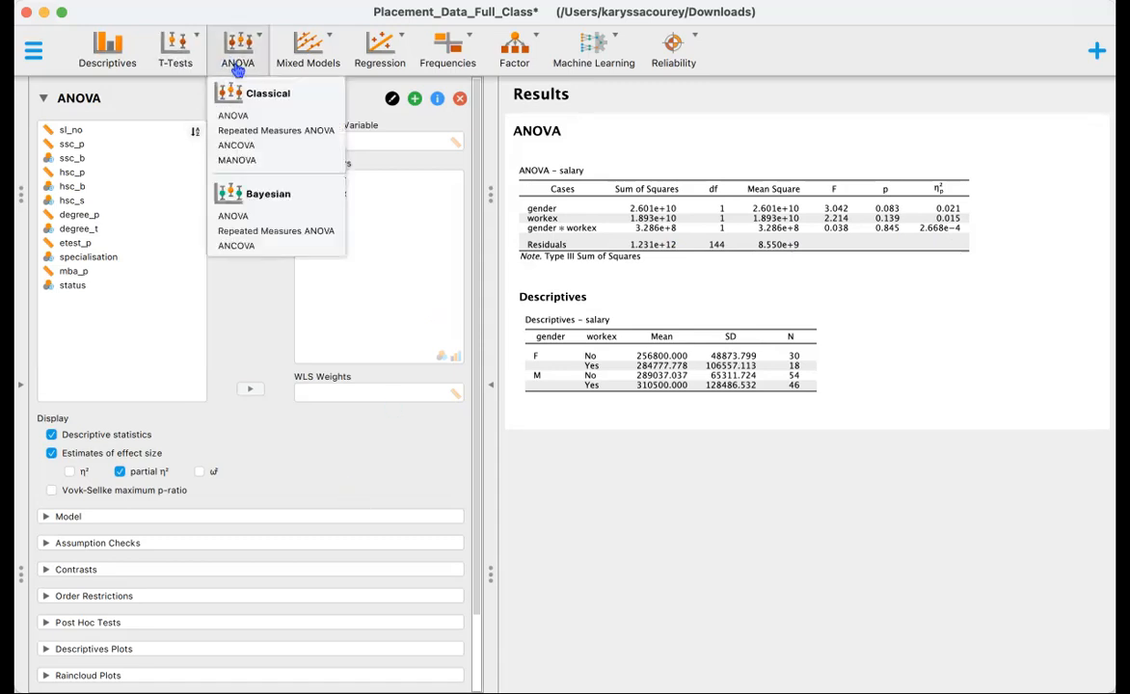
mouse_move(243, 208)
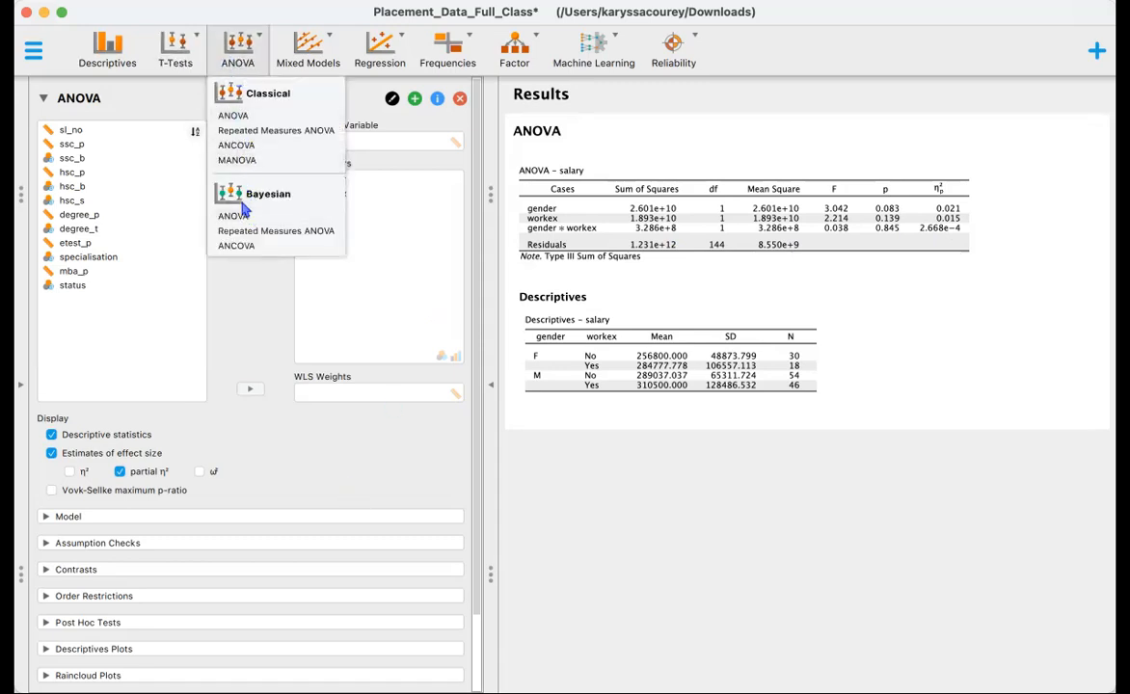
Run a Bayesian ANOVA of salary by gender and workex compared against the null model
click(232, 216)
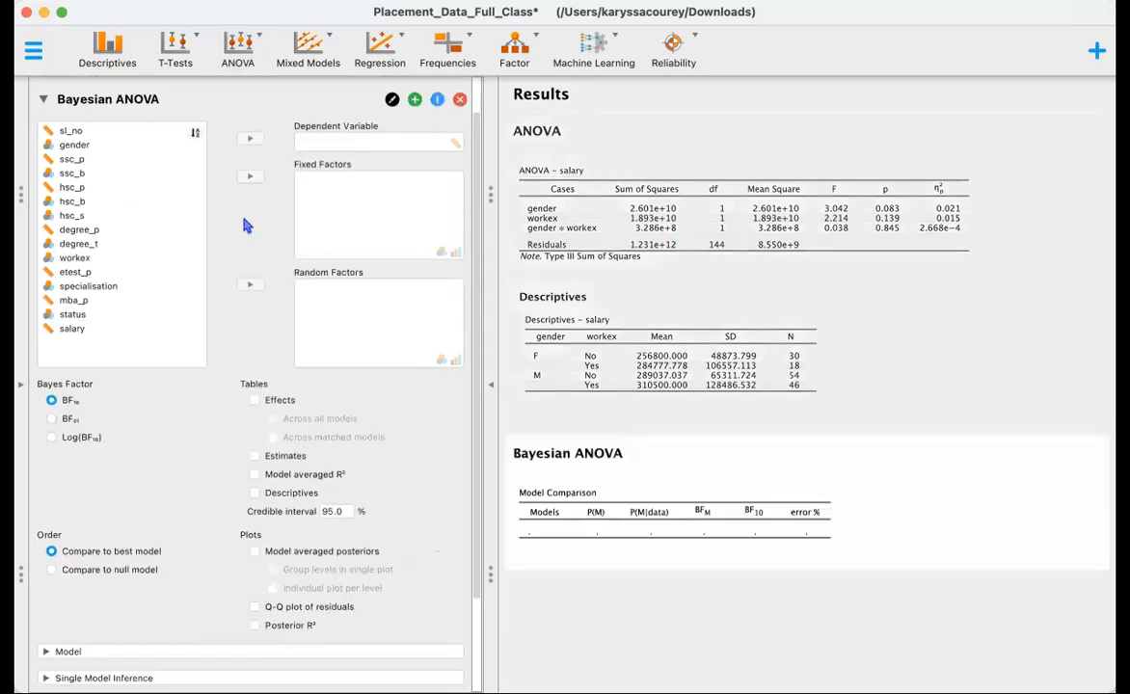
click(71, 158)
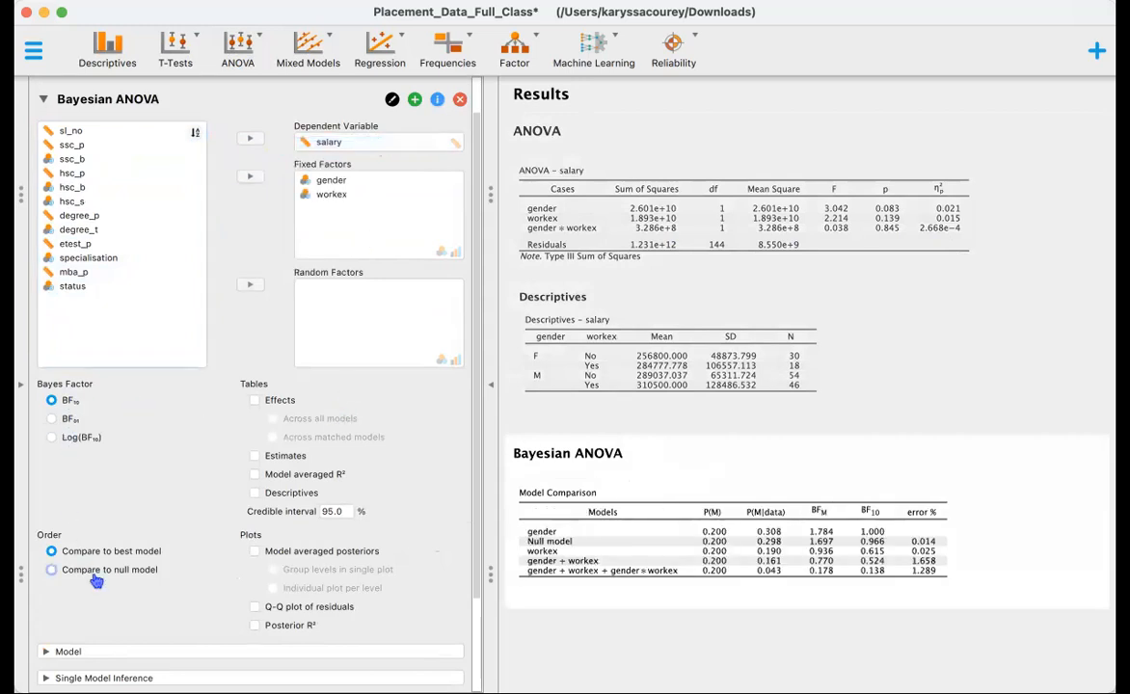
click(254, 400)
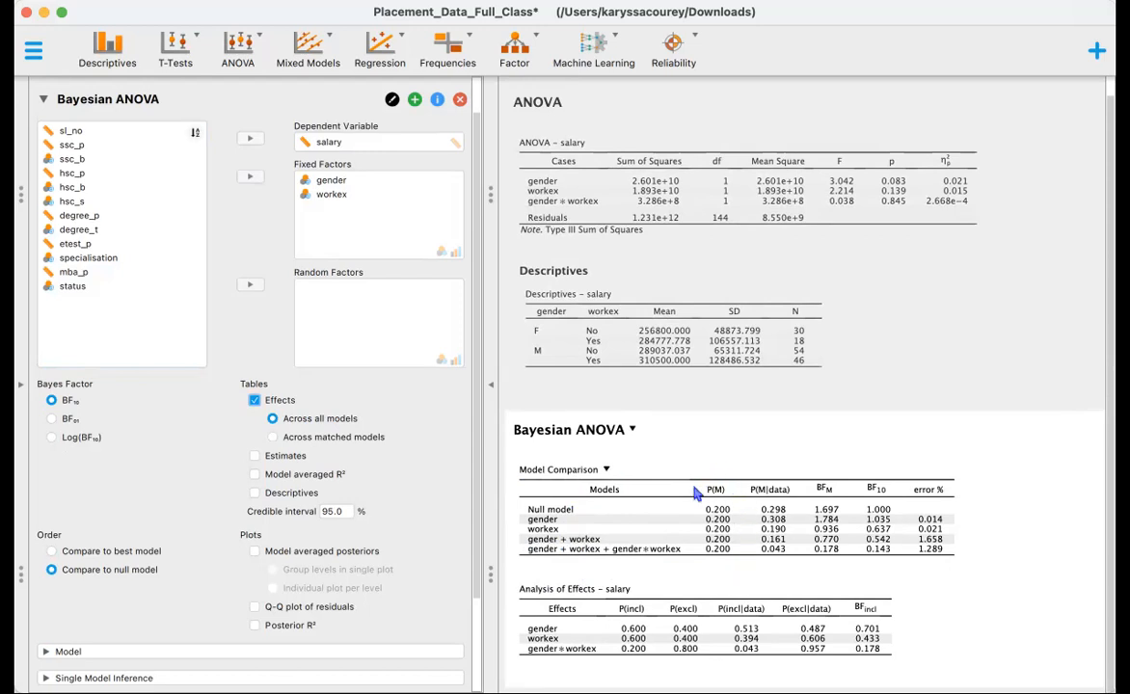
mouse_move(710, 505)
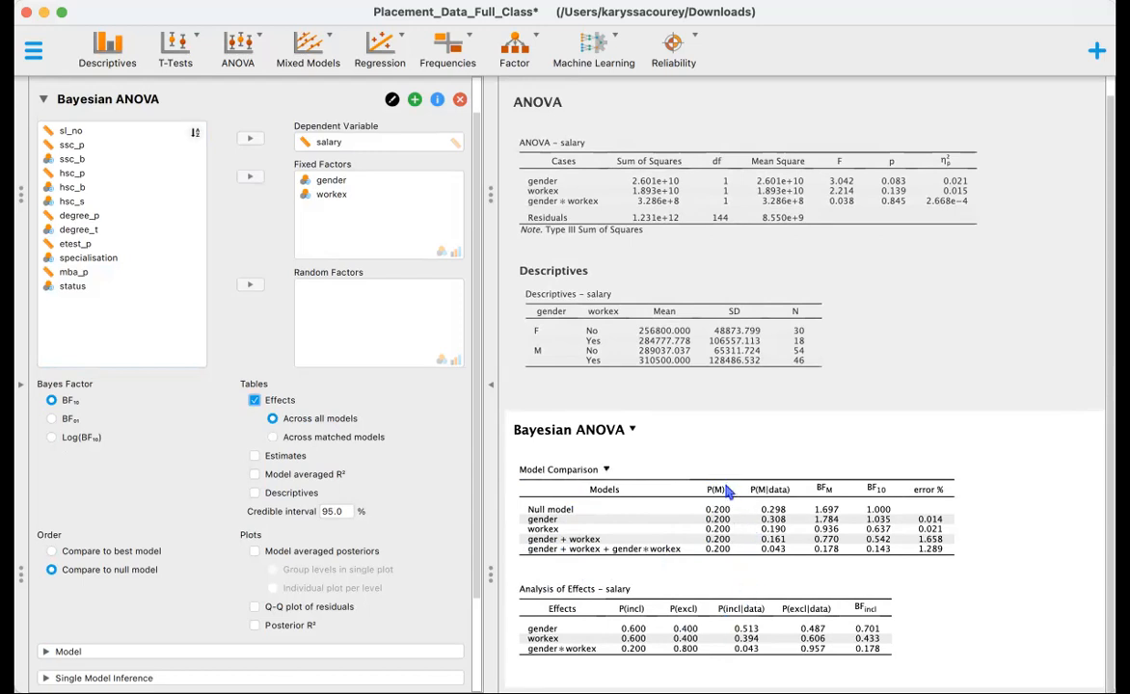
mouse_move(731, 517)
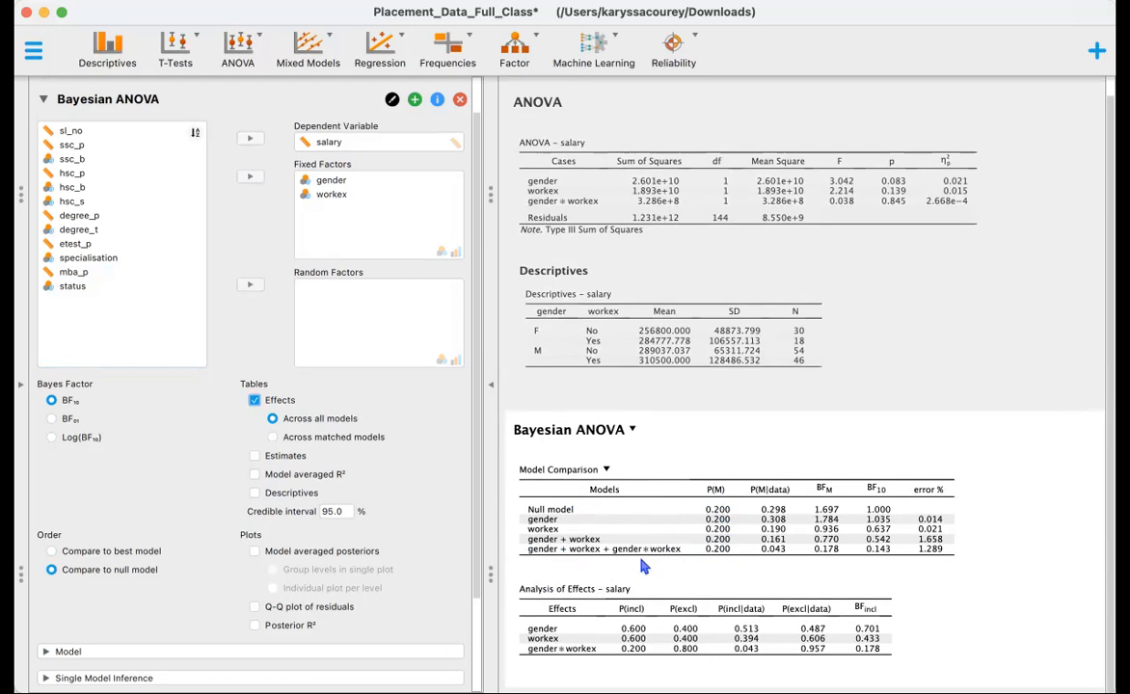
mouse_move(686, 569)
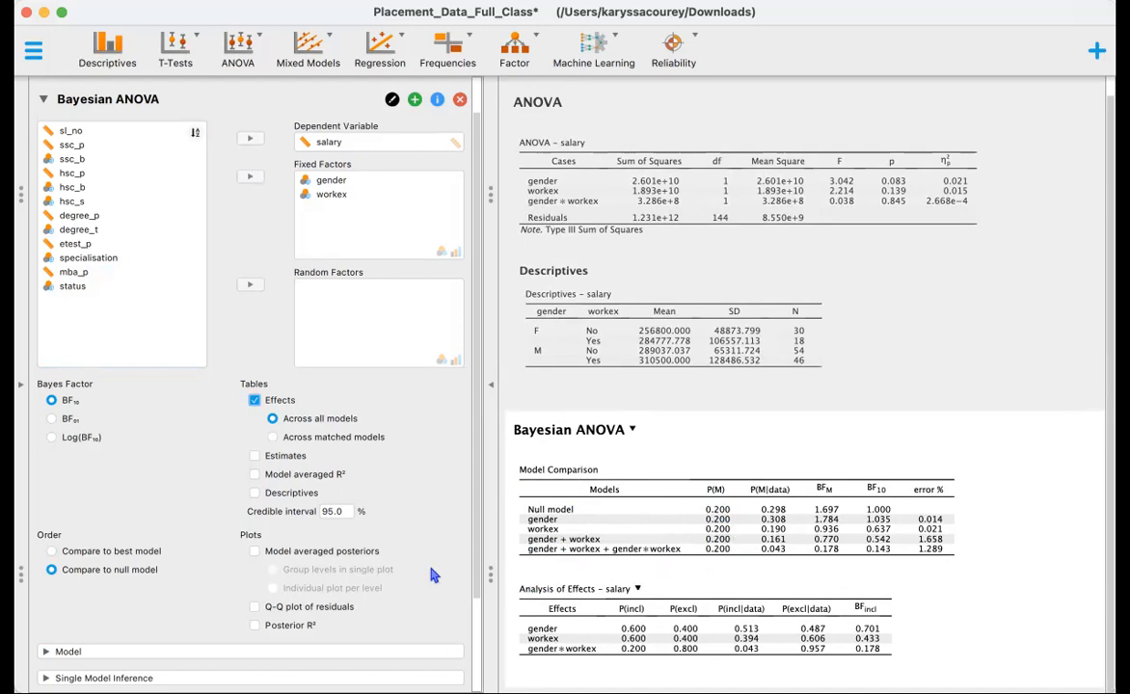
Add an analysis of effects across all models to the Bayesian ANOVA
scroll(down, 3)
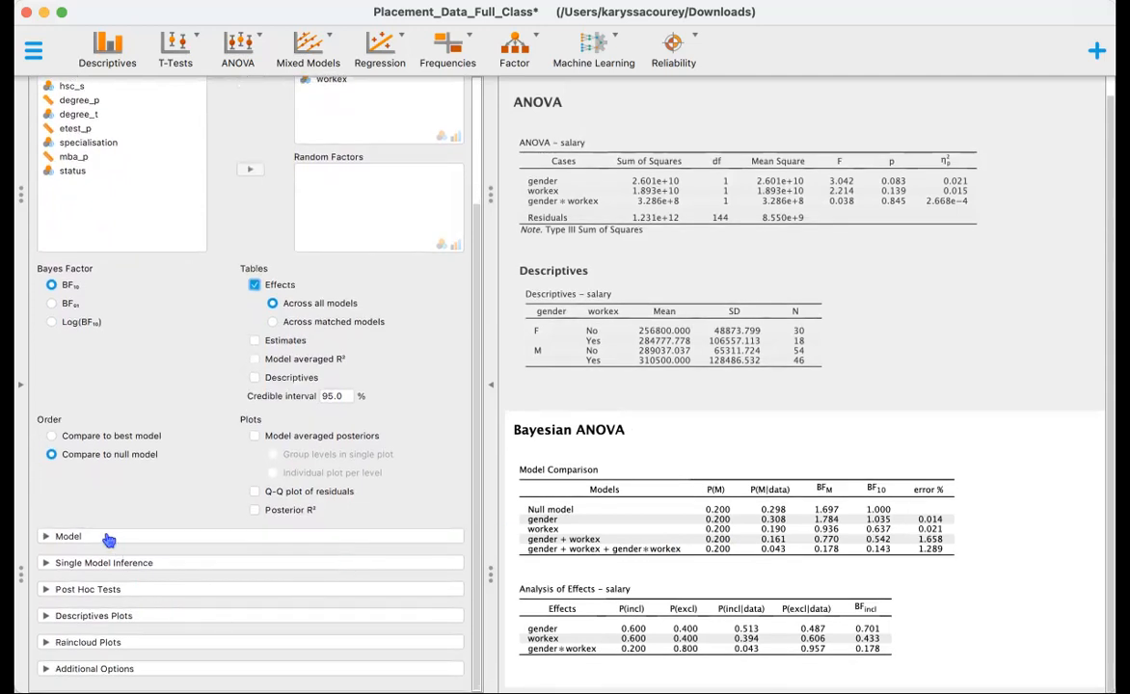
click(94, 667)
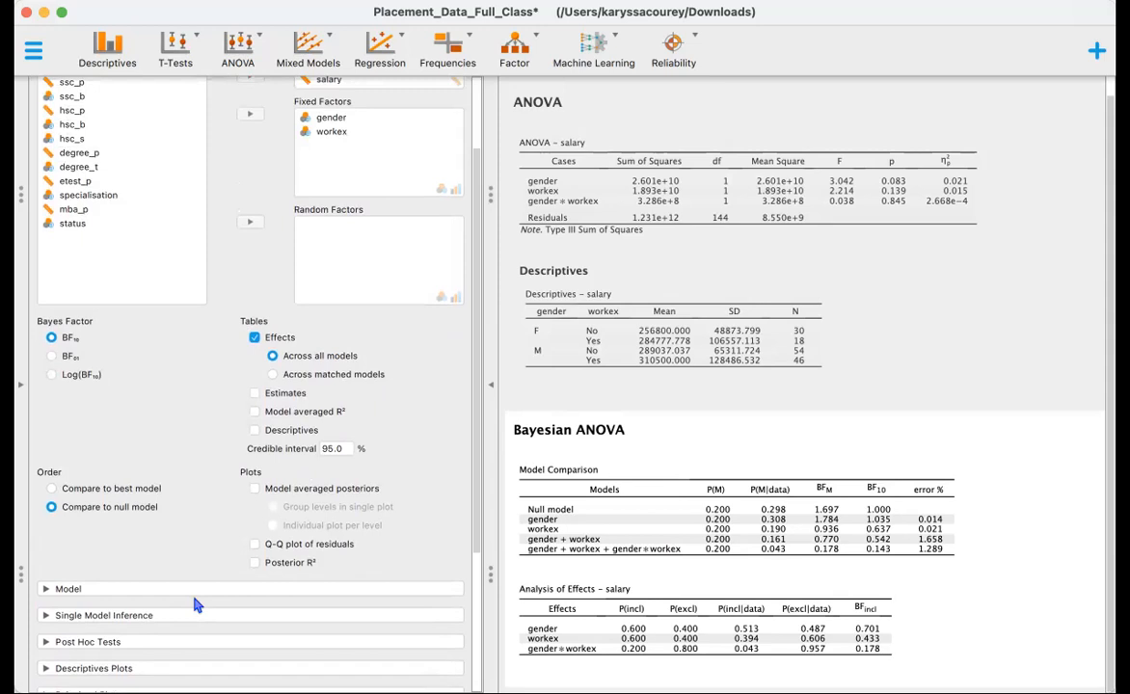
mouse_move(652, 582)
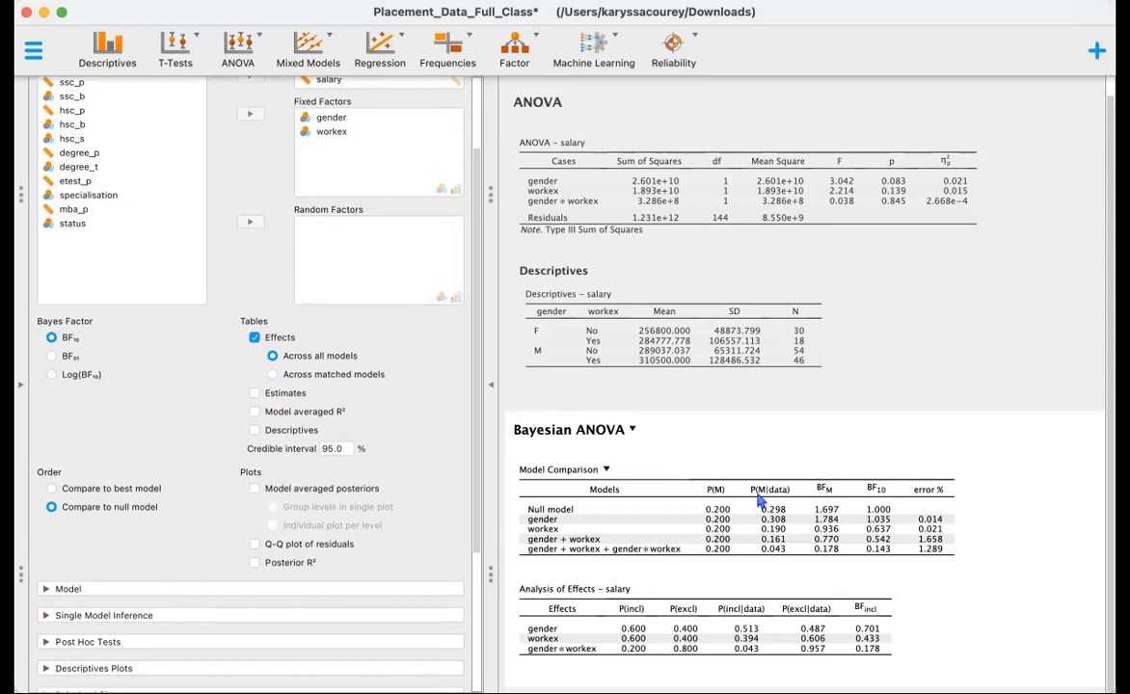
mouse_move(787, 506)
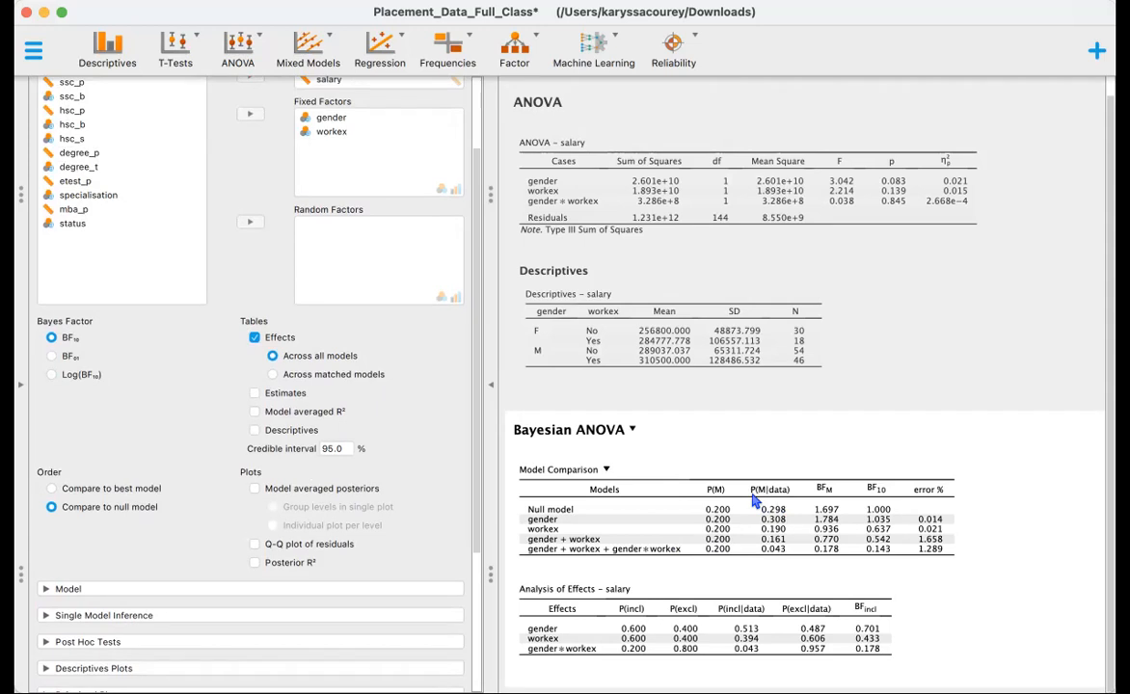
mouse_move(787, 497)
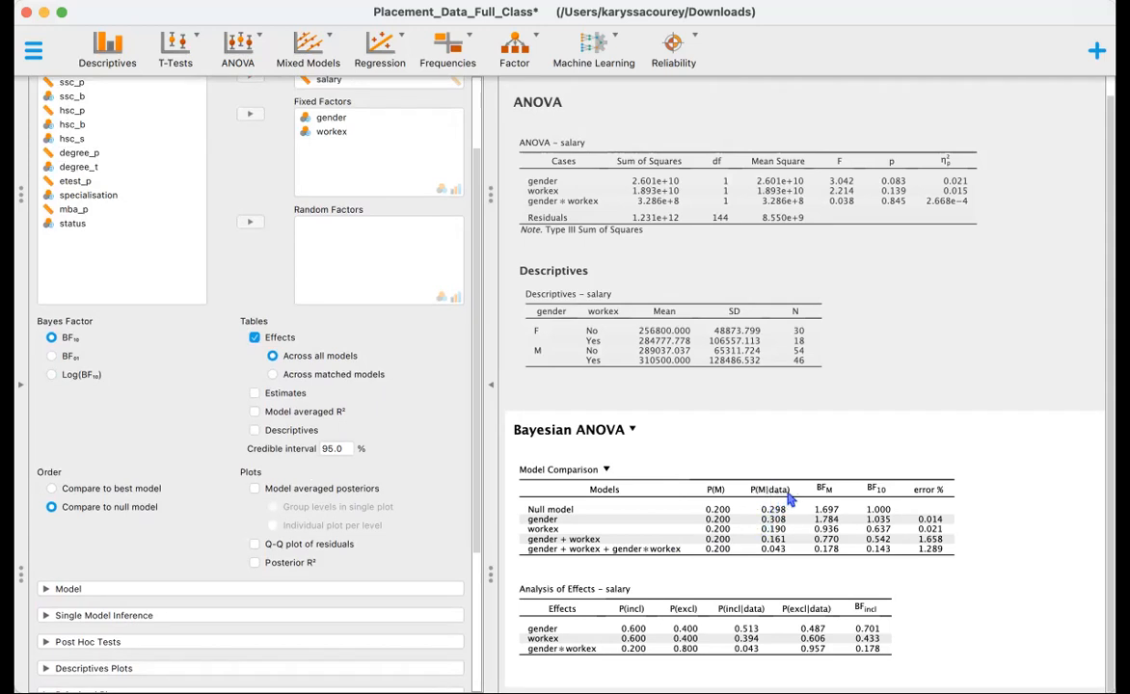
mouse_move(776, 511)
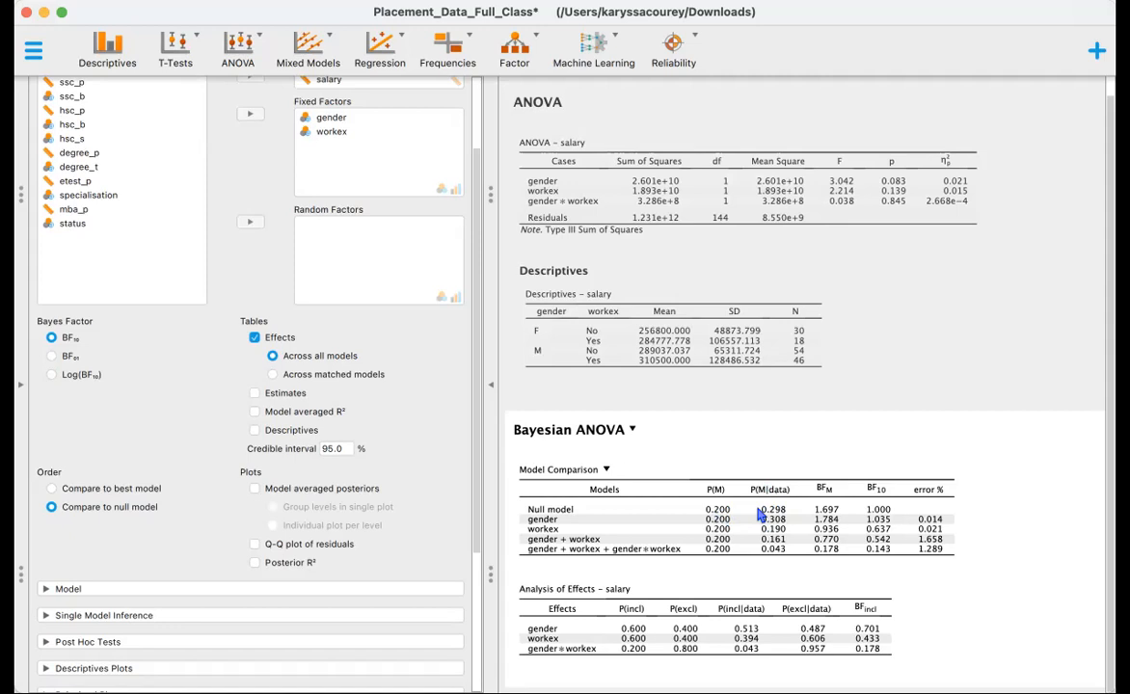
mouse_move(725, 517)
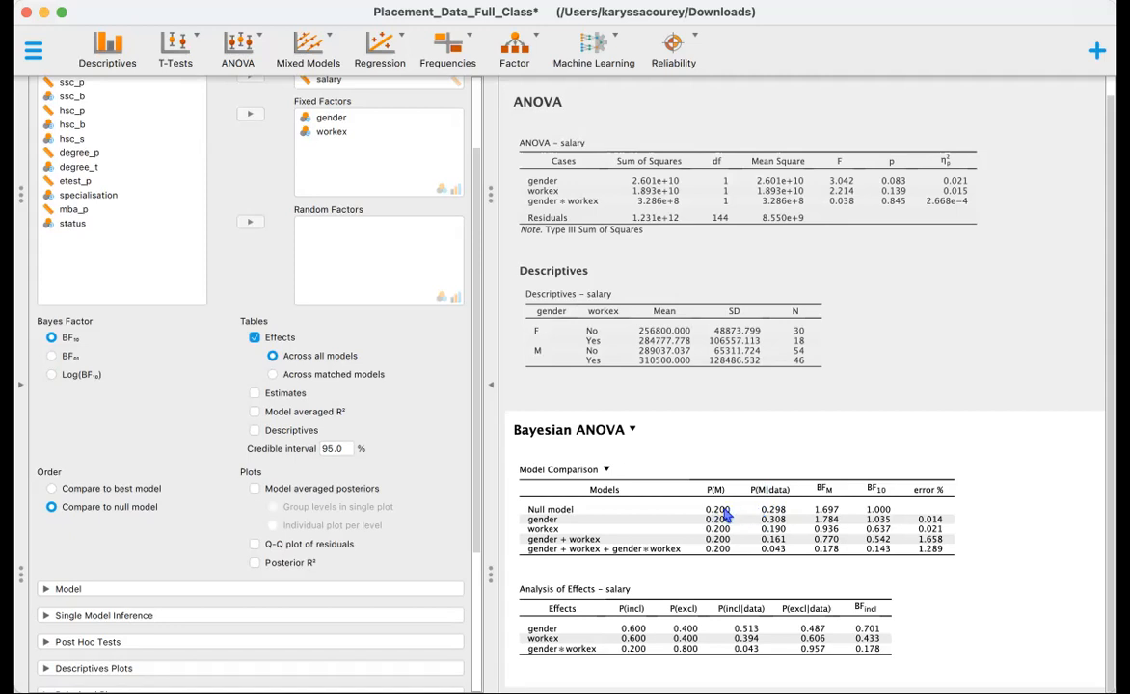
mouse_move(771, 520)
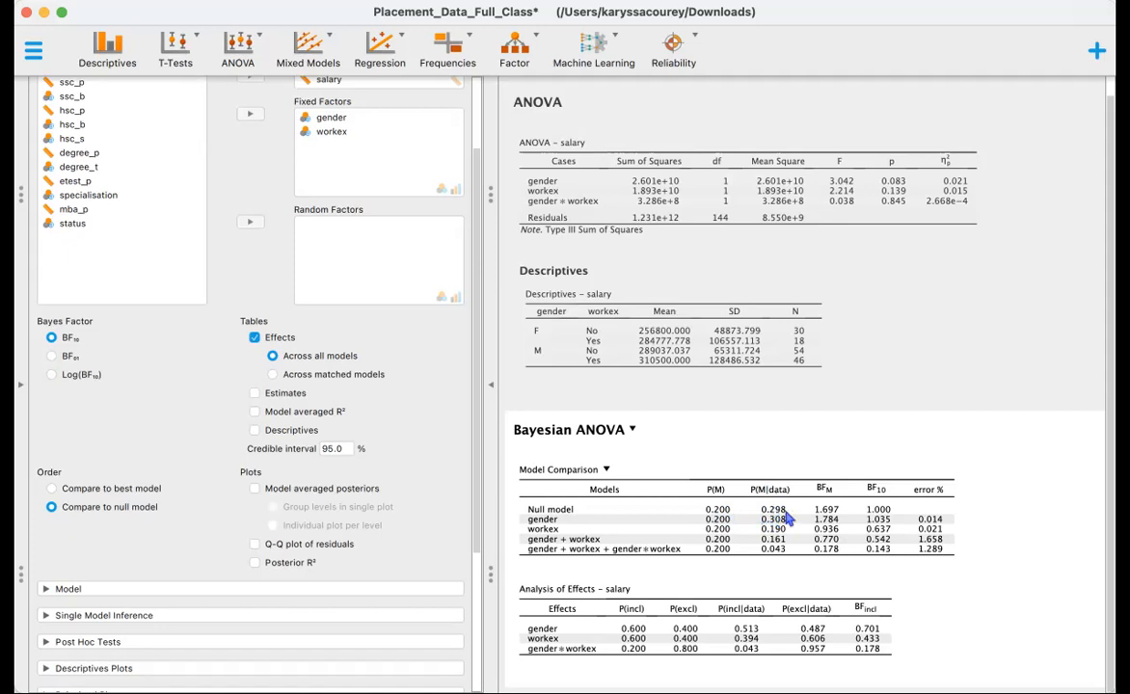
mouse_move(775, 517)
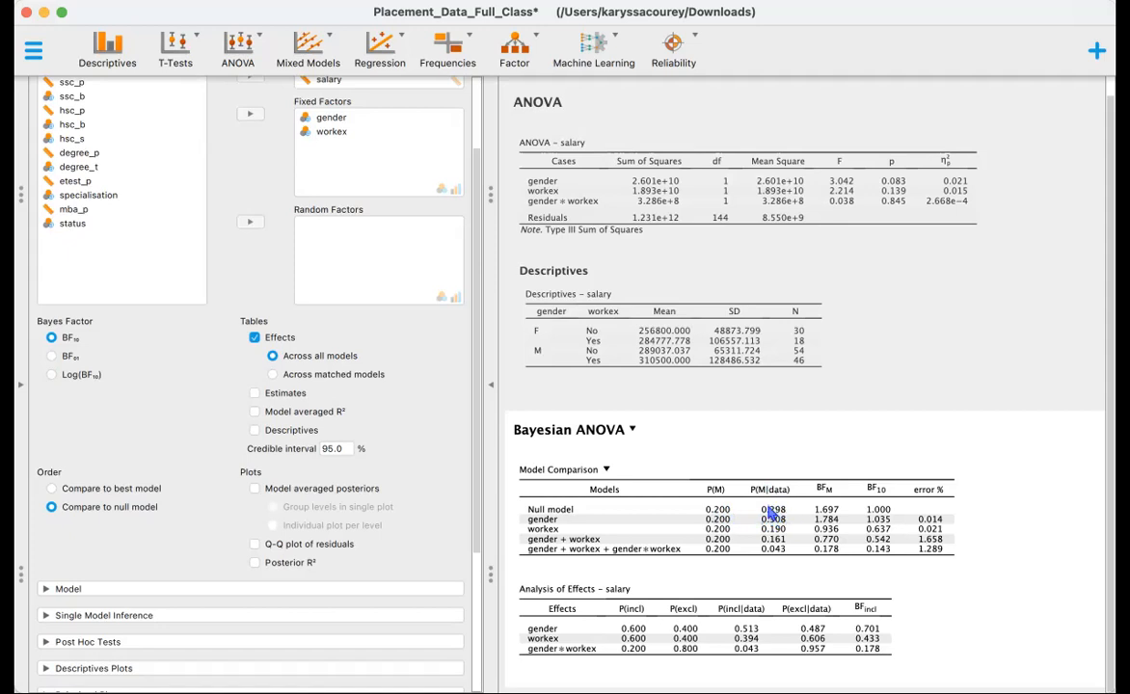
mouse_move(772, 532)
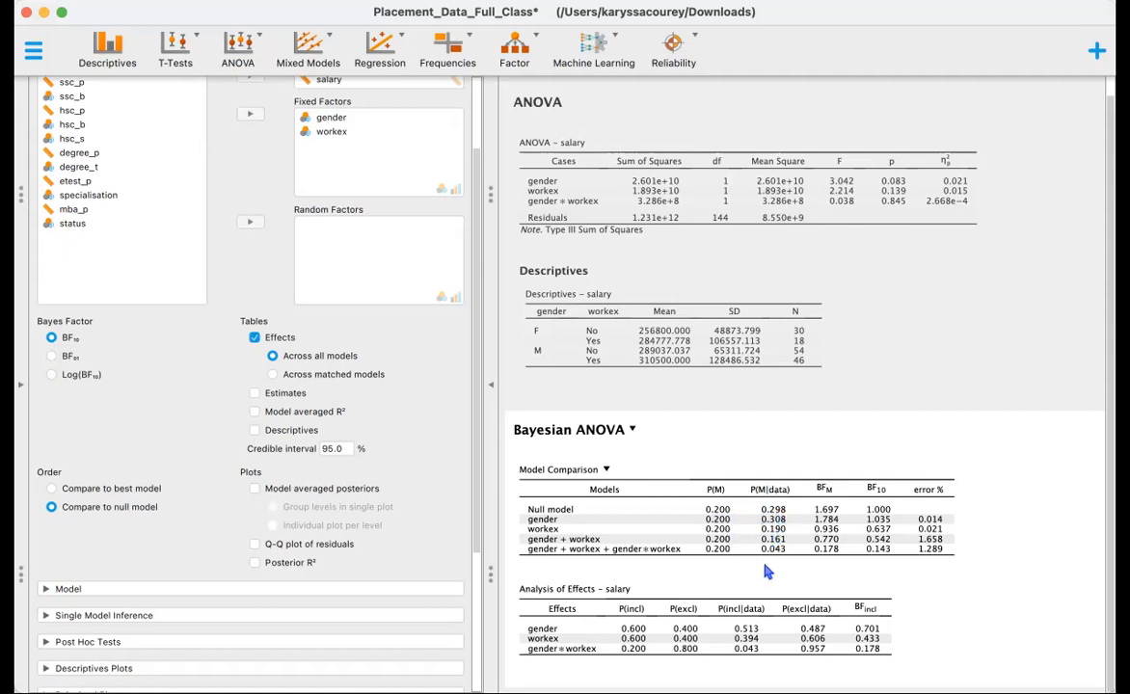
mouse_move(803, 594)
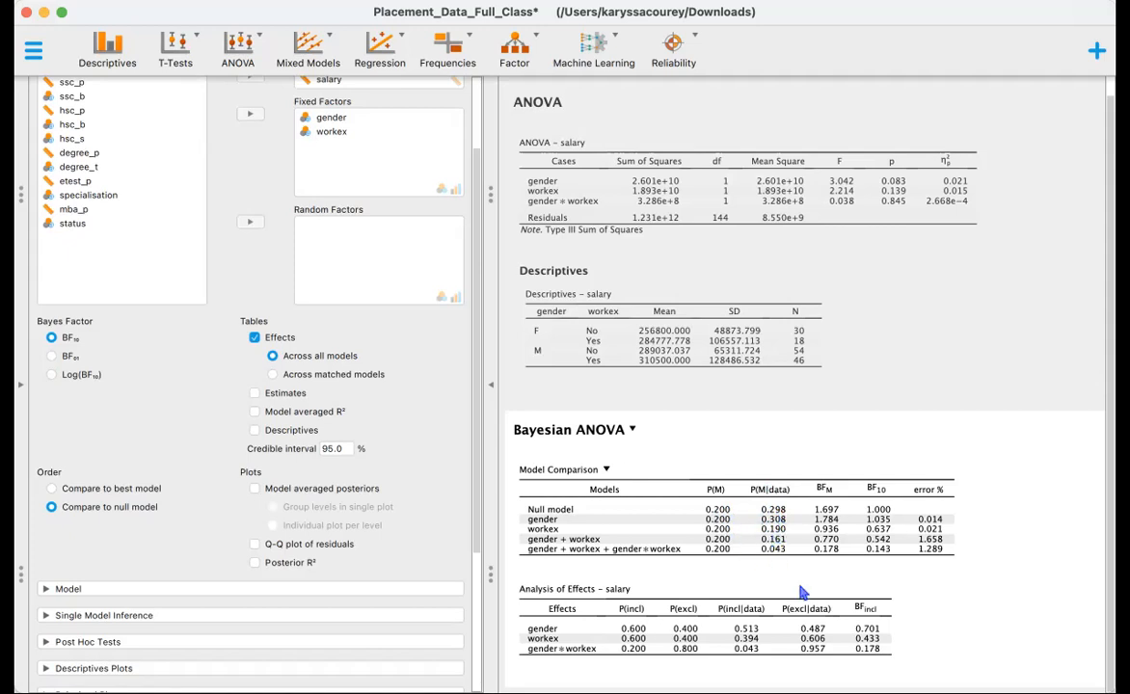
mouse_move(841, 500)
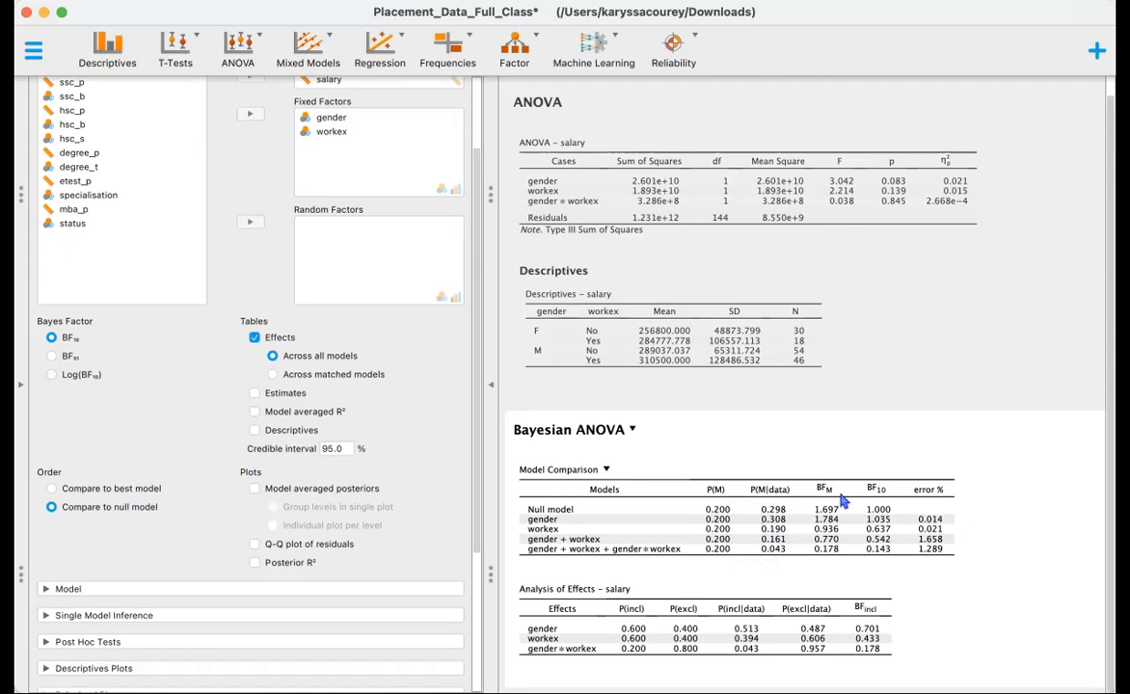
mouse_move(843, 505)
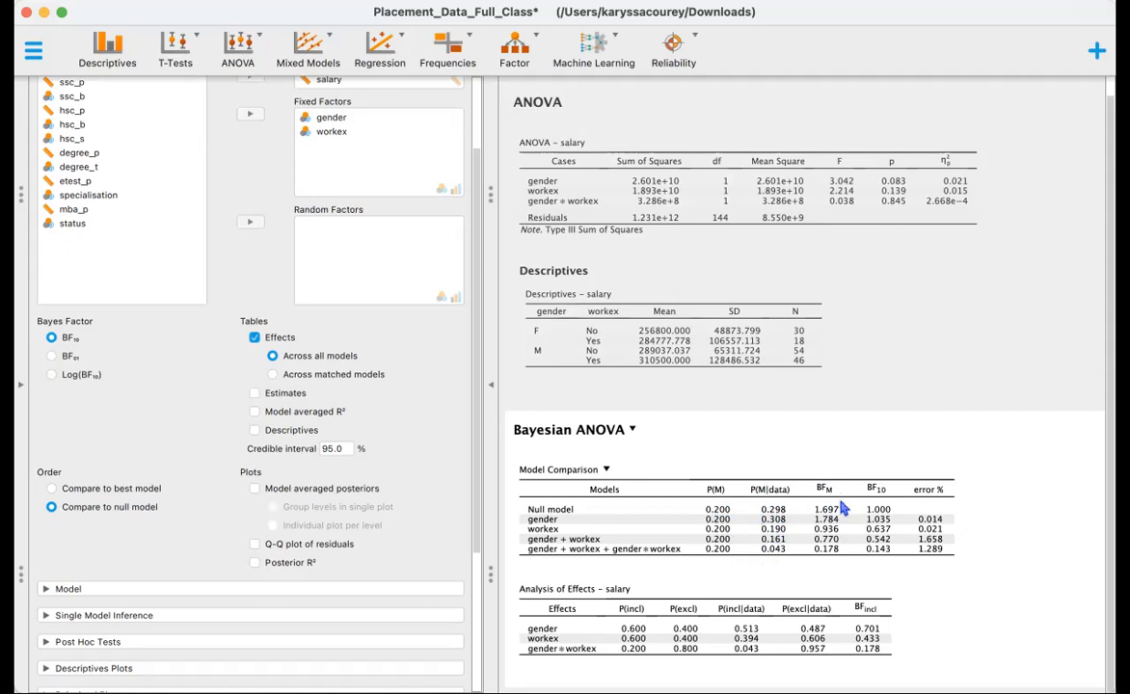
mouse_move(878, 463)
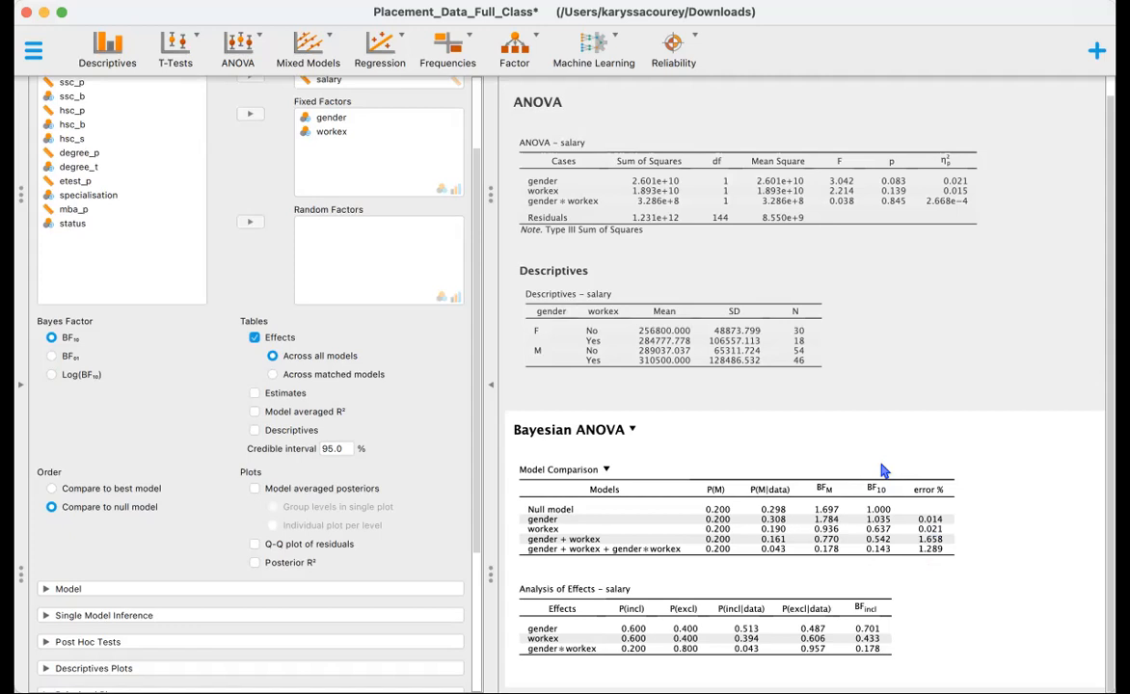
mouse_move(907, 509)
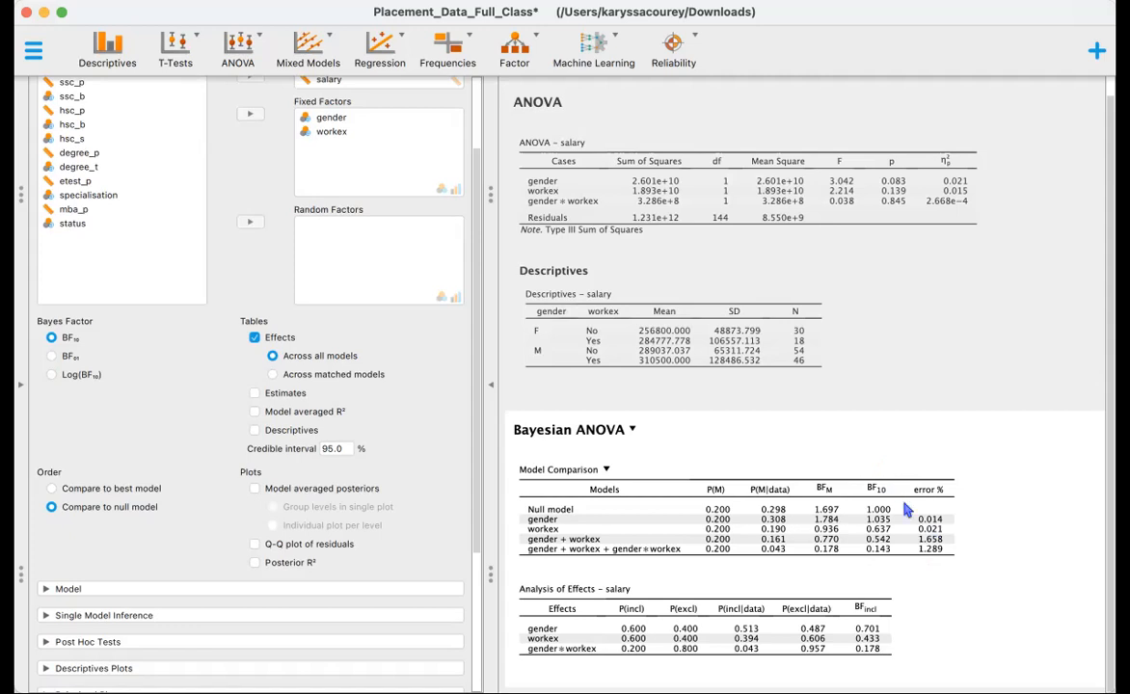
mouse_move(904, 513)
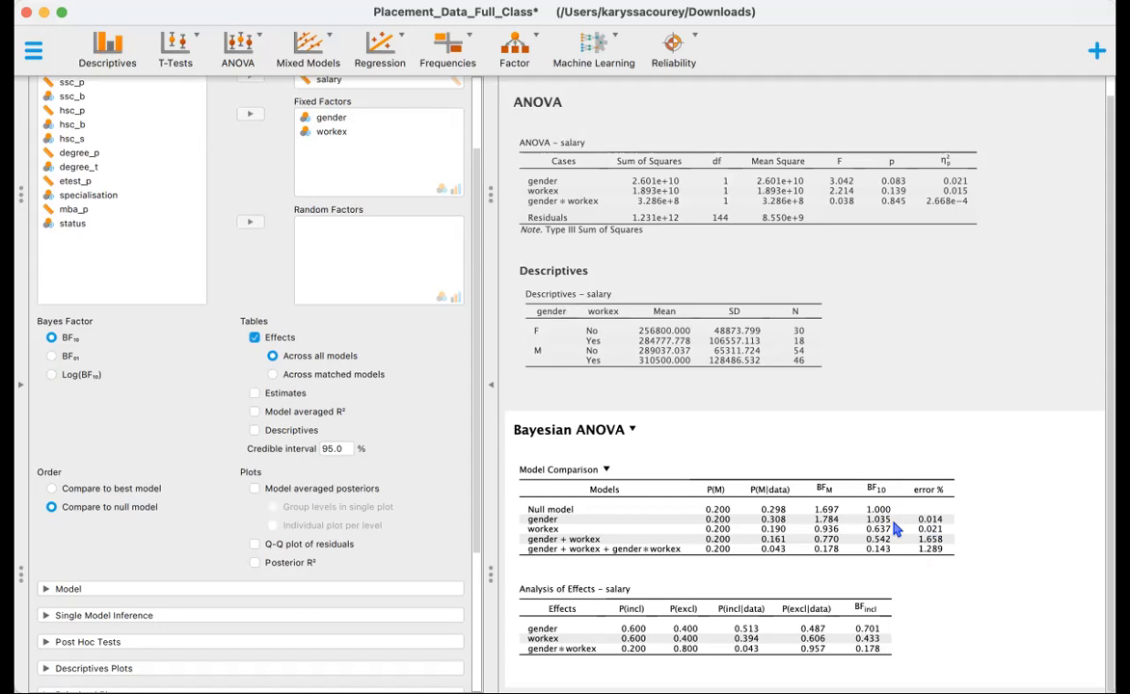
mouse_move(895, 525)
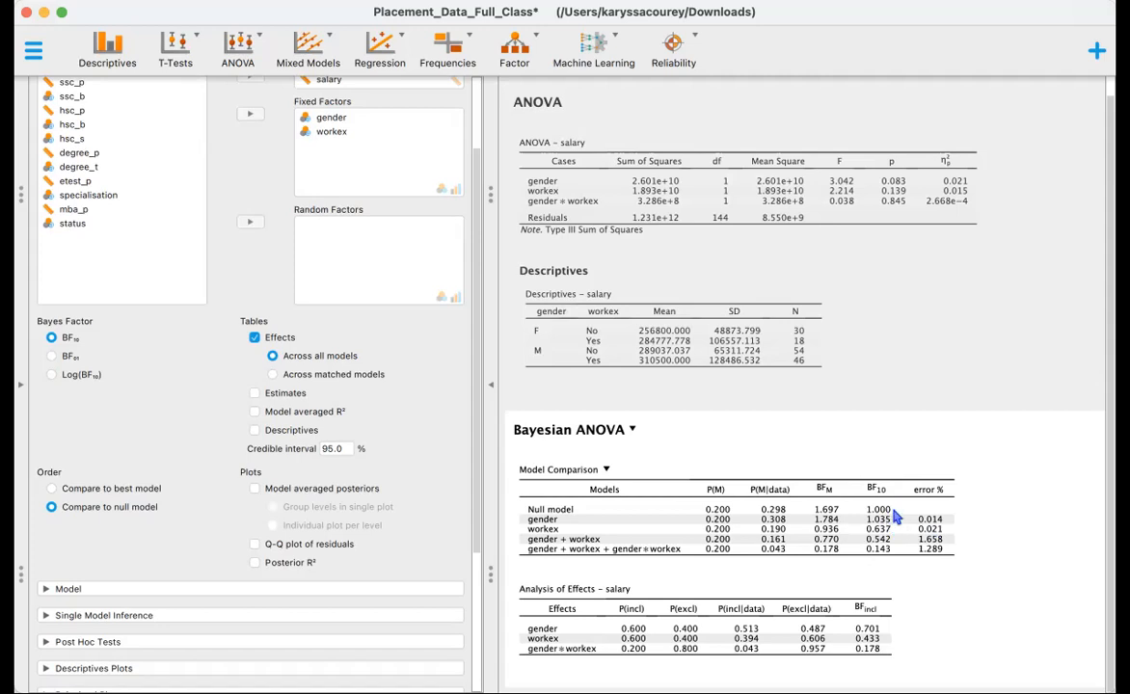
mouse_move(800, 525)
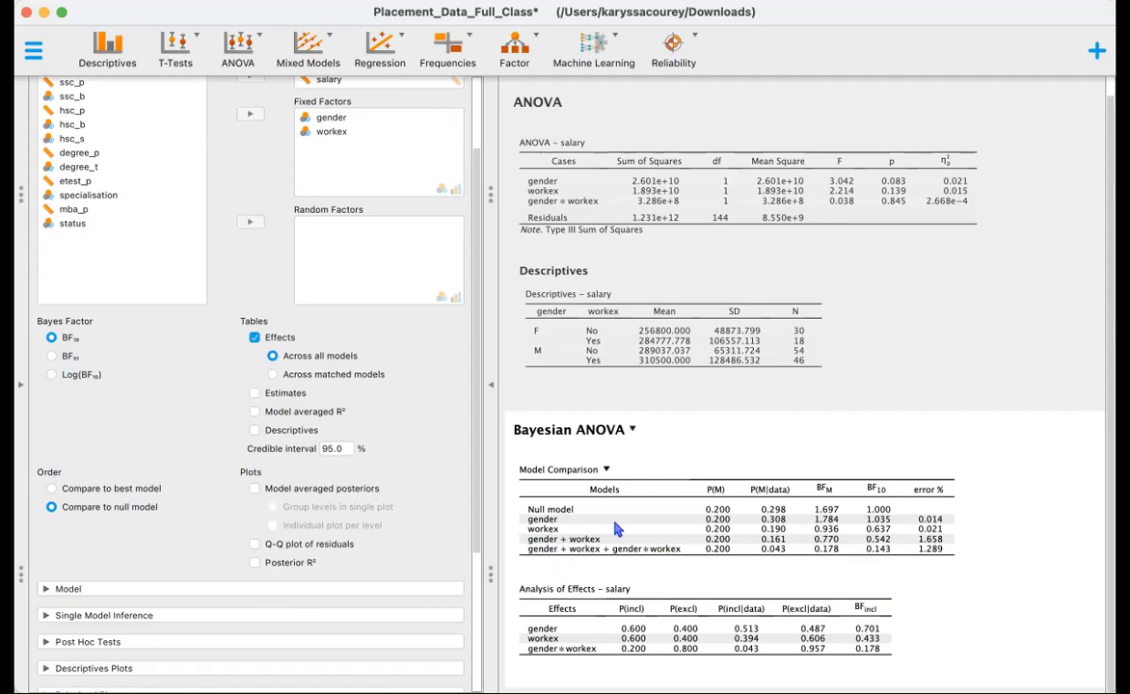
mouse_move(782, 569)
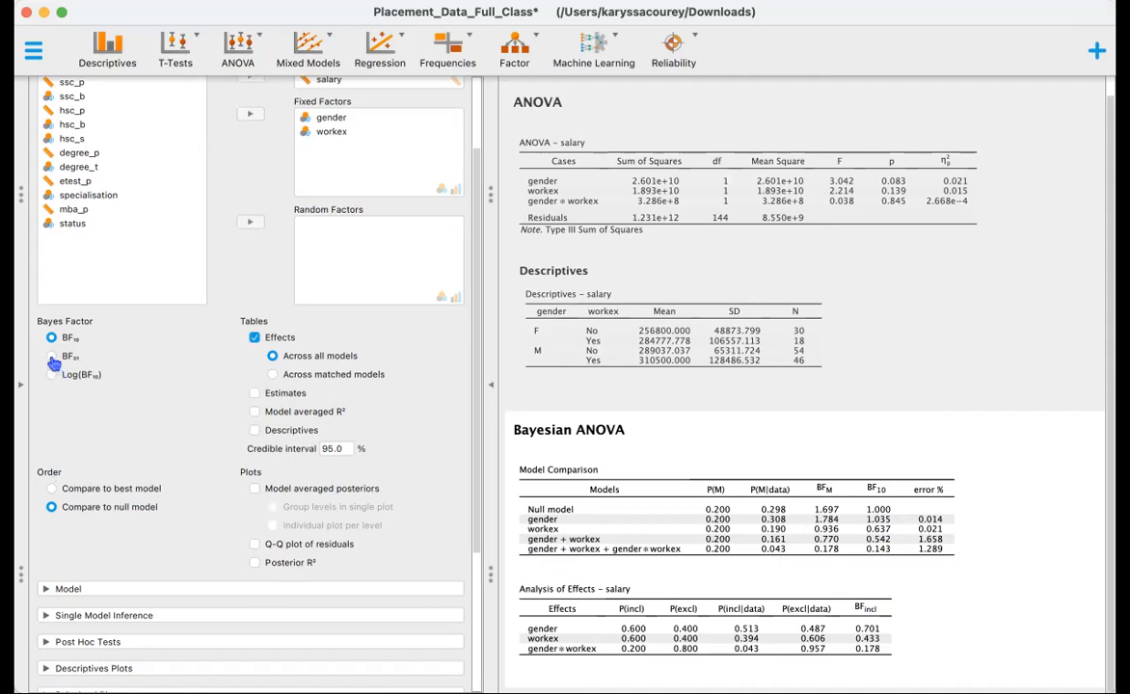
click(50, 355)
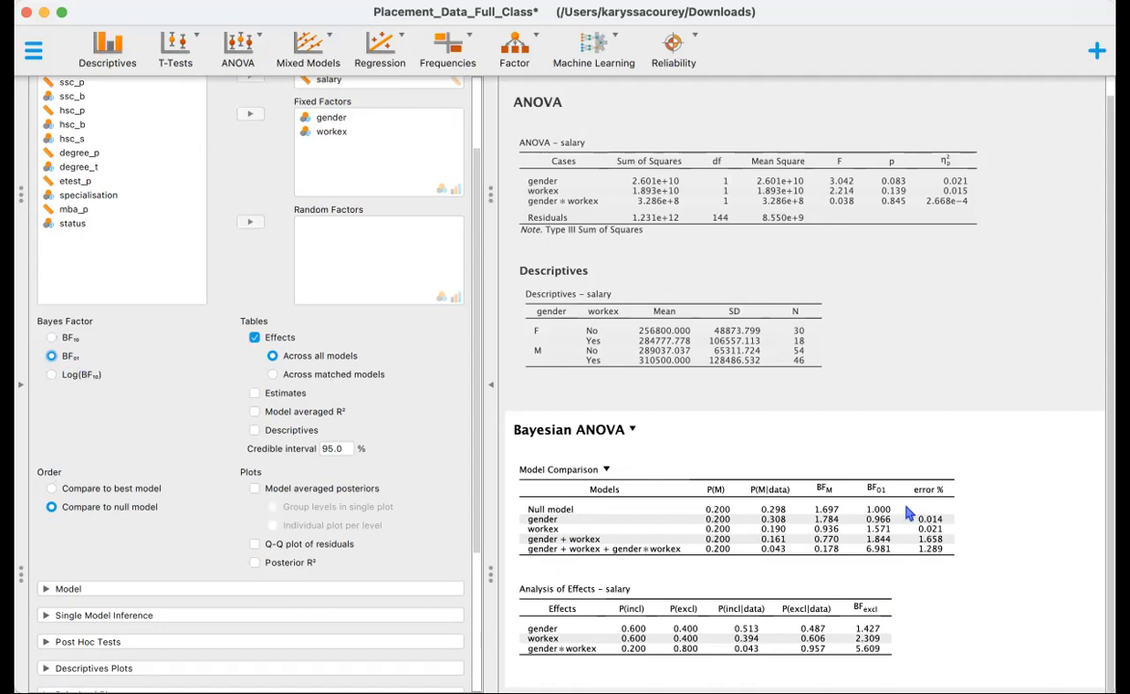
mouse_move(902, 555)
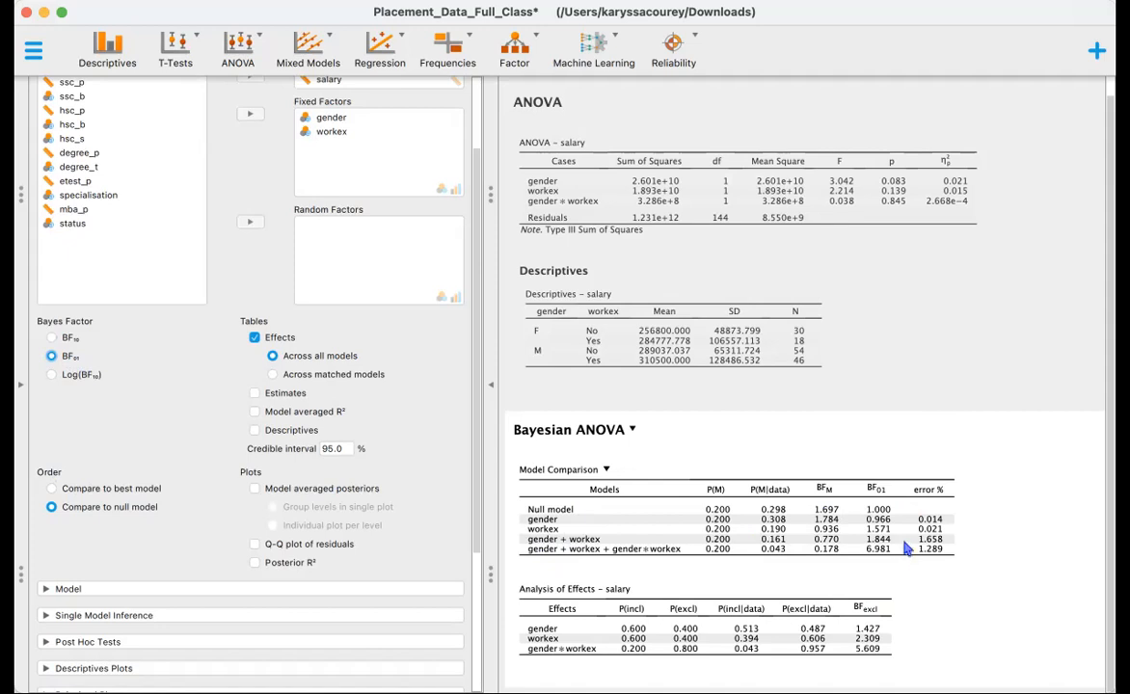
mouse_move(903, 528)
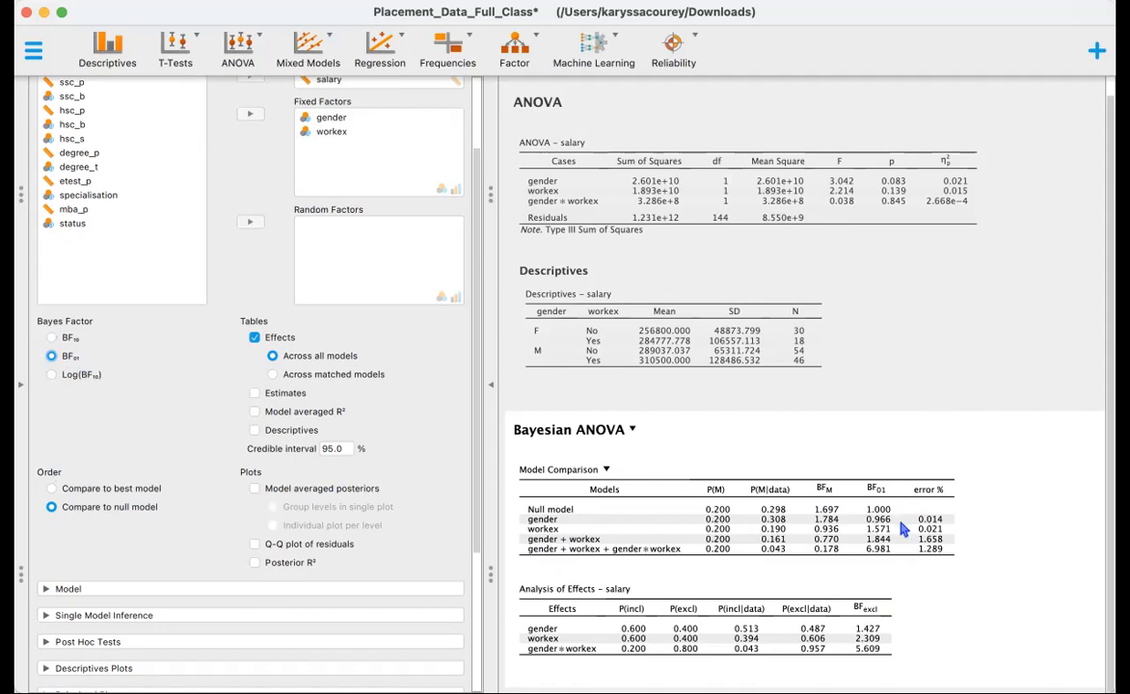
mouse_move(899, 527)
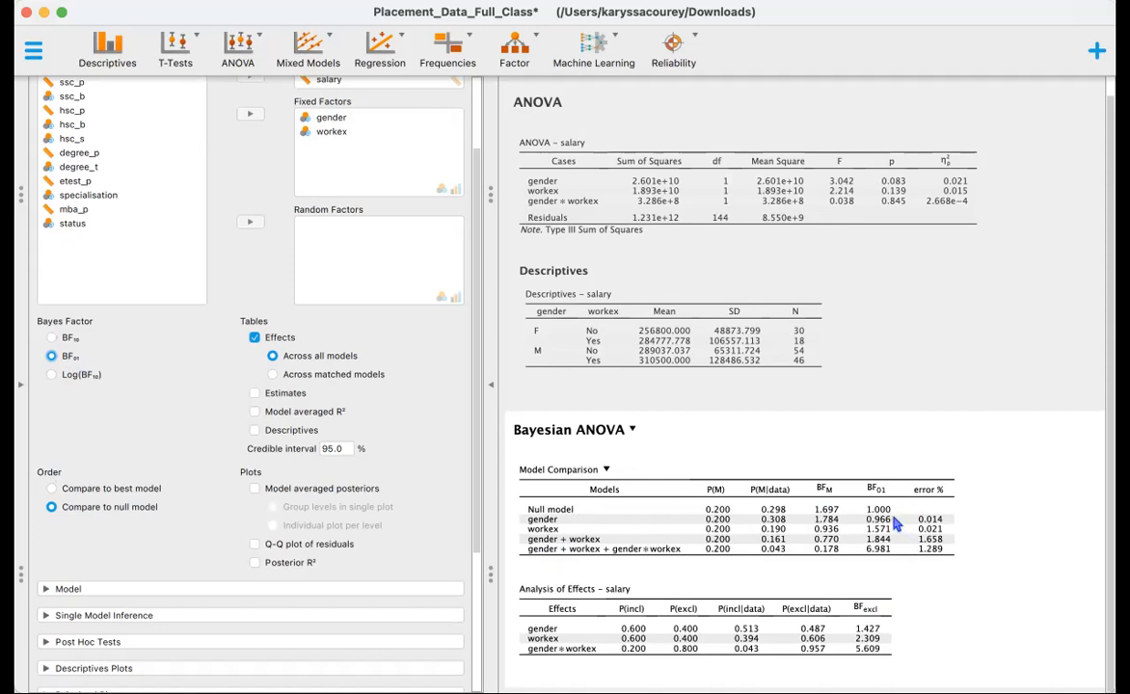
mouse_move(895, 538)
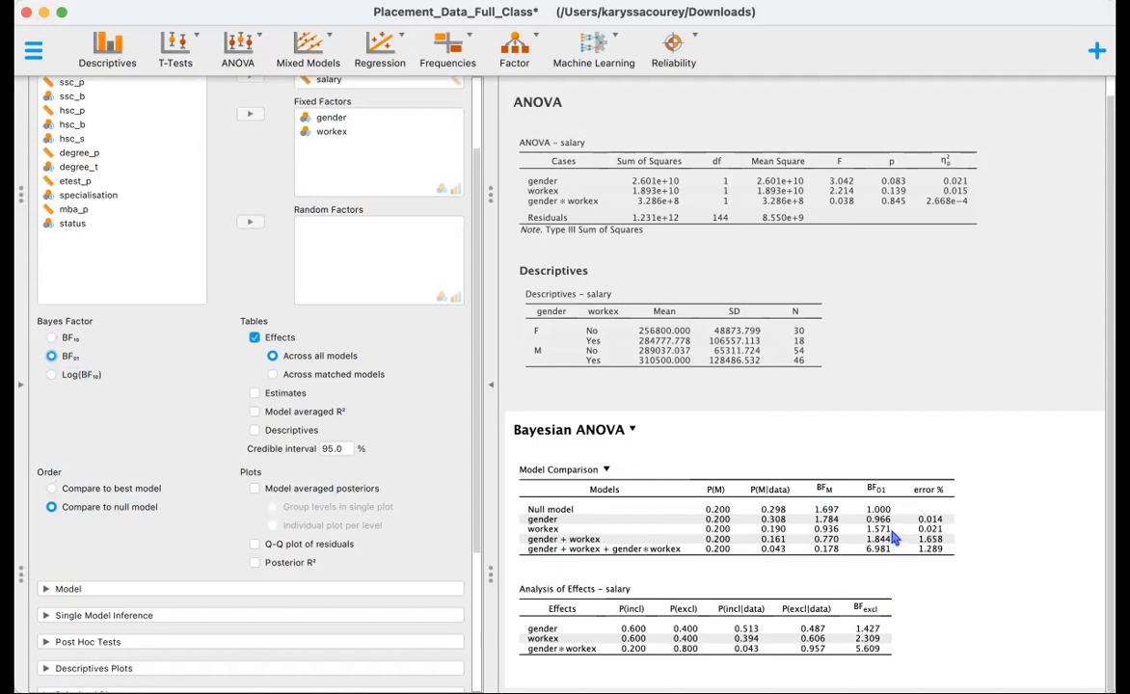
mouse_move(896, 544)
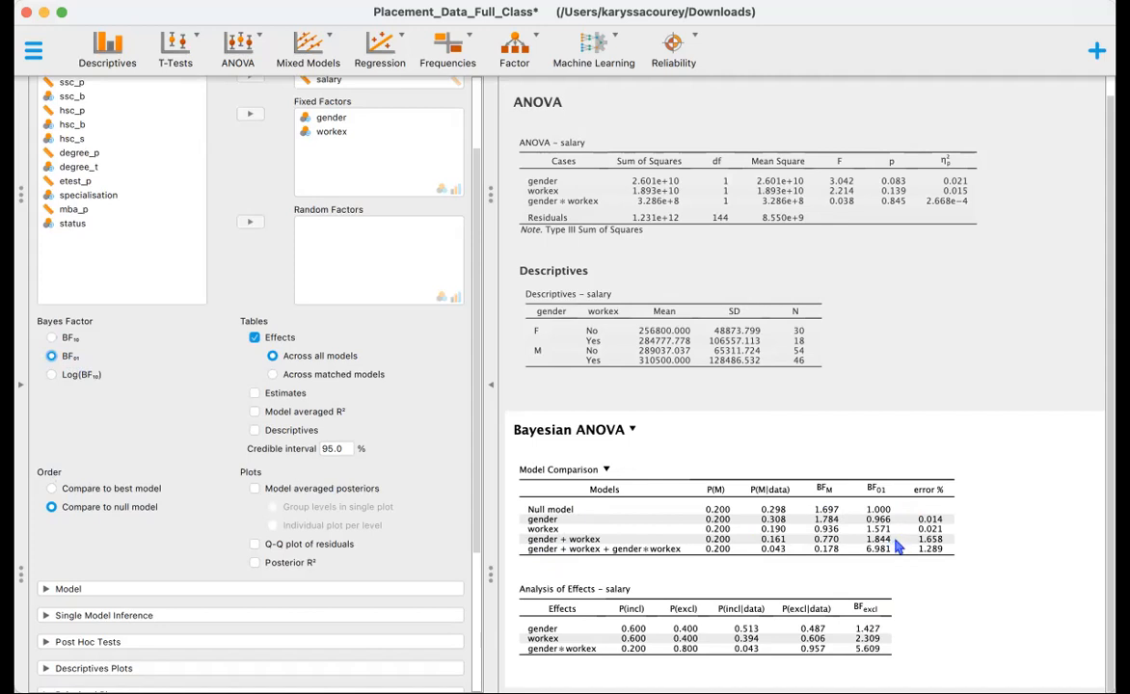
mouse_move(899, 552)
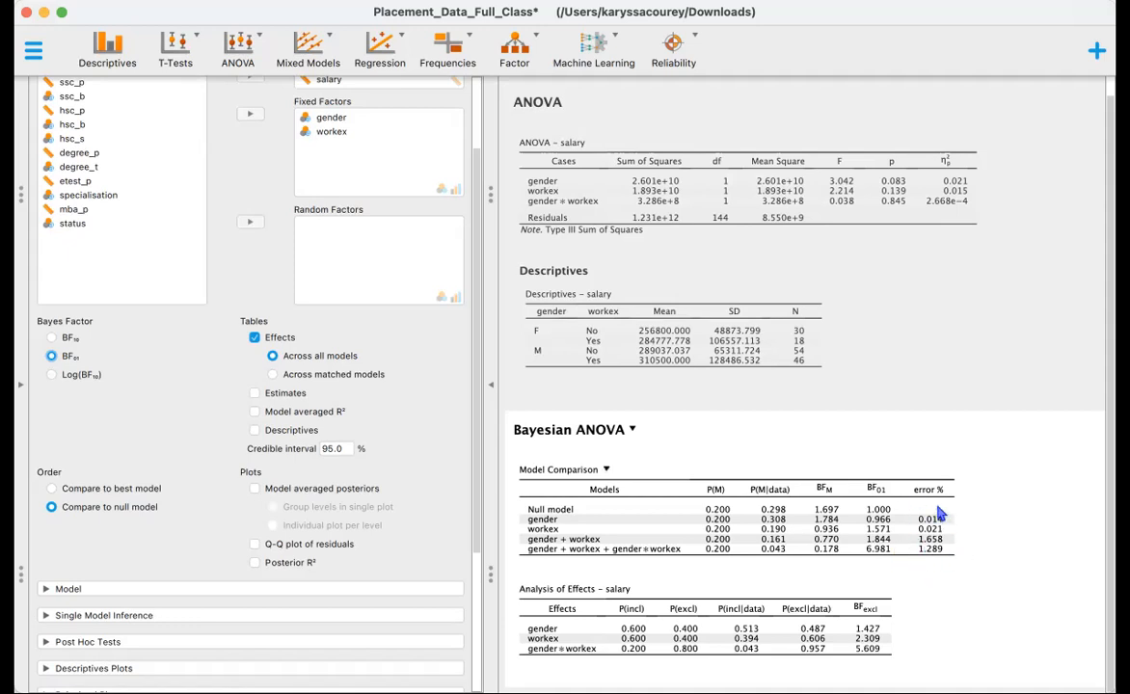
mouse_move(949, 556)
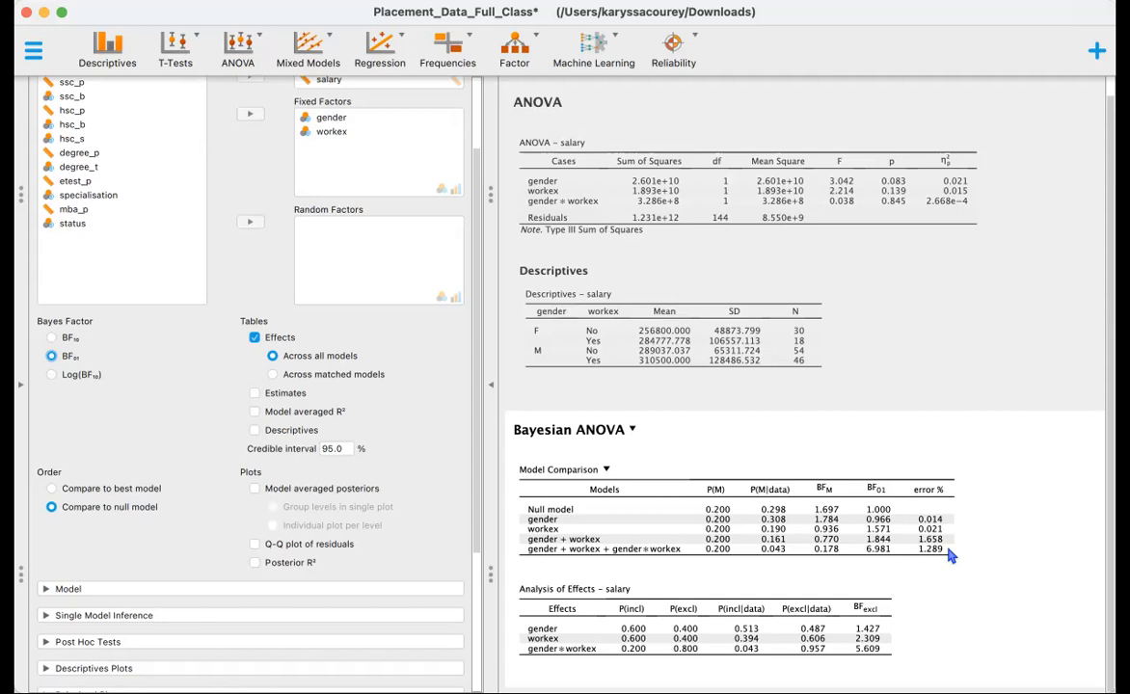
mouse_move(922, 575)
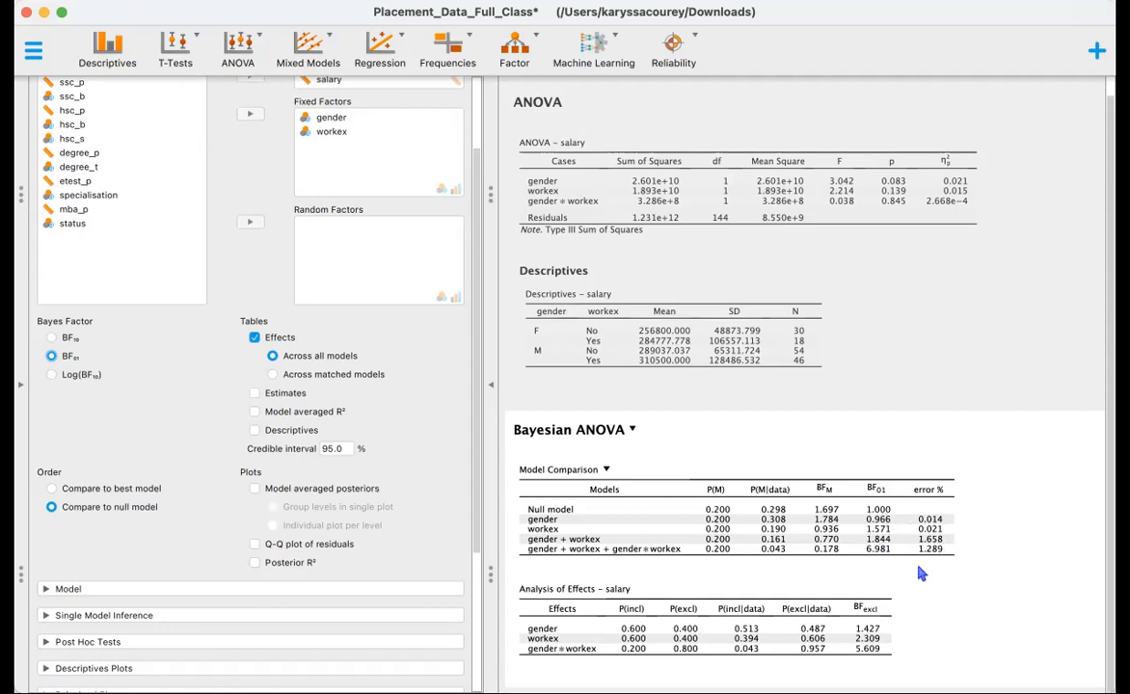
mouse_move(924, 575)
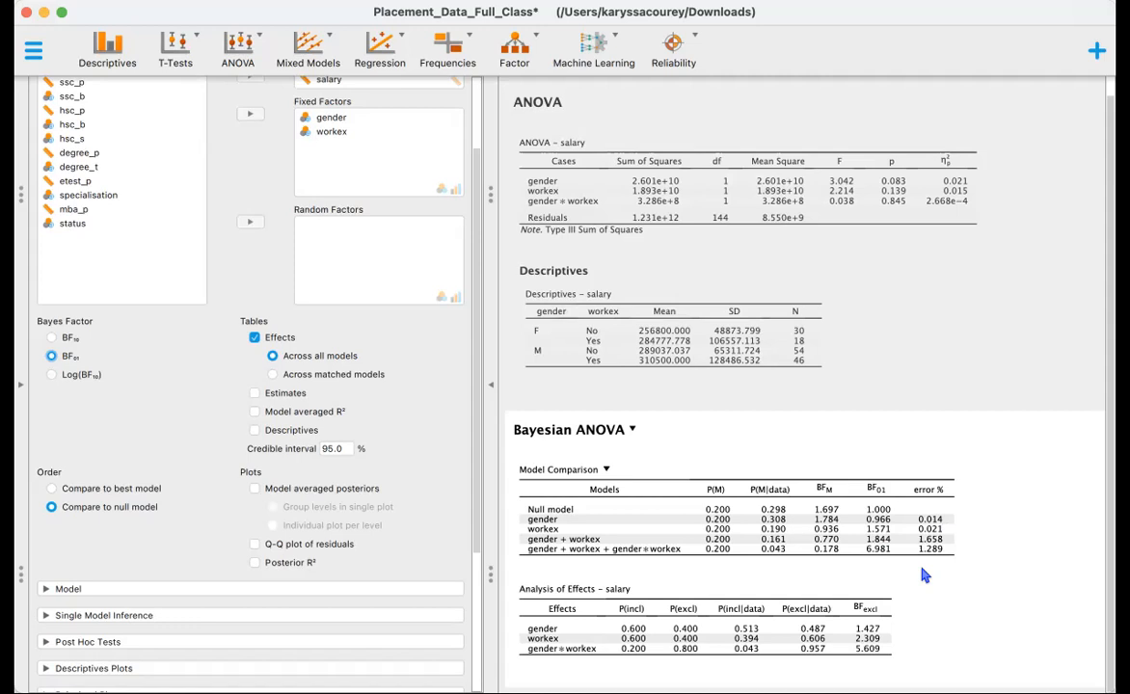
mouse_move(642, 509)
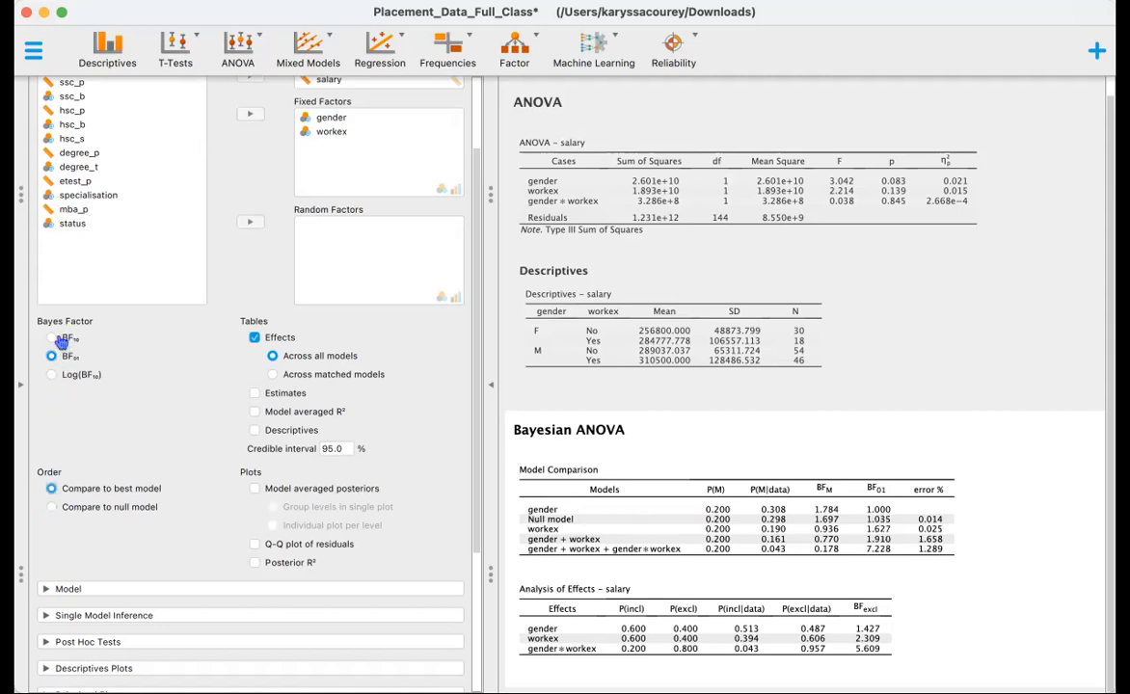
click(52, 340)
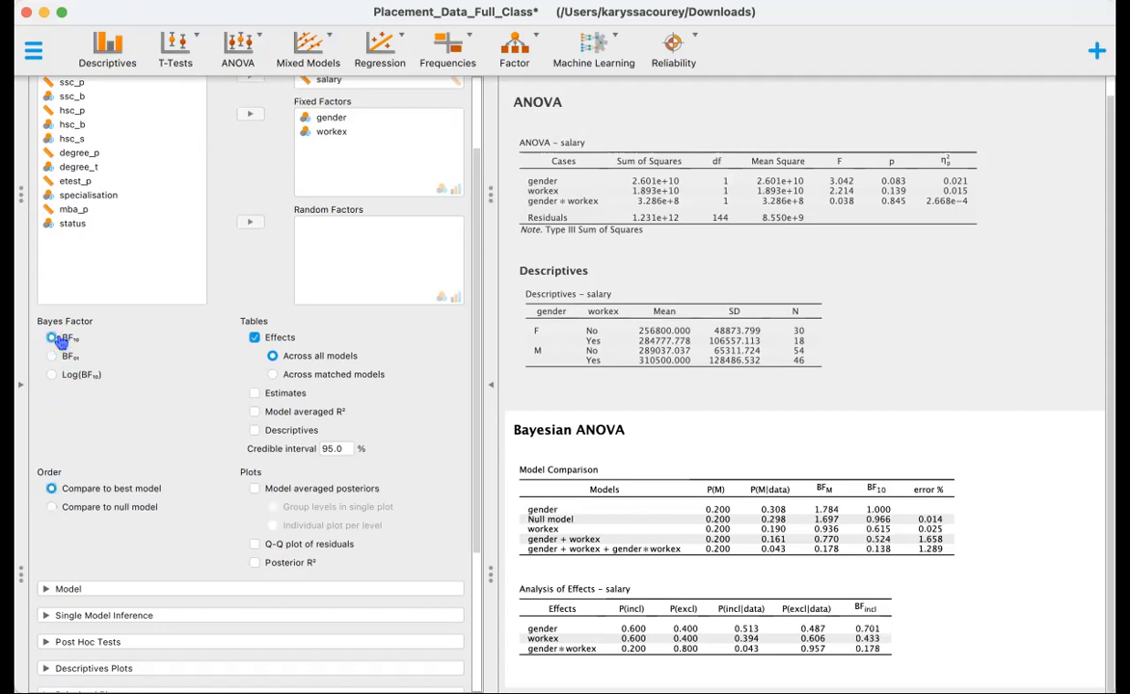
click(52, 337)
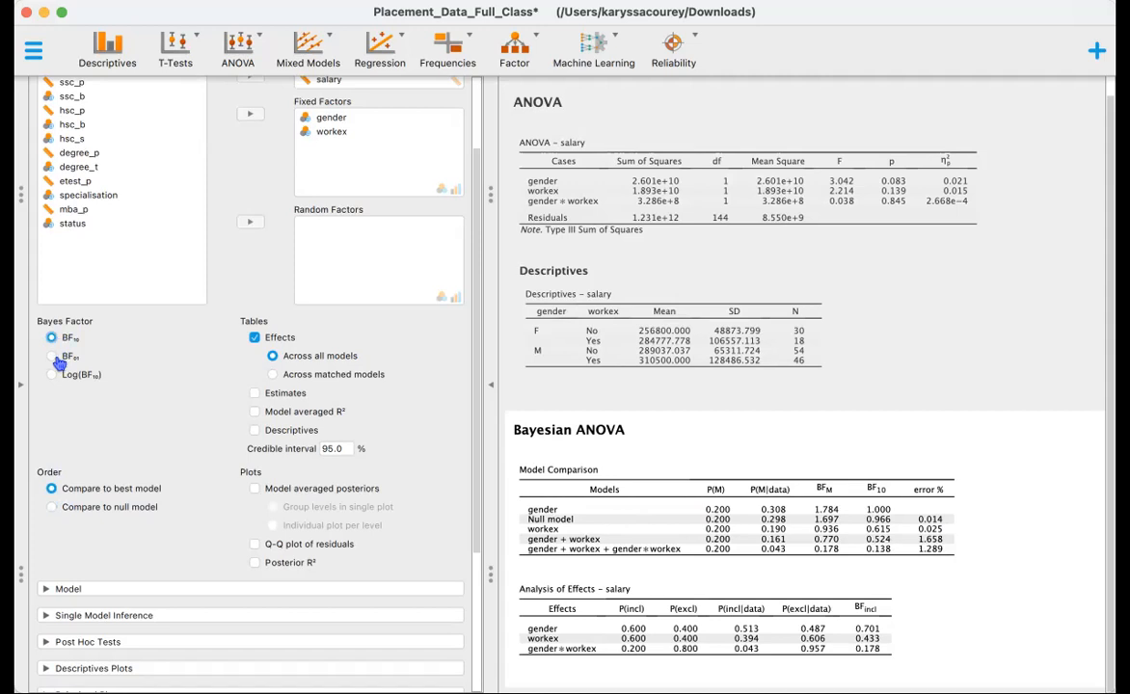
click(52, 355)
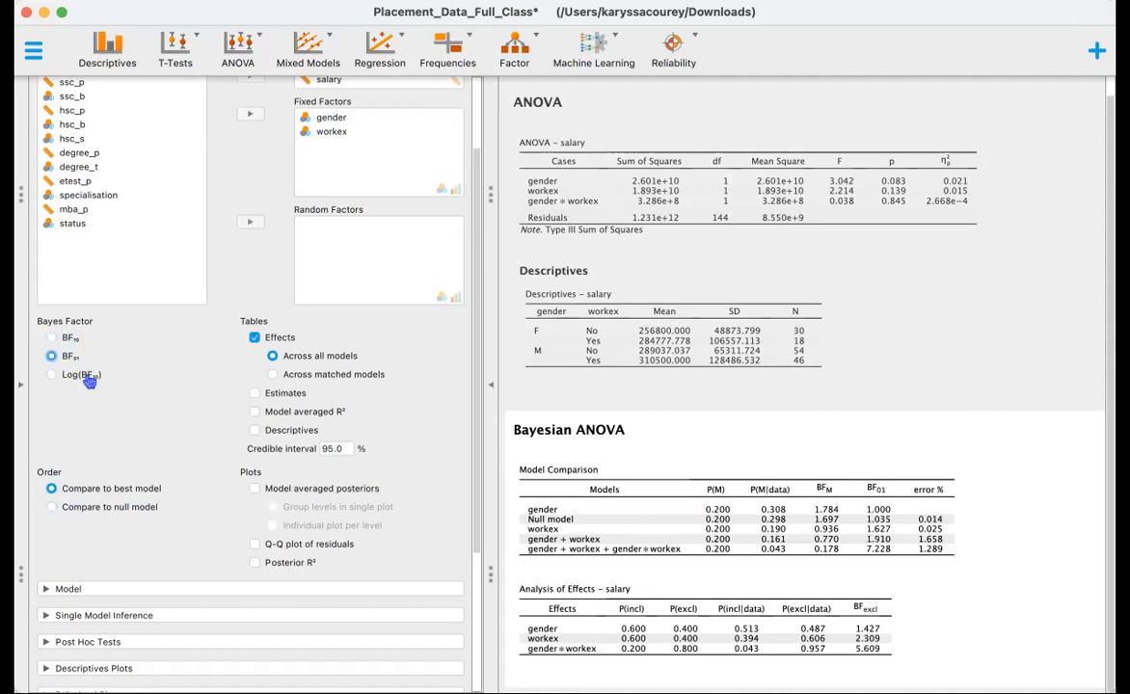
click(52, 355)
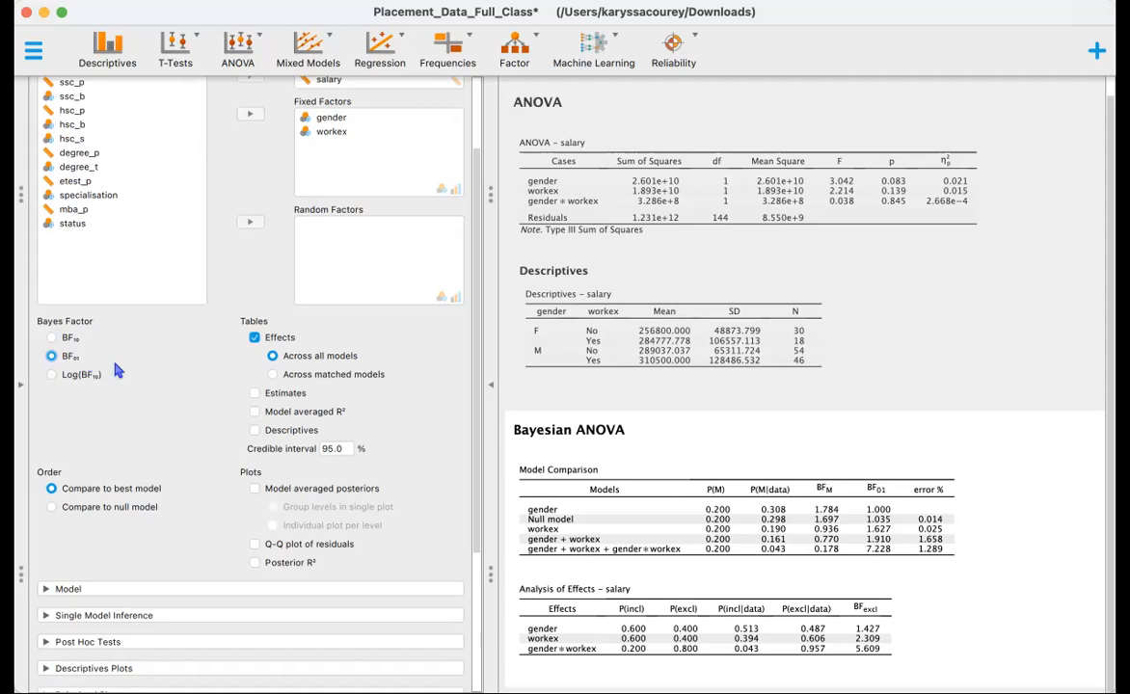
mouse_move(756, 471)
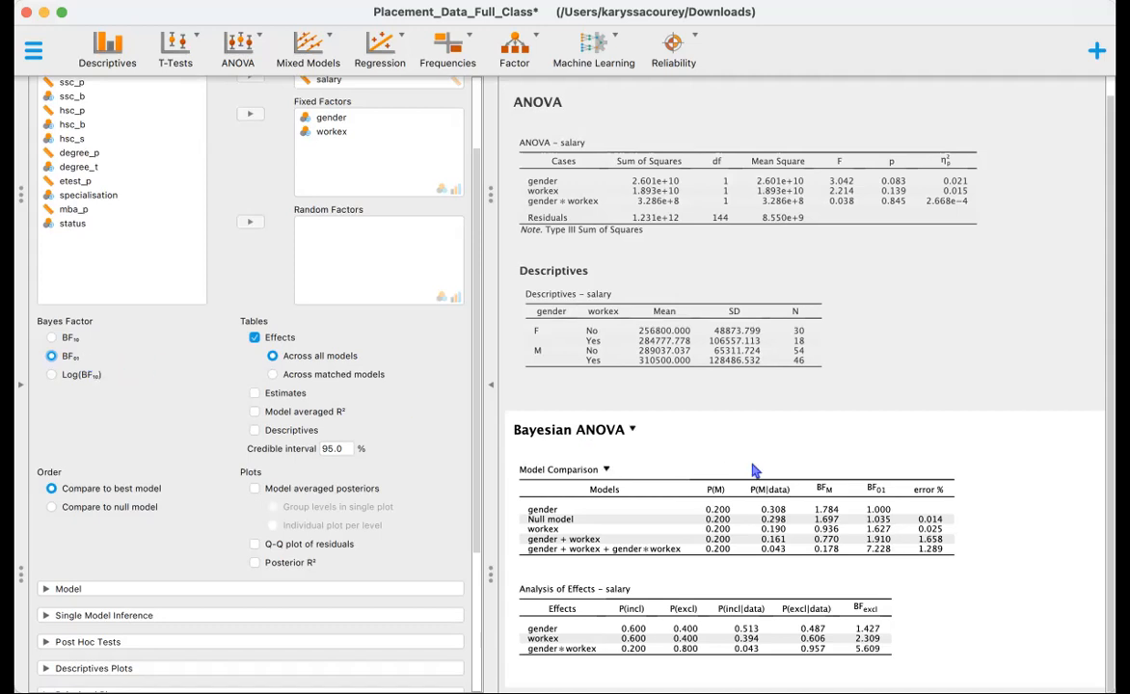
mouse_move(891, 563)
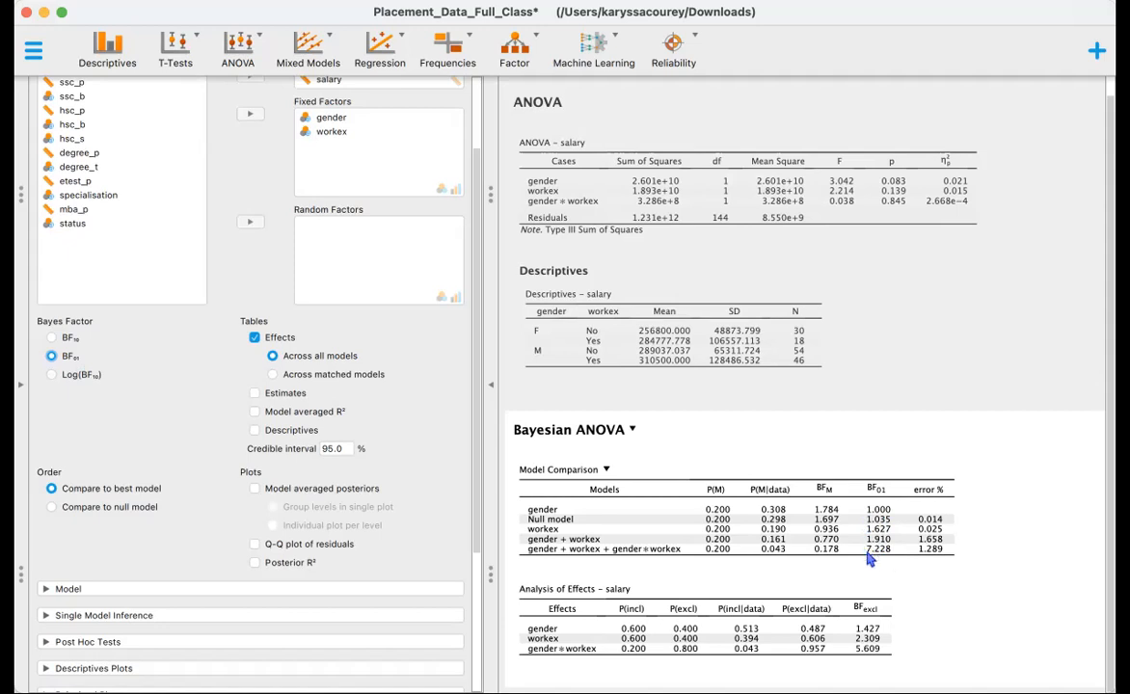
mouse_move(647, 513)
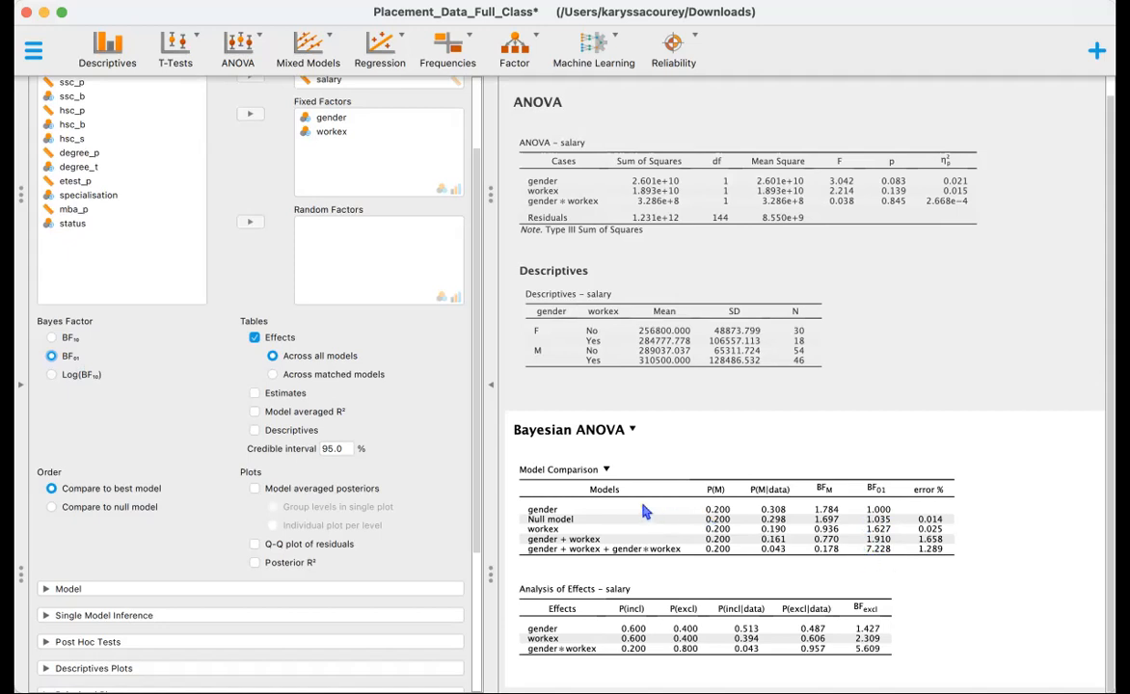
mouse_move(679, 519)
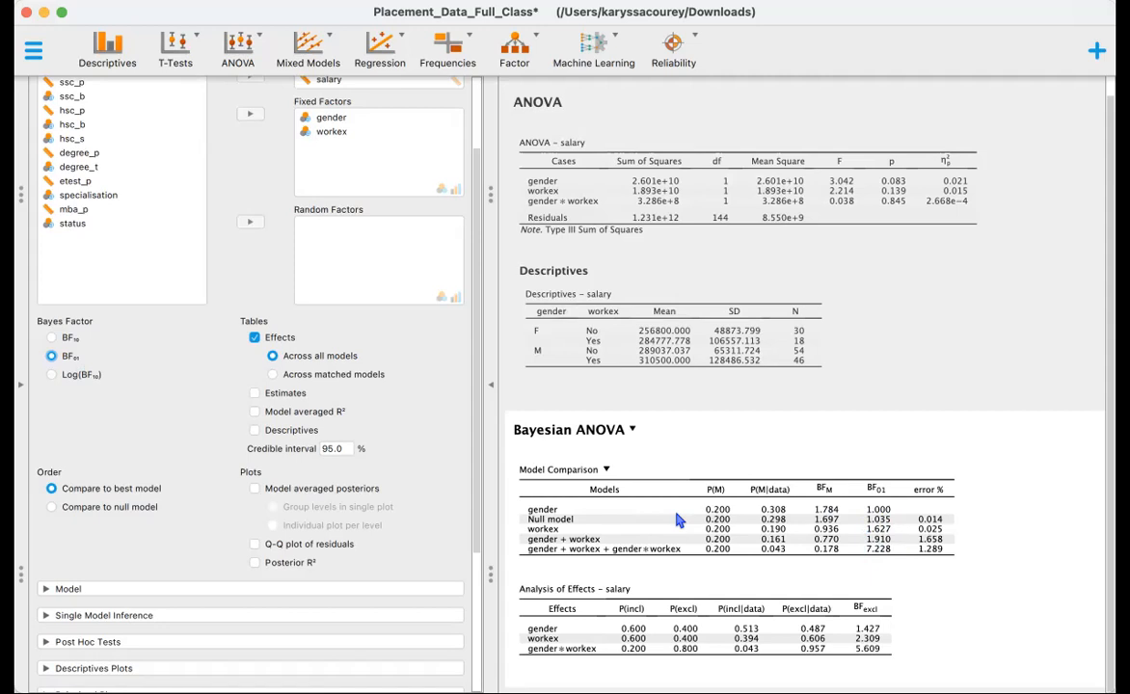
mouse_move(872, 562)
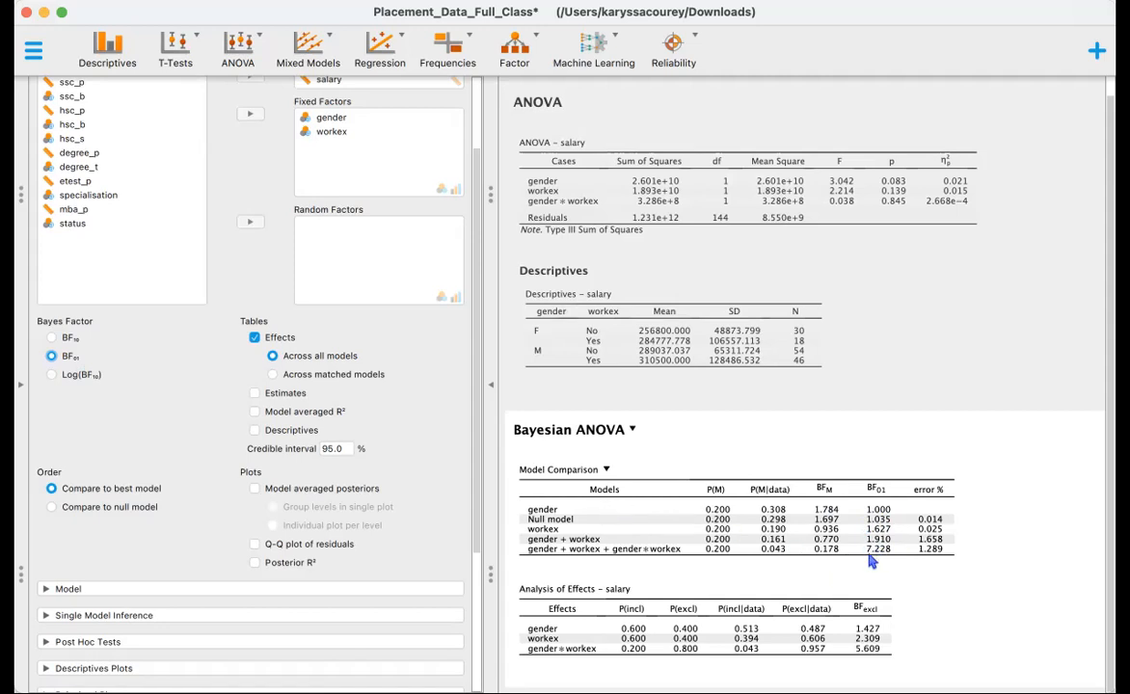
mouse_move(896, 561)
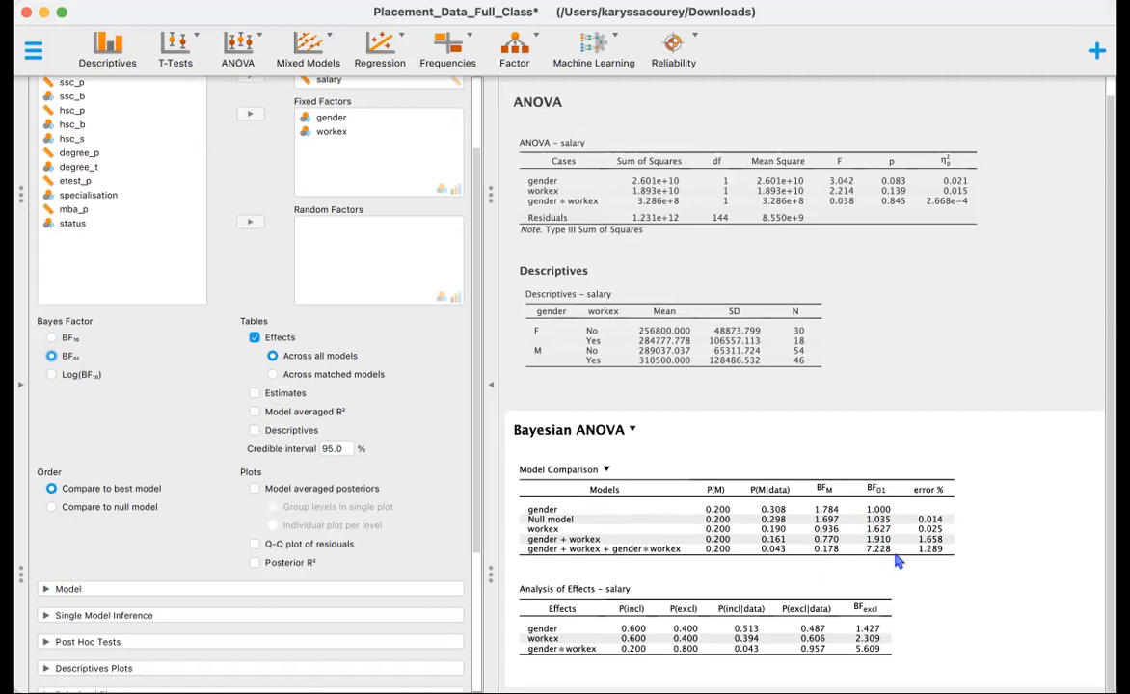
mouse_move(878, 565)
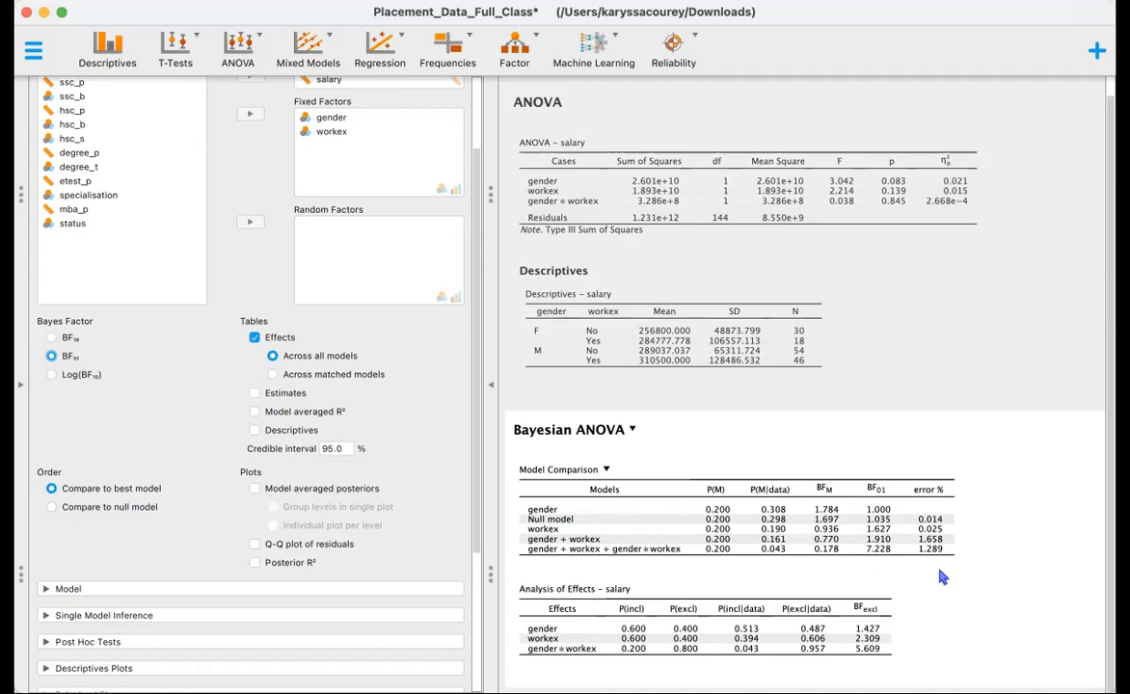
mouse_move(884, 559)
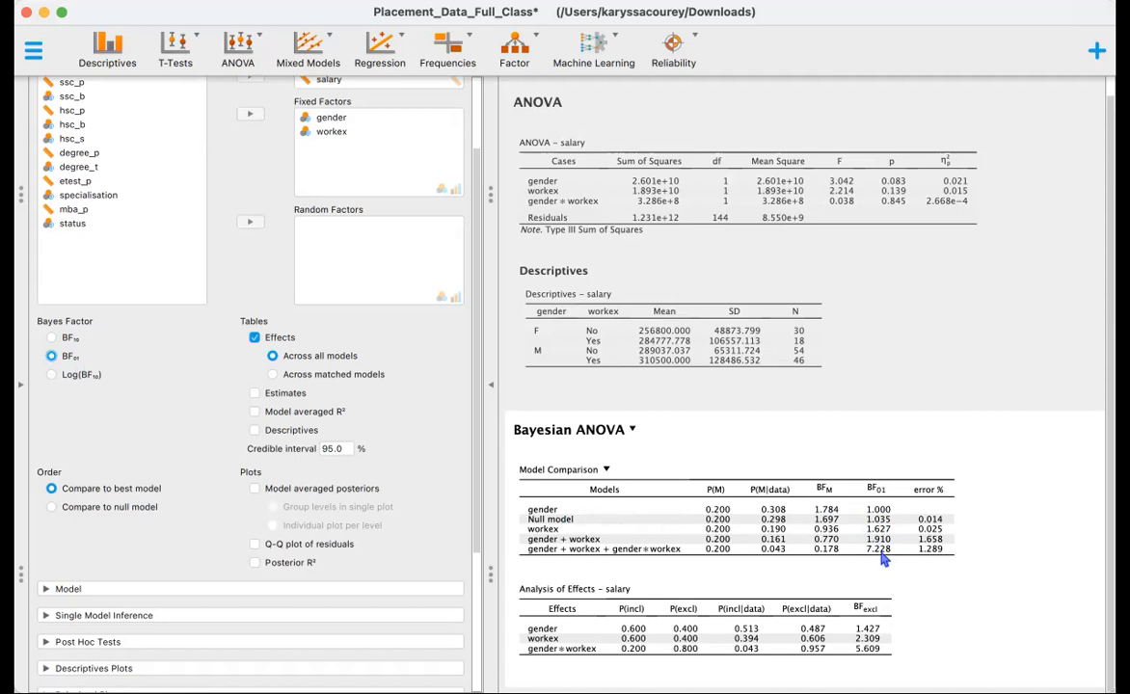
mouse_move(679, 560)
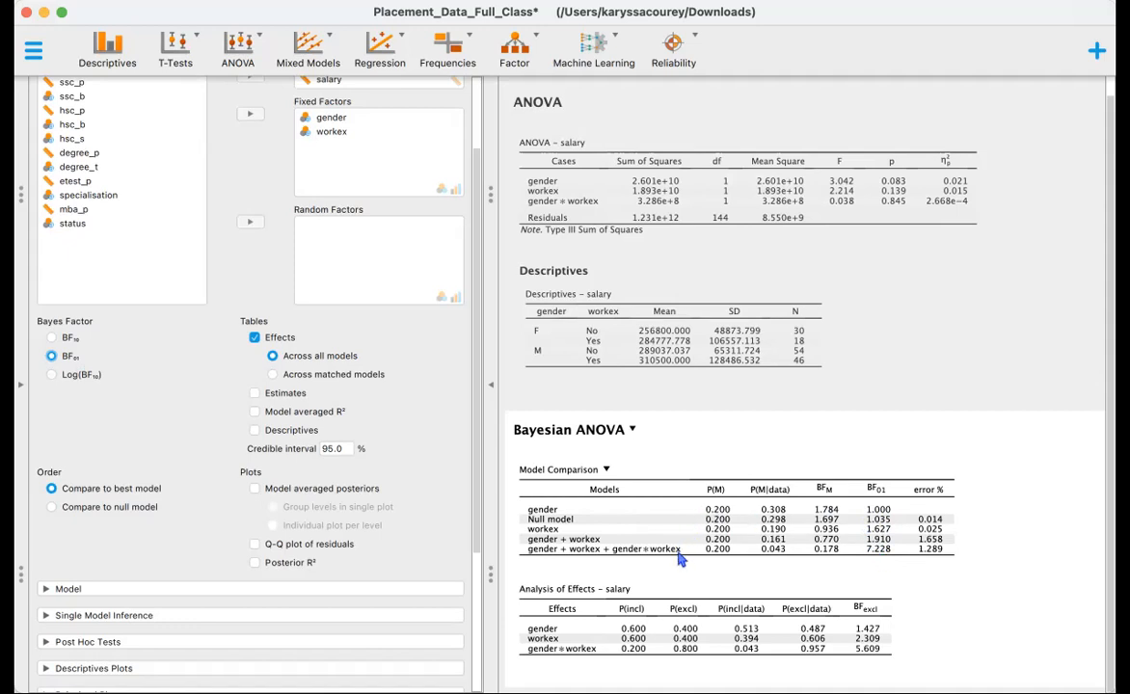
mouse_move(628, 511)
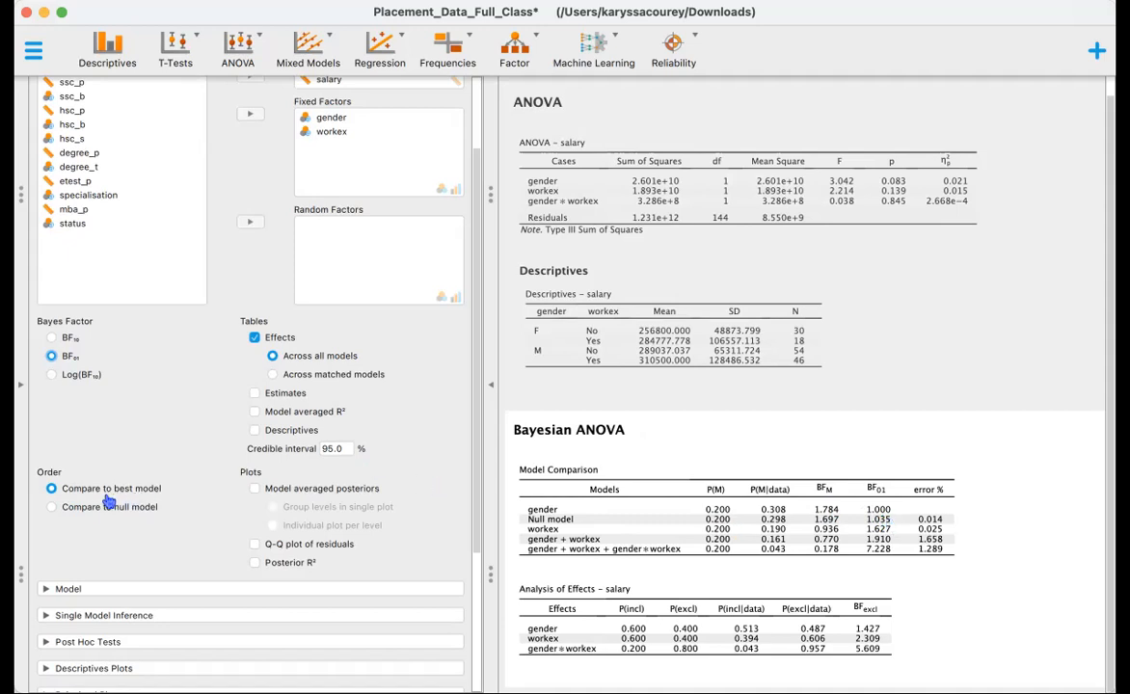
Report Bayes factors as BF10 while keeping models compared against the best model
click(51, 508)
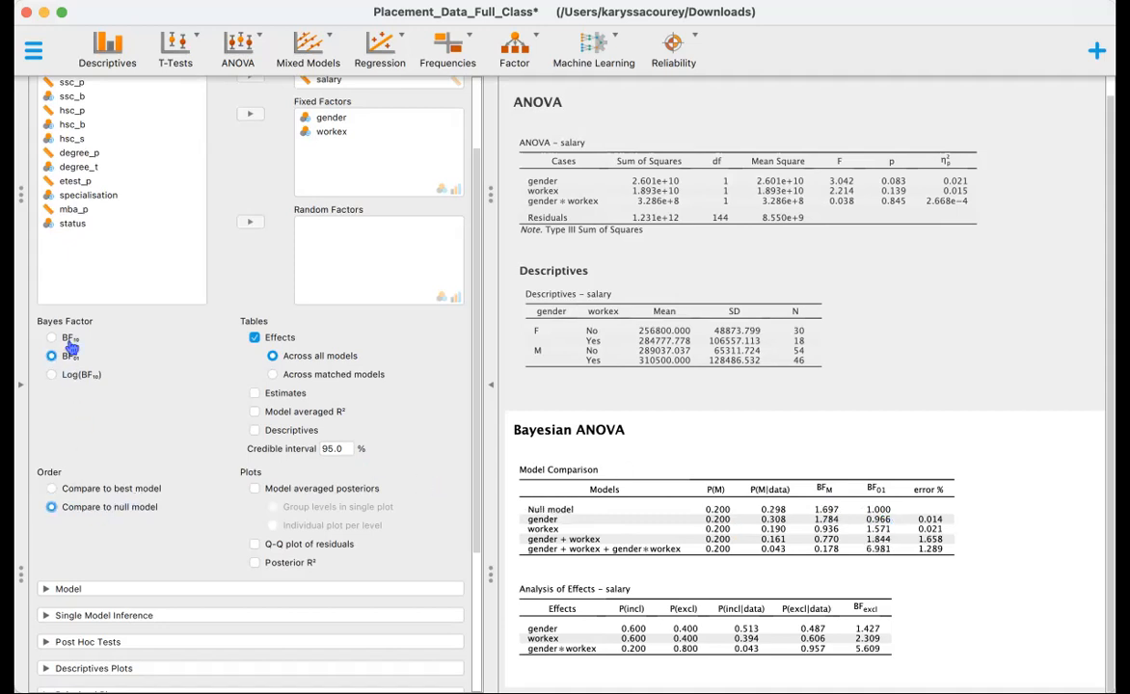
click(52, 337)
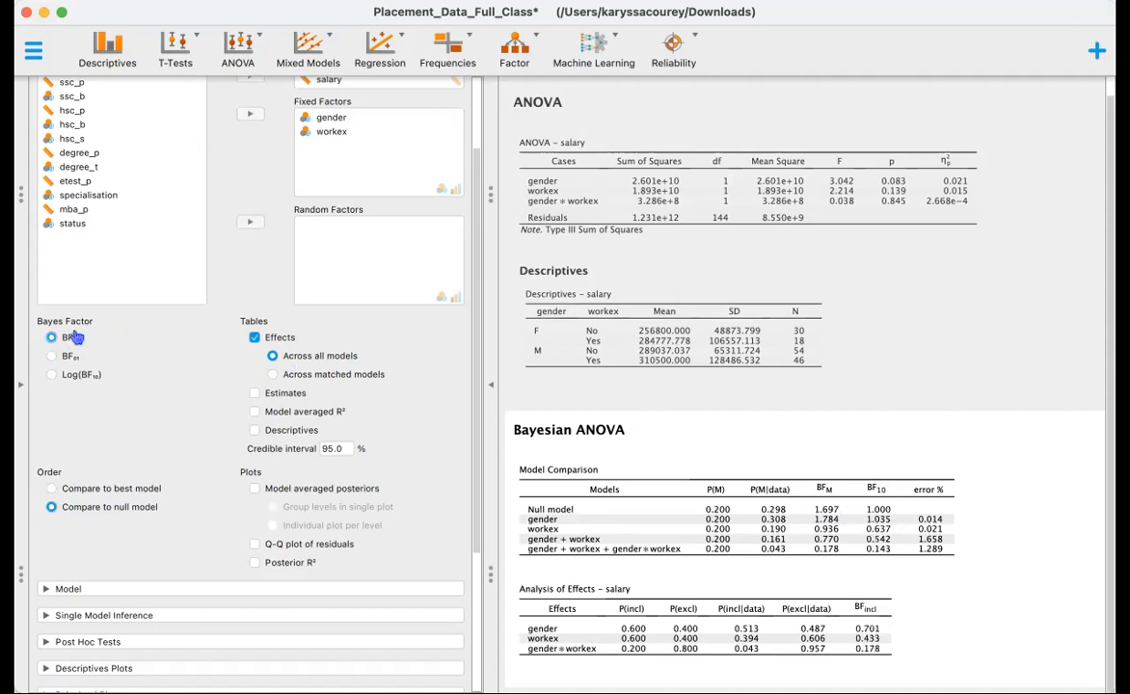
click(50, 338)
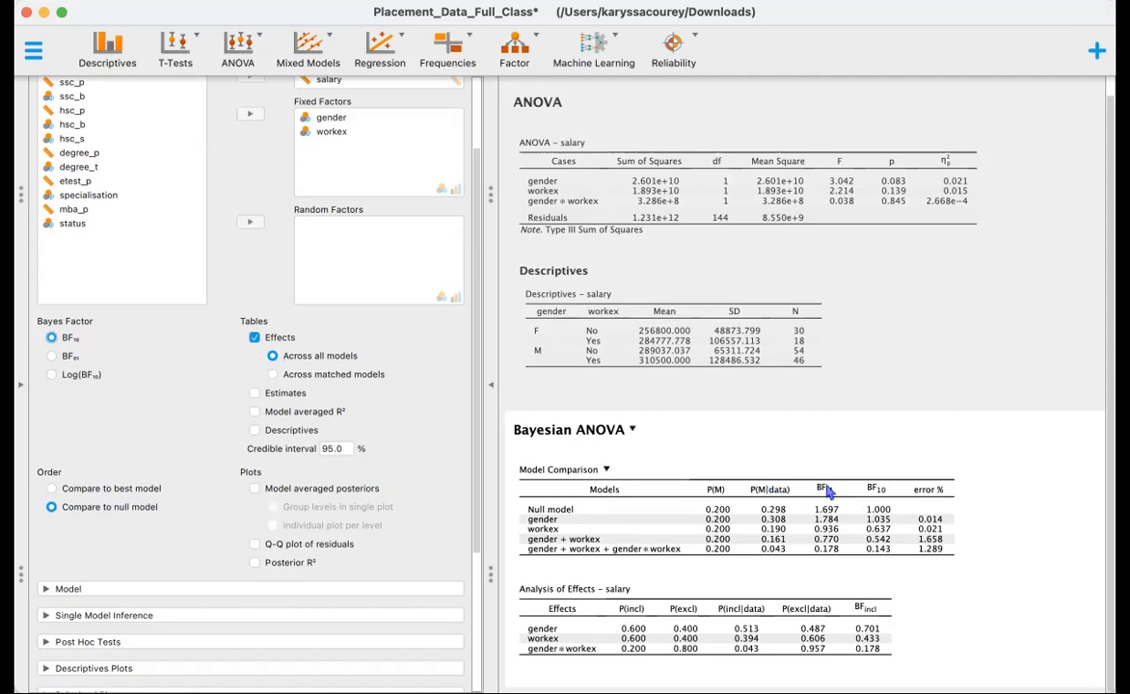
mouse_move(895, 525)
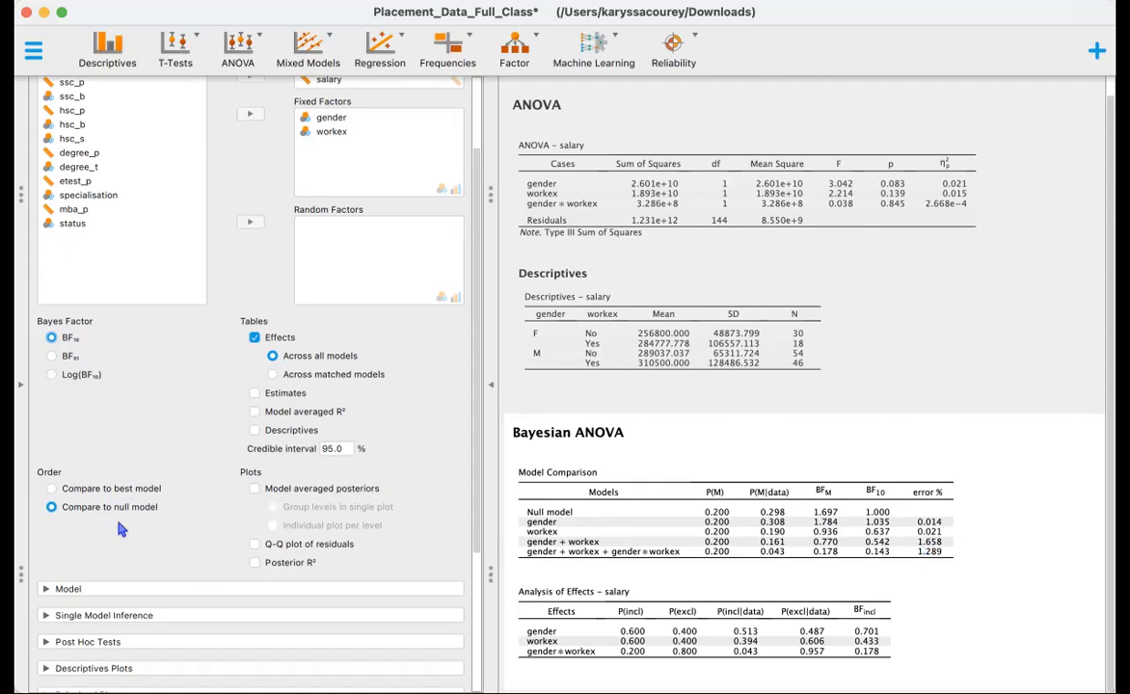
click(50, 488)
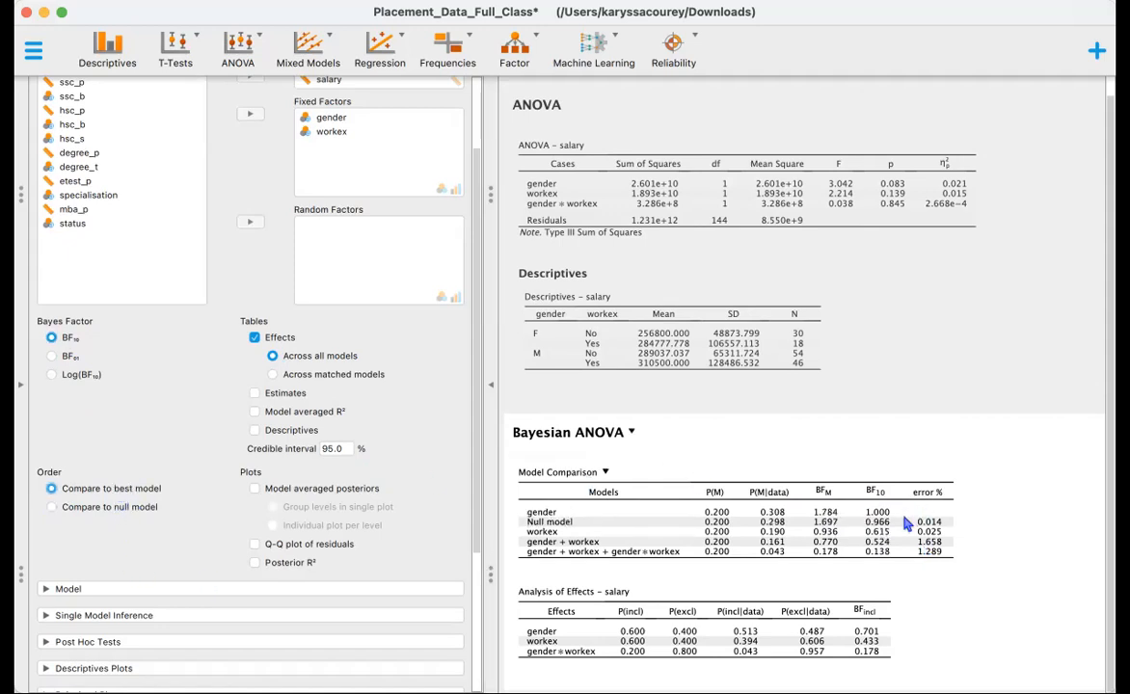
mouse_move(897, 532)
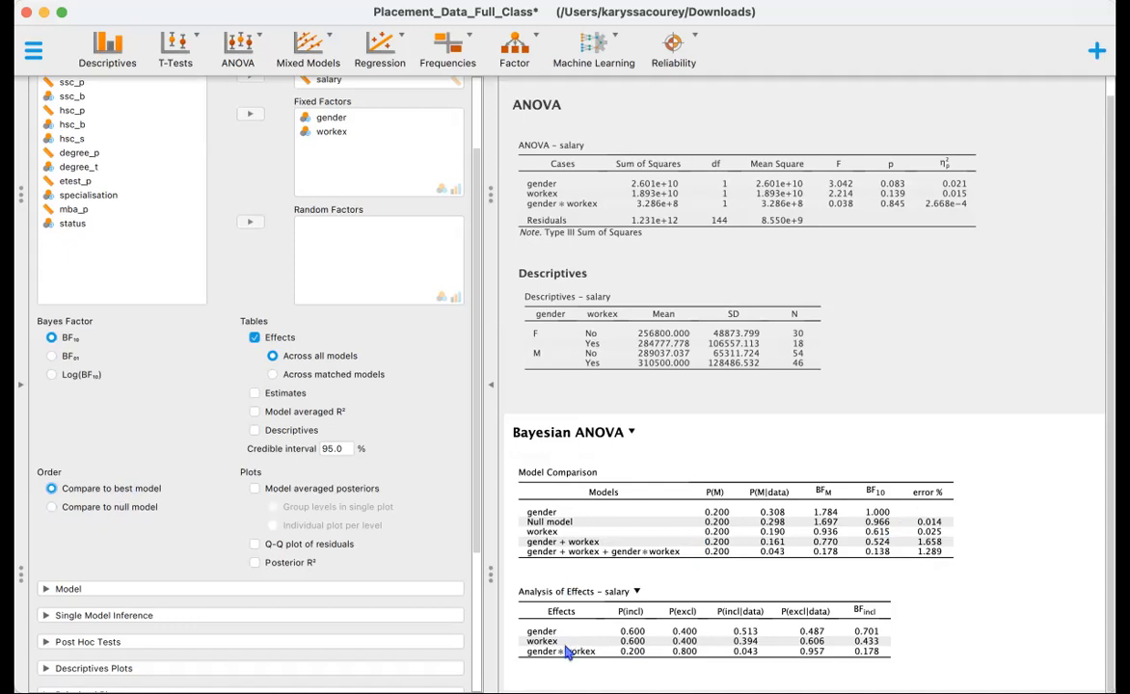
mouse_move(661, 668)
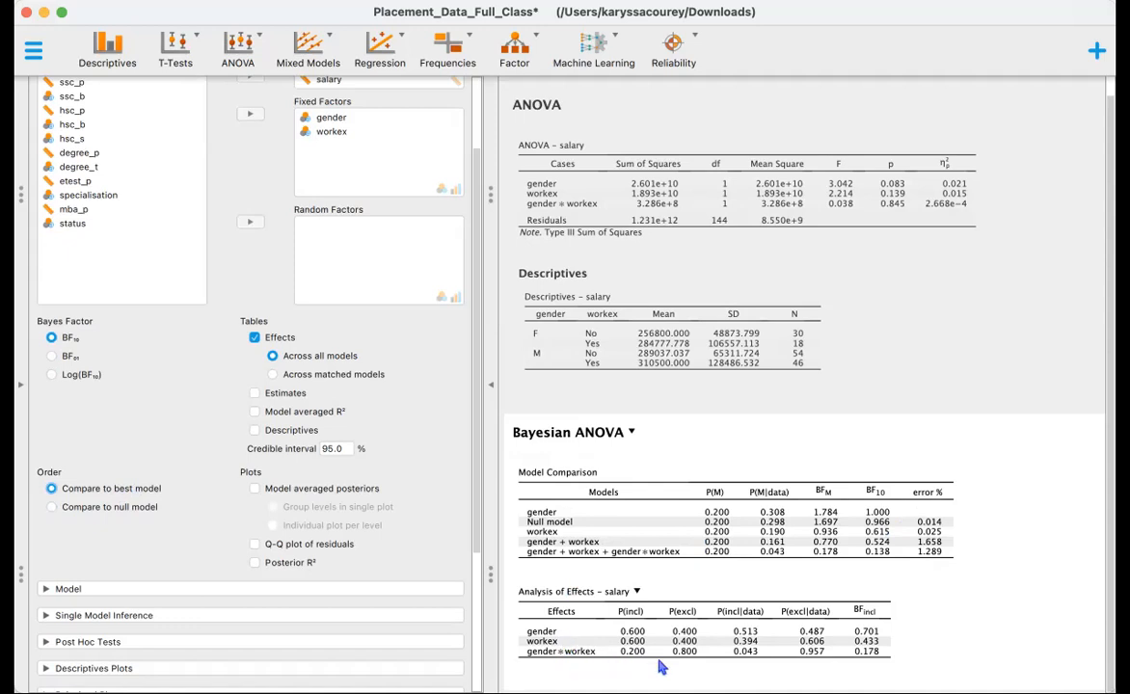
mouse_move(652, 660)
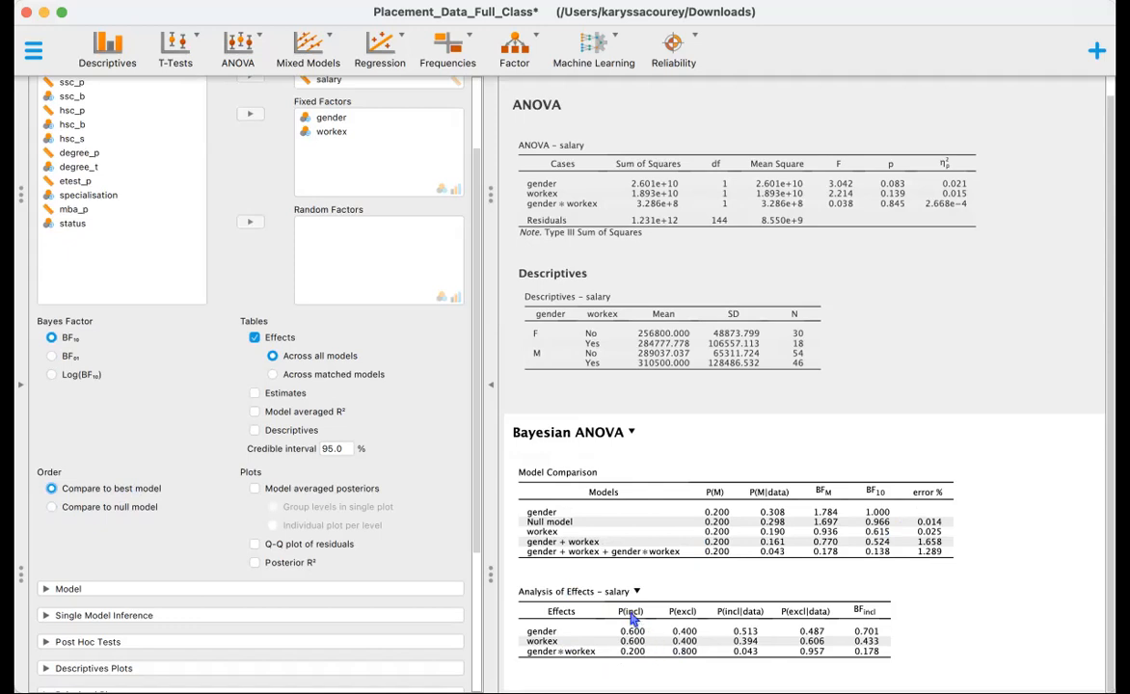
mouse_move(641, 658)
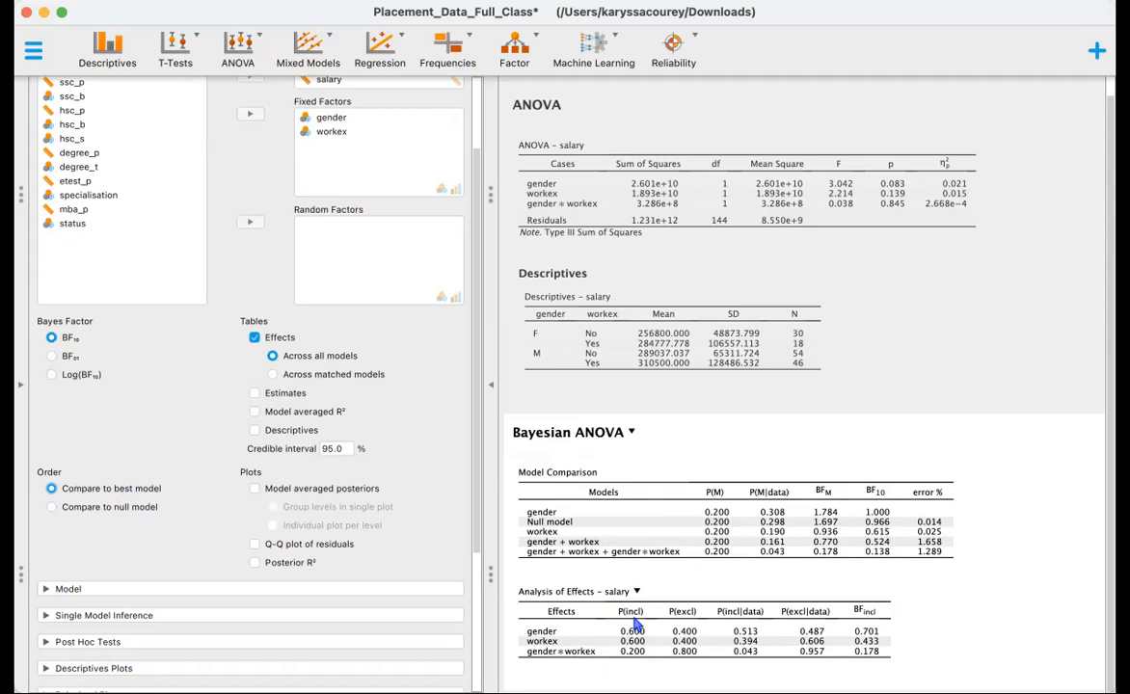
mouse_move(714, 634)
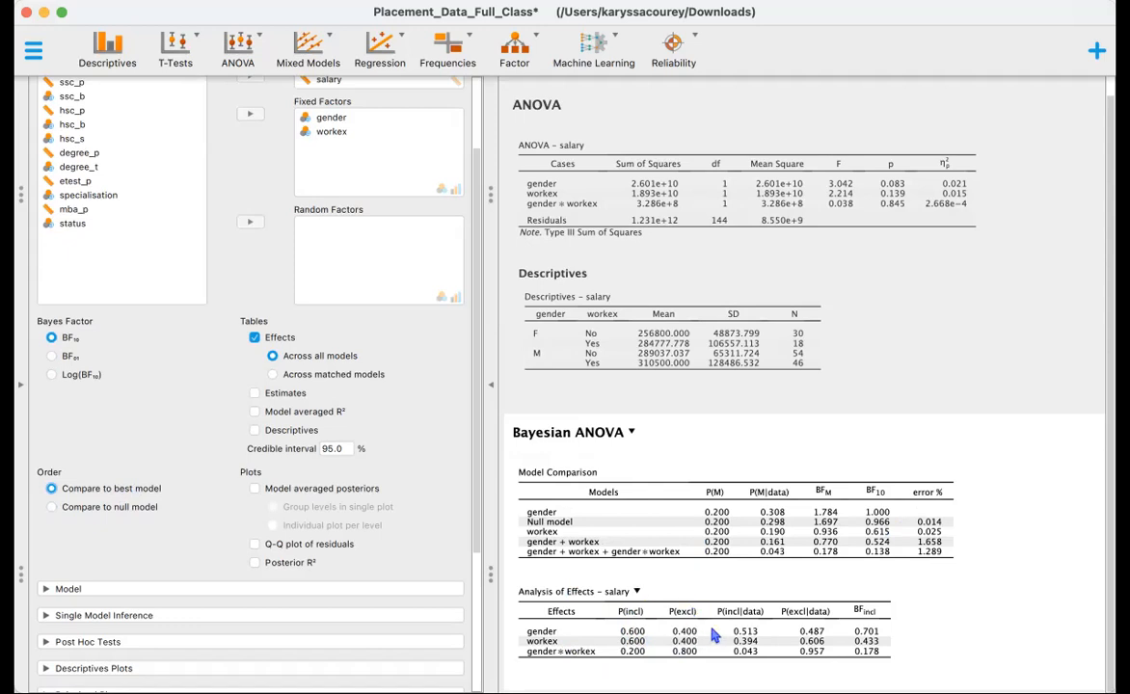
mouse_move(729, 625)
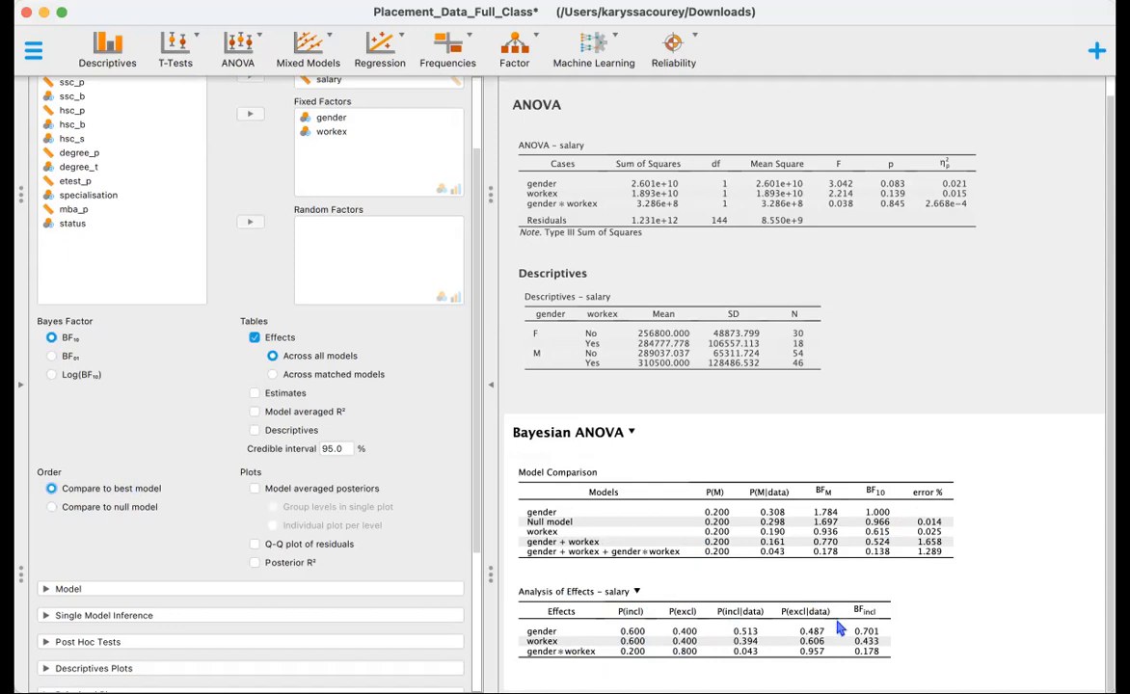
mouse_move(877, 637)
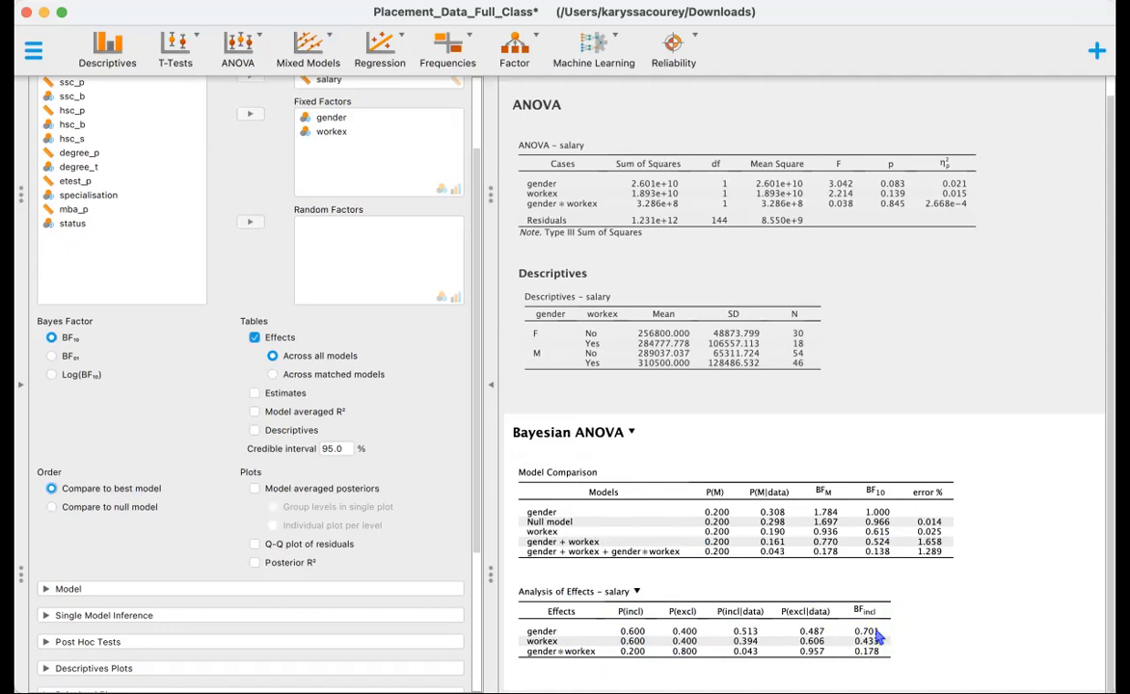
mouse_move(876, 637)
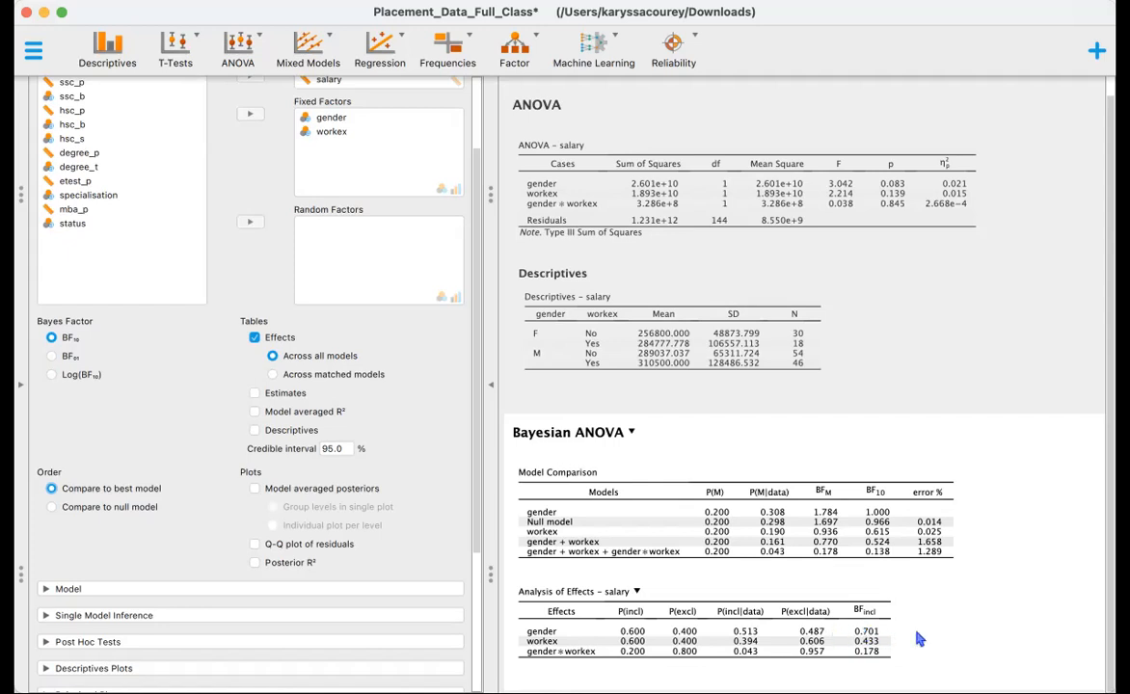
mouse_move(886, 636)
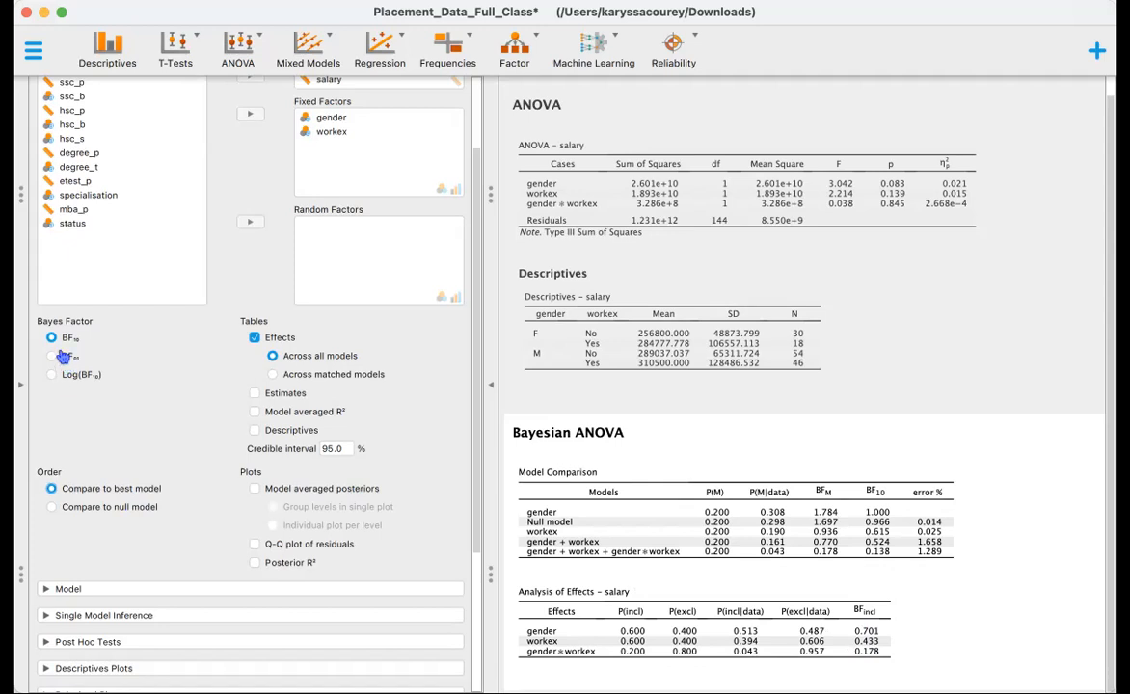
Express Bayes factors as BF01, giving exclusion Bayes factors 1.427, 2.309 and 5.609
click(52, 355)
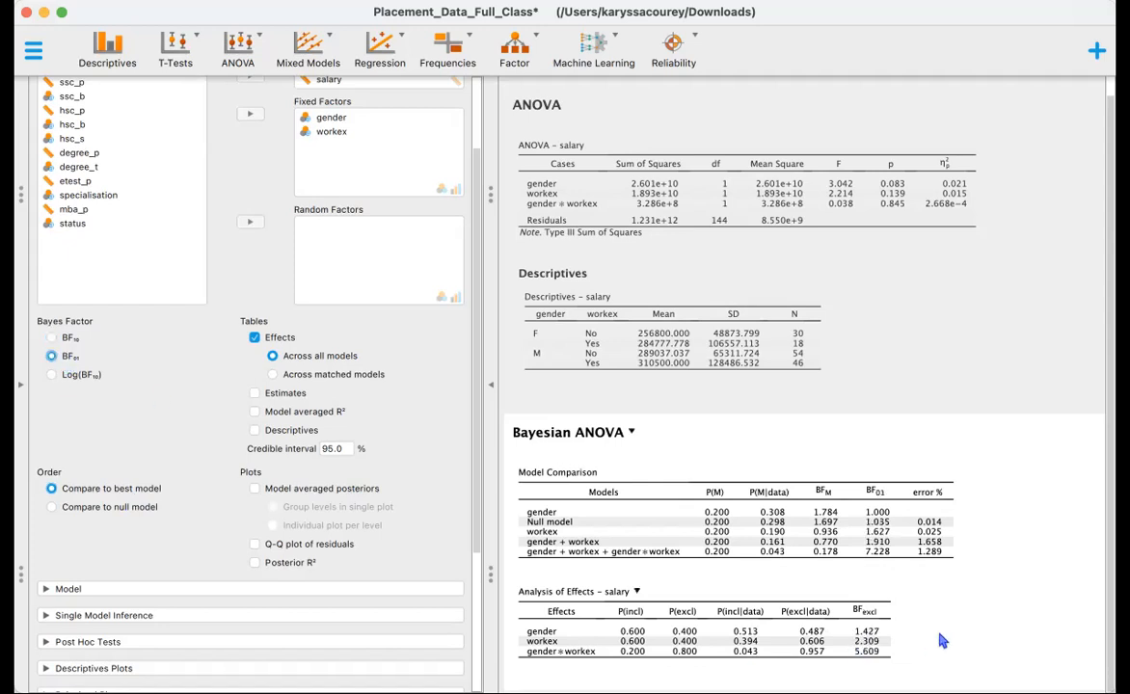
mouse_move(839, 636)
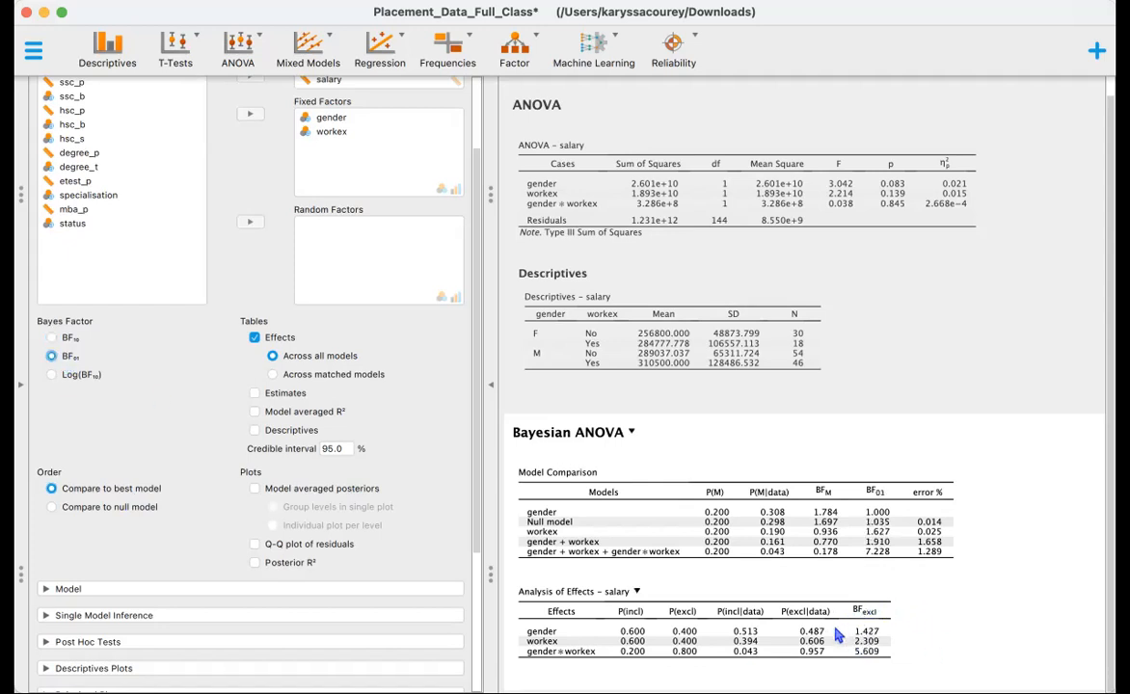
mouse_move(868, 660)
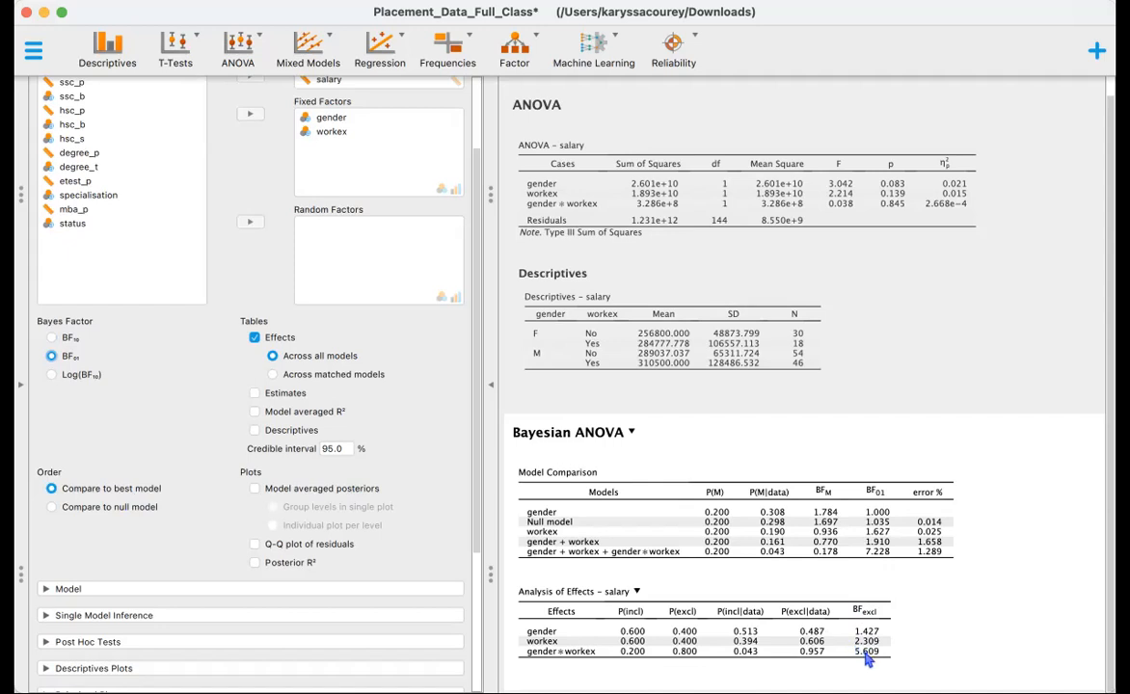
mouse_move(868, 665)
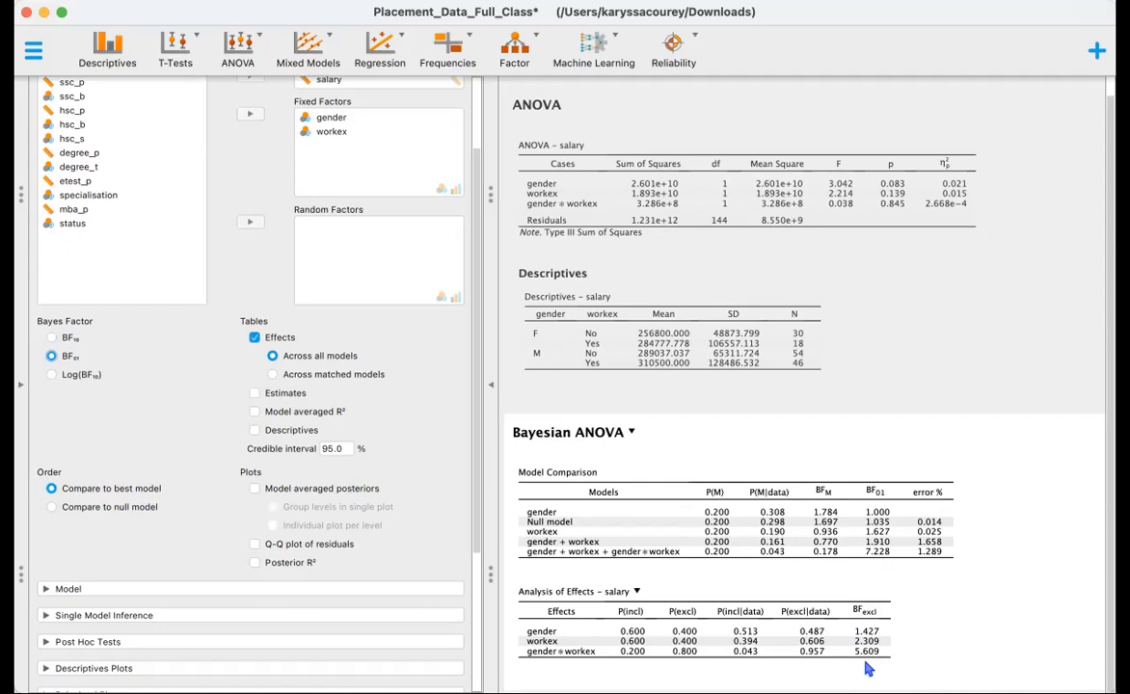
mouse_move(885, 636)
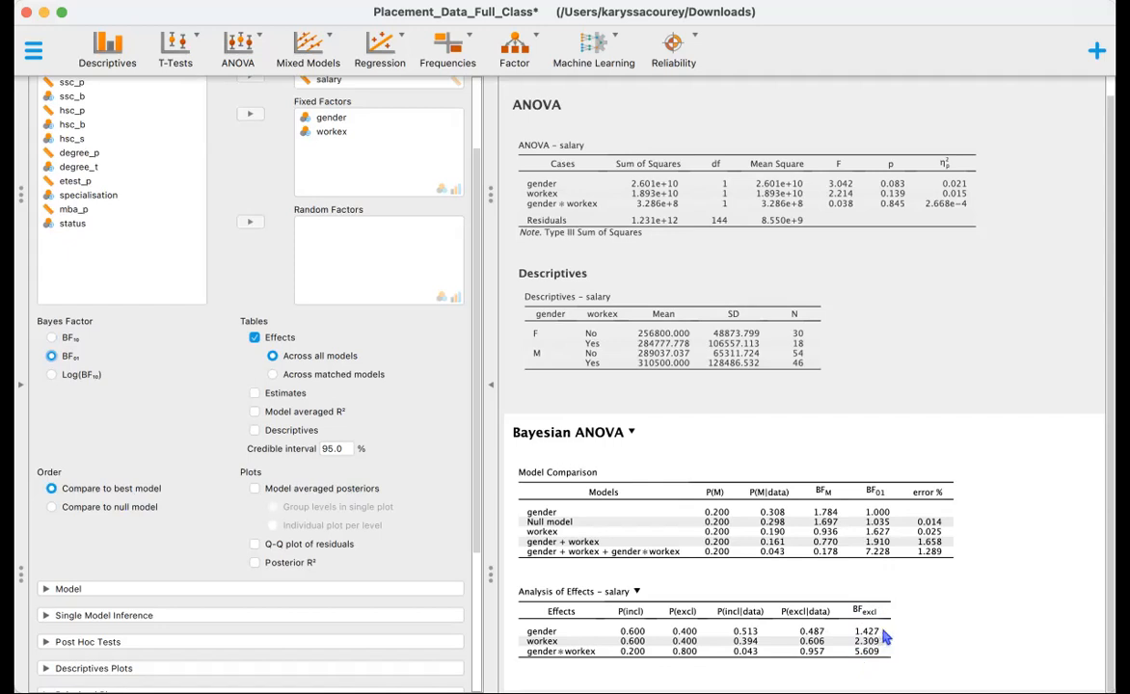
mouse_move(885, 644)
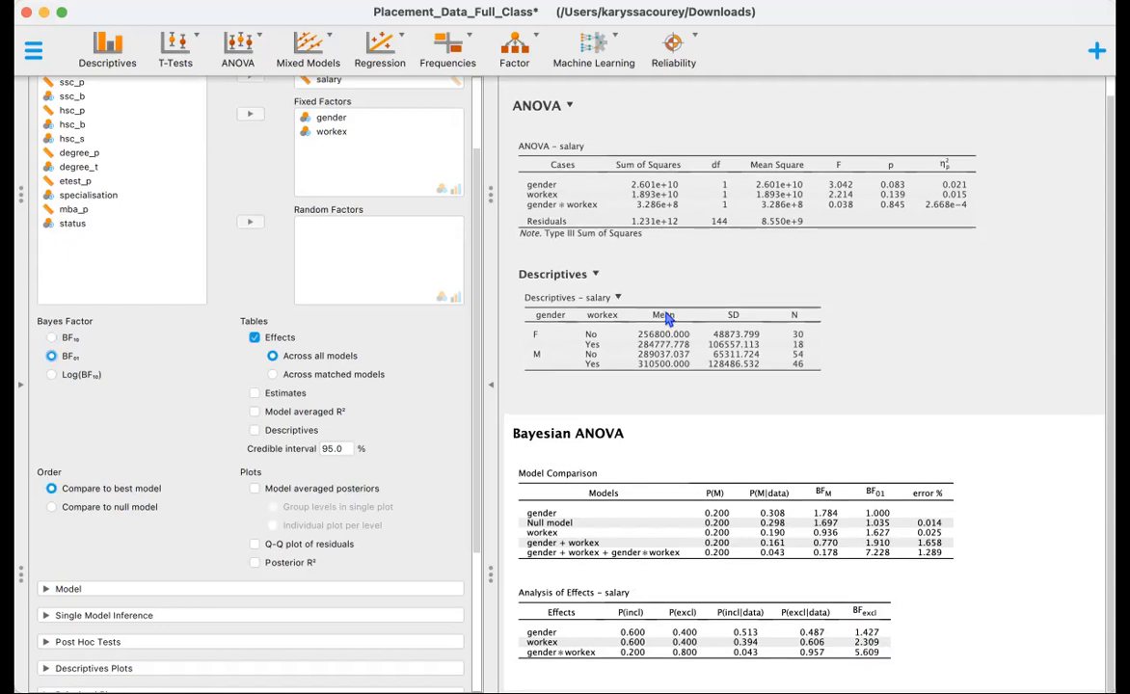
scroll(down, 3)
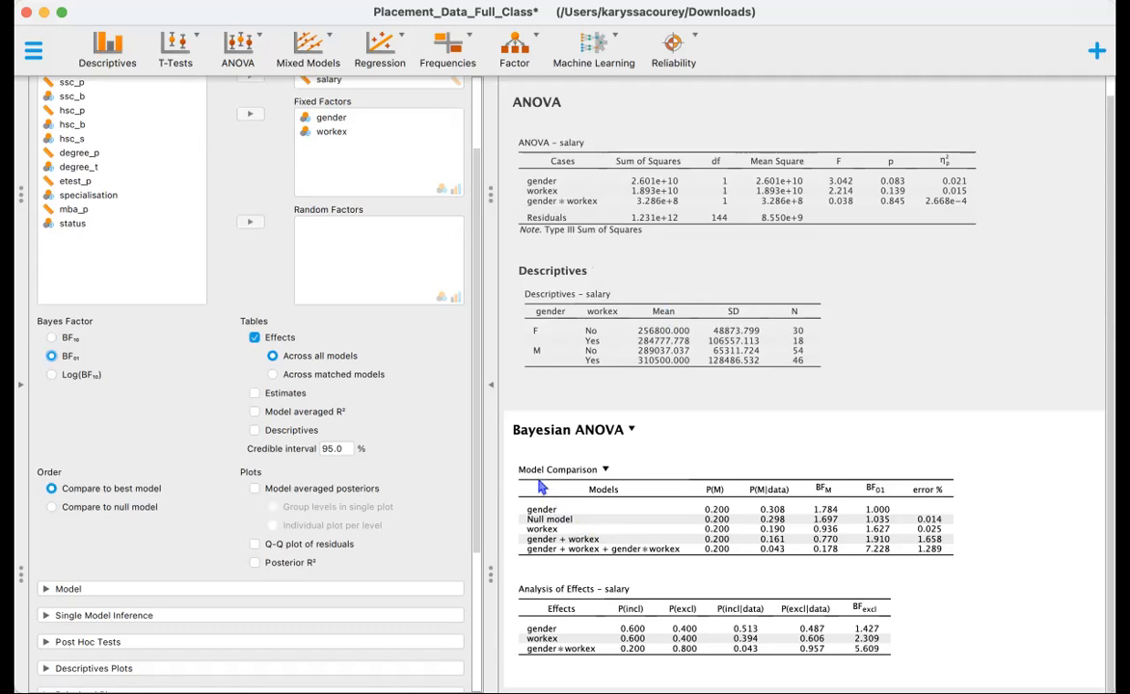
mouse_move(610, 505)
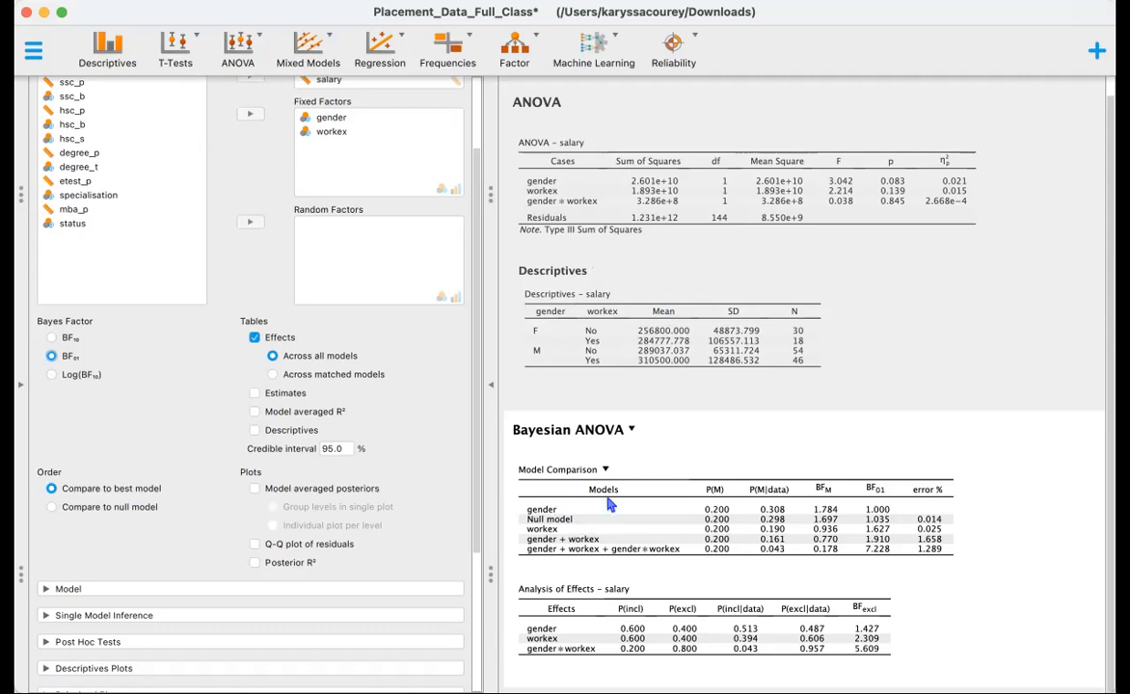